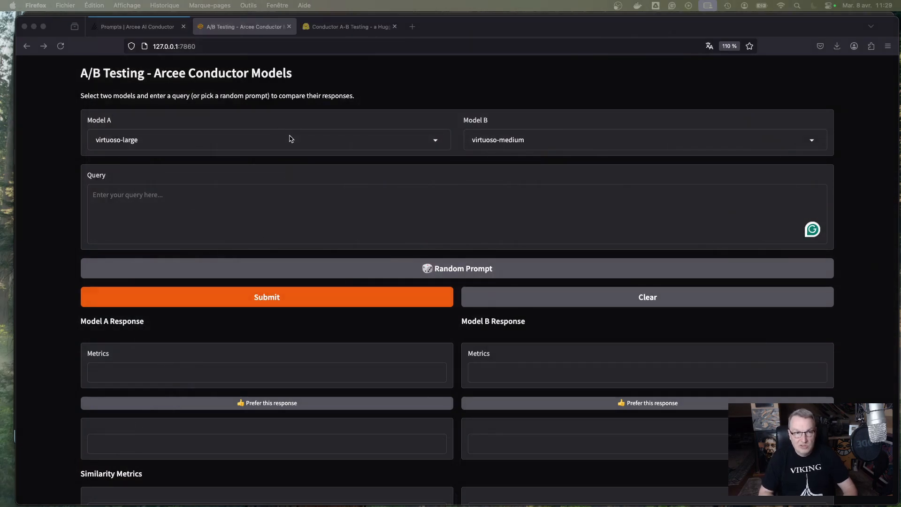
# Step: Choose blitz as Model A and o3-mini as Model B
pyautogui.click(289, 139)
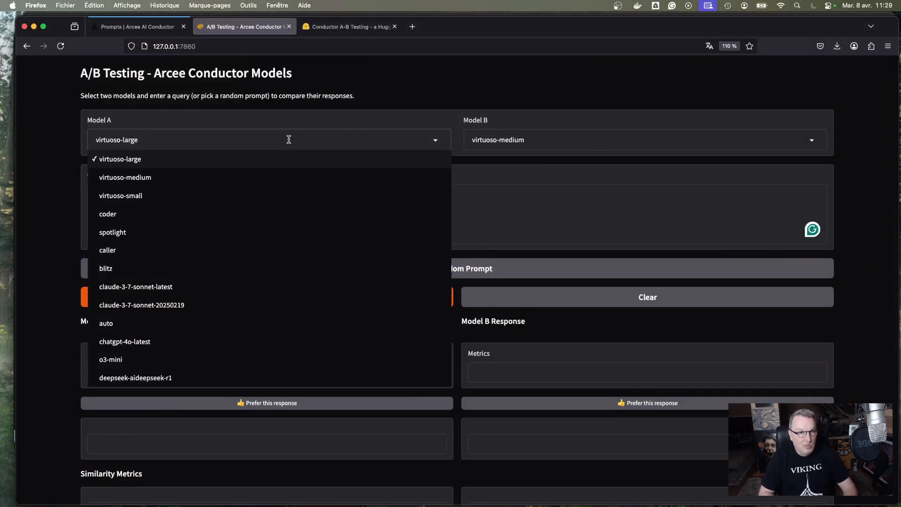
pyautogui.moveTo(308, 272)
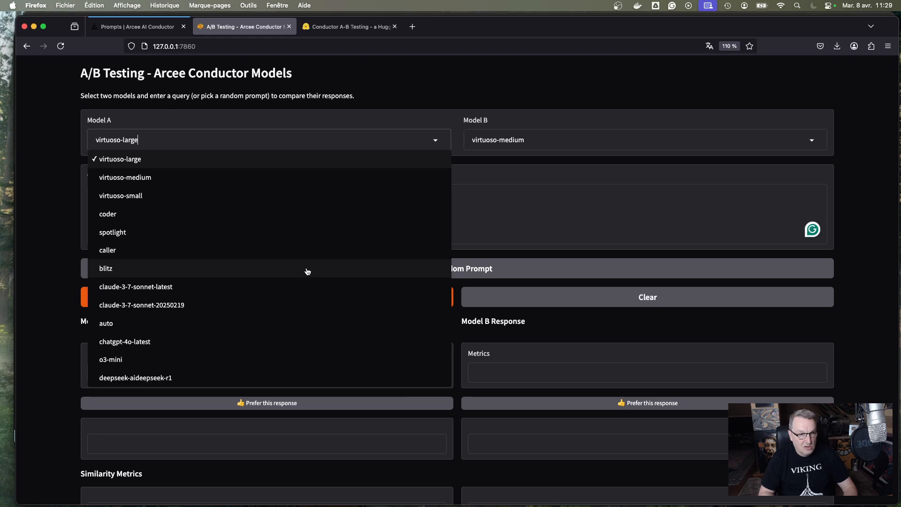
pyautogui.moveTo(291, 283)
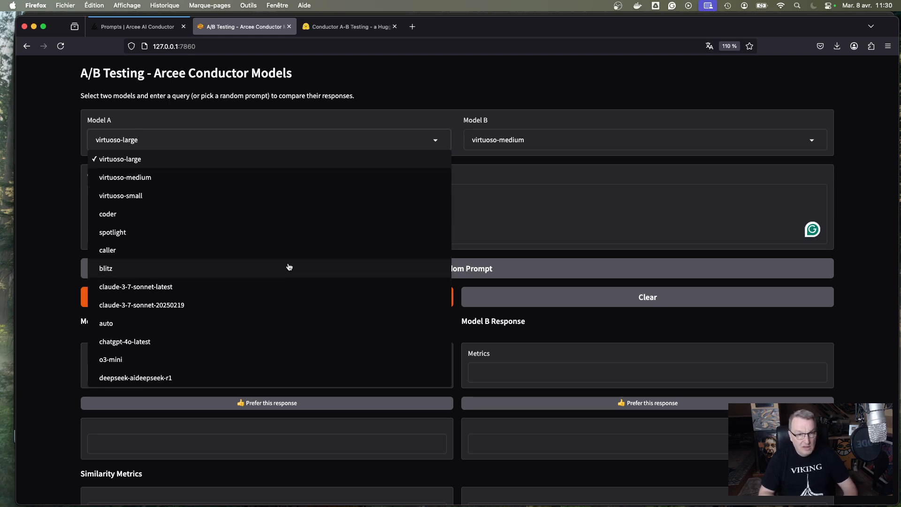
pyautogui.click(106, 269)
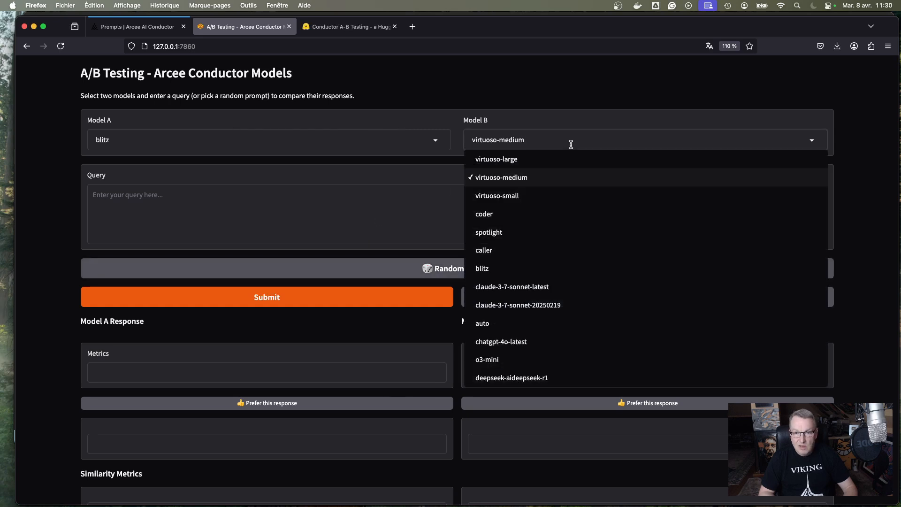
pyautogui.click(486, 359)
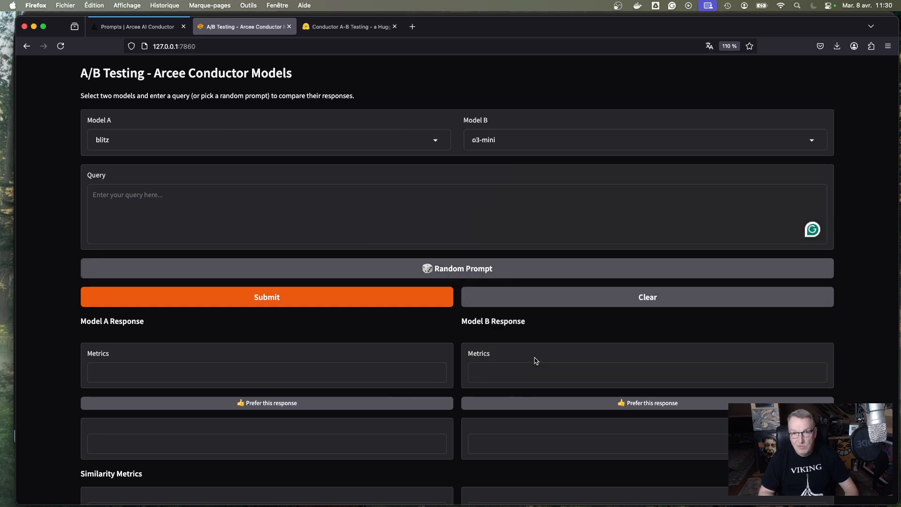
pyautogui.moveTo(404, 221)
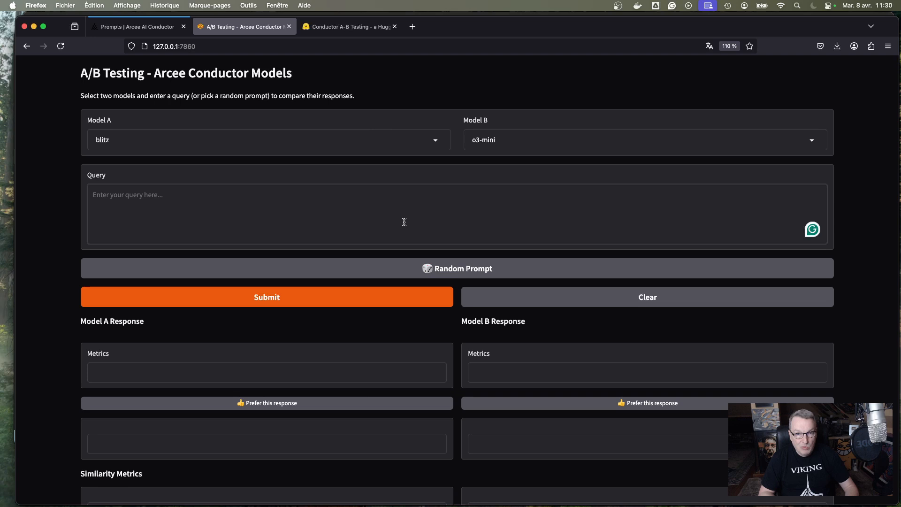
# Step: Cycle through random prompts until a telemedicine query fills the query box
pyautogui.click(457, 268)
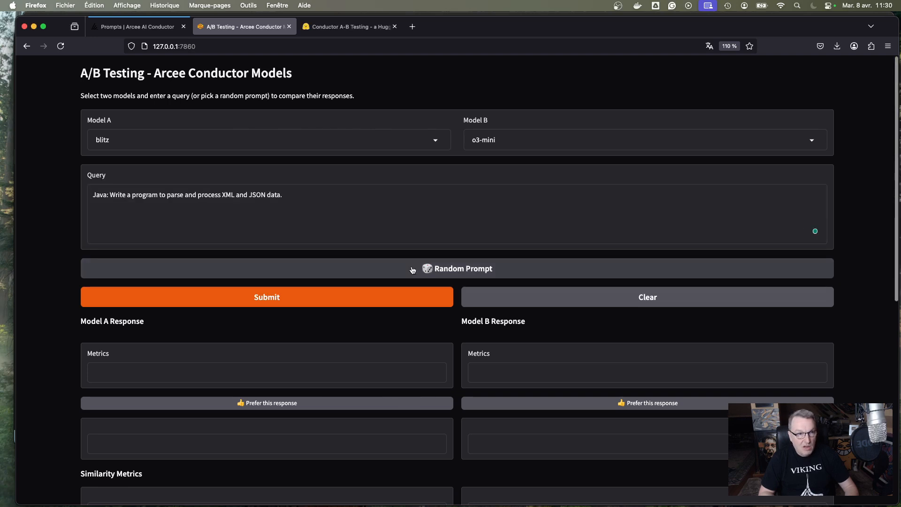
pyautogui.click(457, 269)
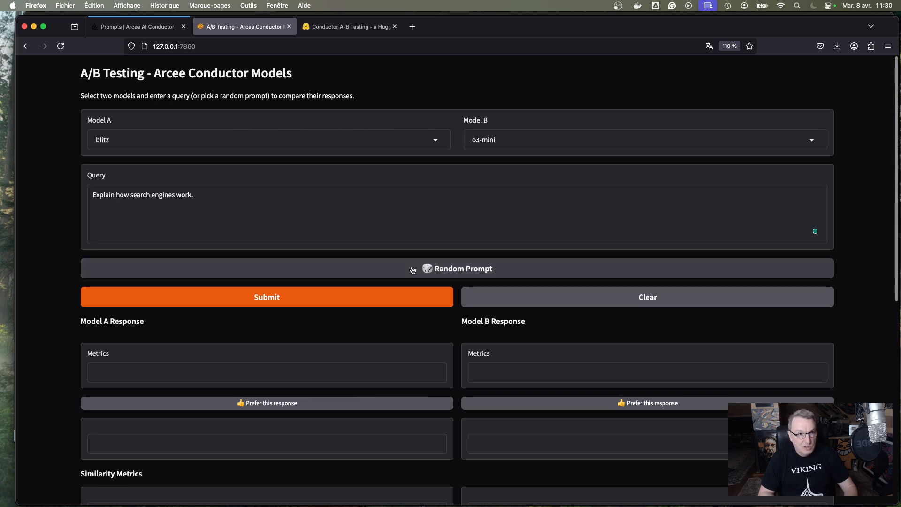
pyautogui.click(457, 269)
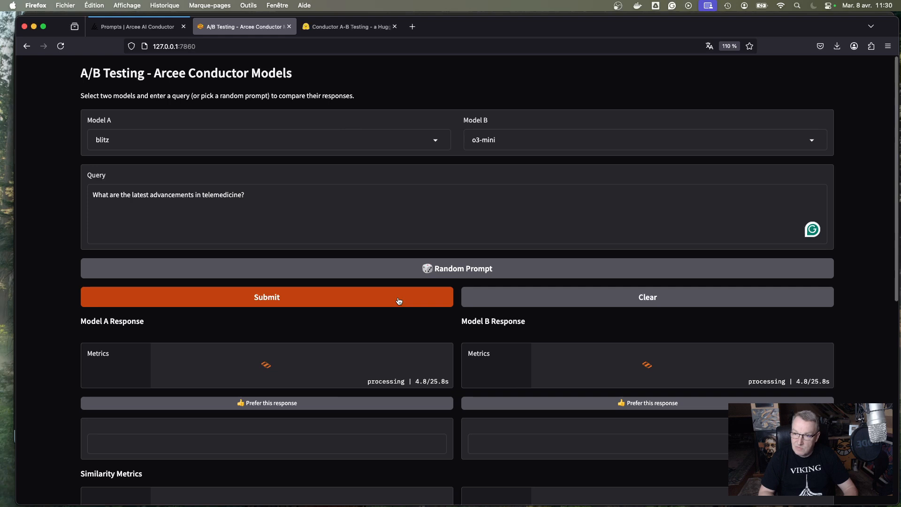
# Step: Review both responses, per-model time and token metrics, and the Jaccard 0.227 / semantic 0.891 similarity analysis
pyautogui.scroll(-3)
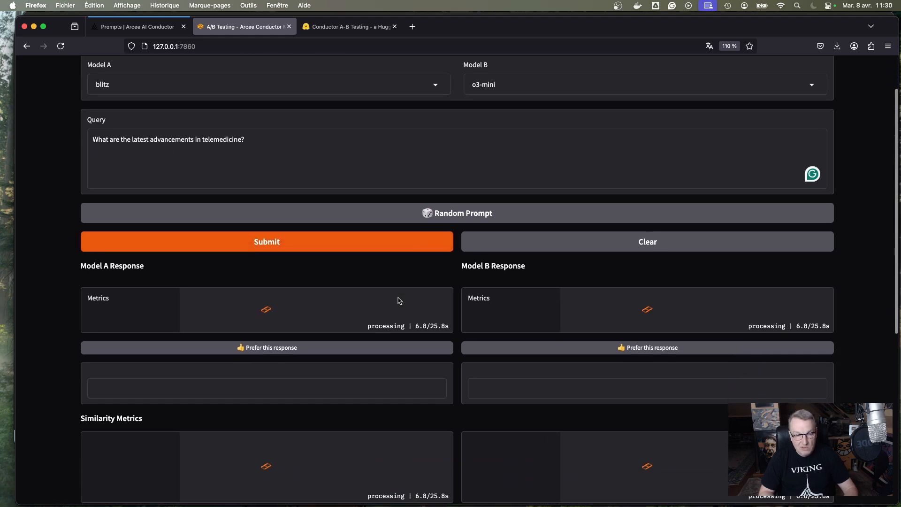
pyautogui.scroll(-3)
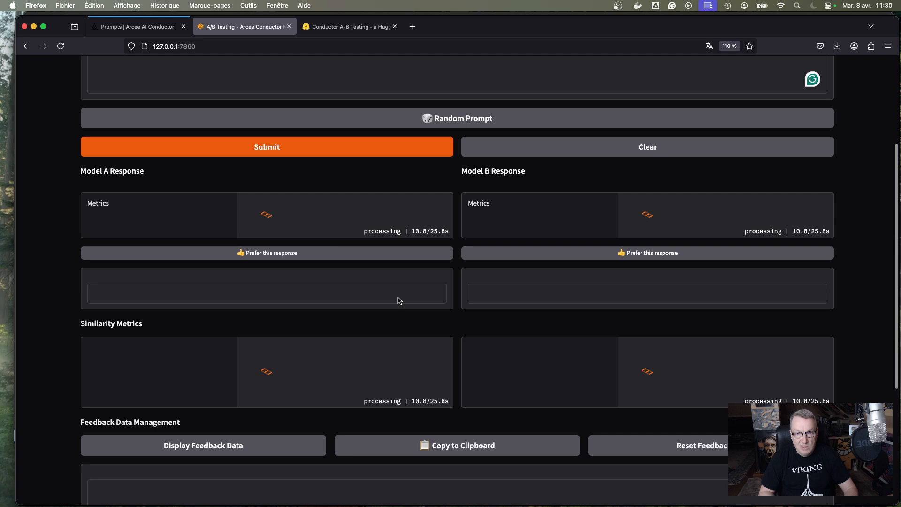
pyautogui.moveTo(394, 329)
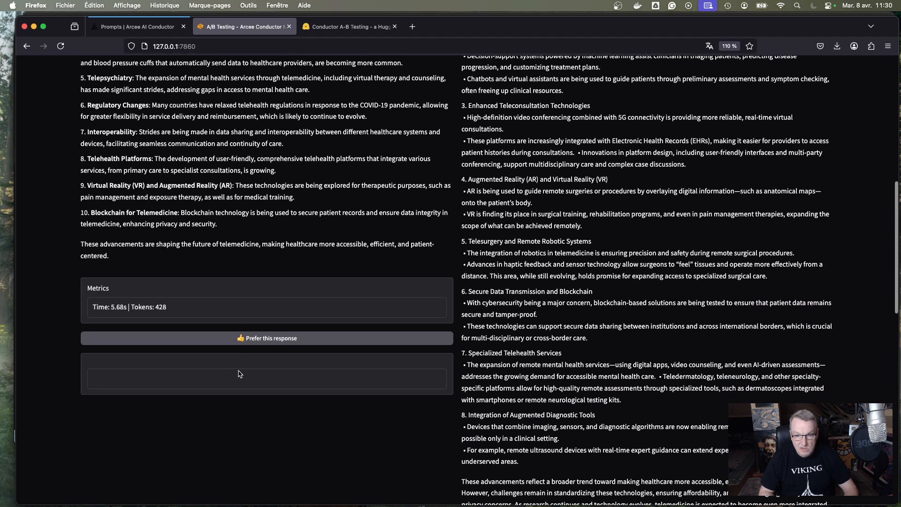
pyautogui.scroll(-3)
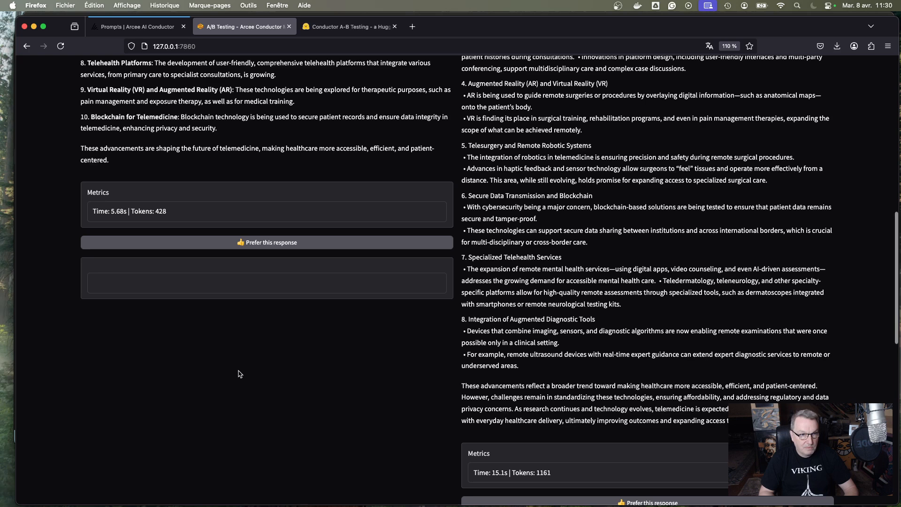
pyautogui.scroll(-3)
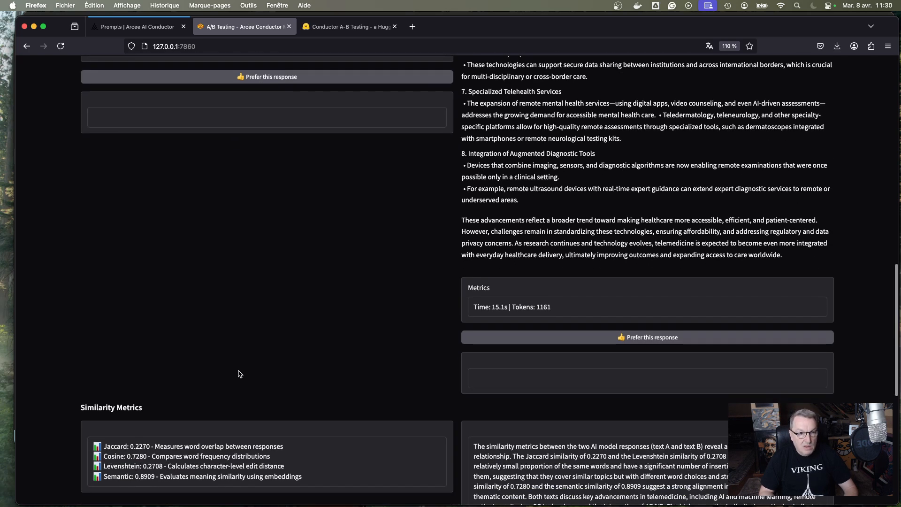
pyautogui.scroll(-3)
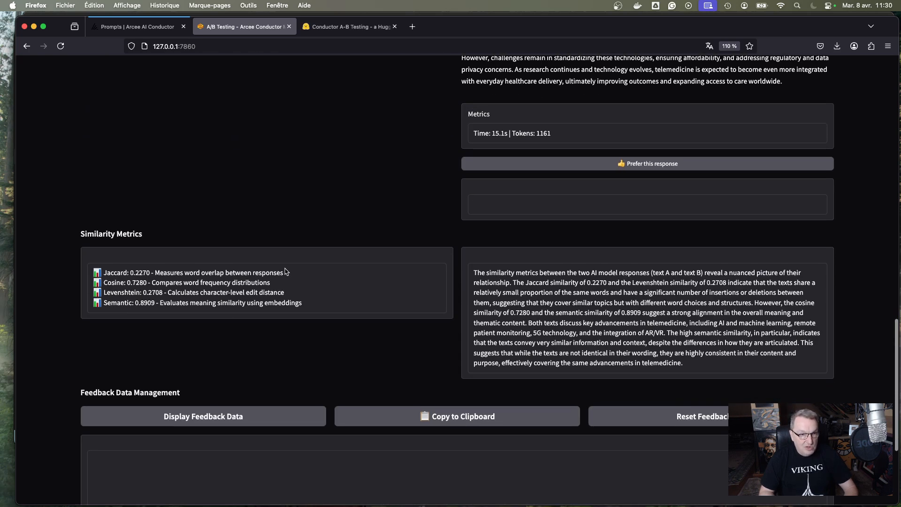
pyautogui.moveTo(245, 286)
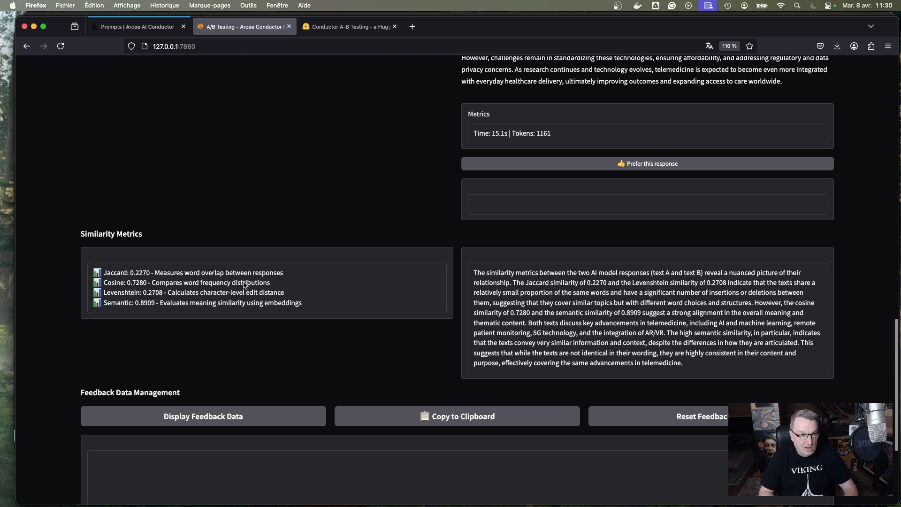
pyautogui.moveTo(127, 296)
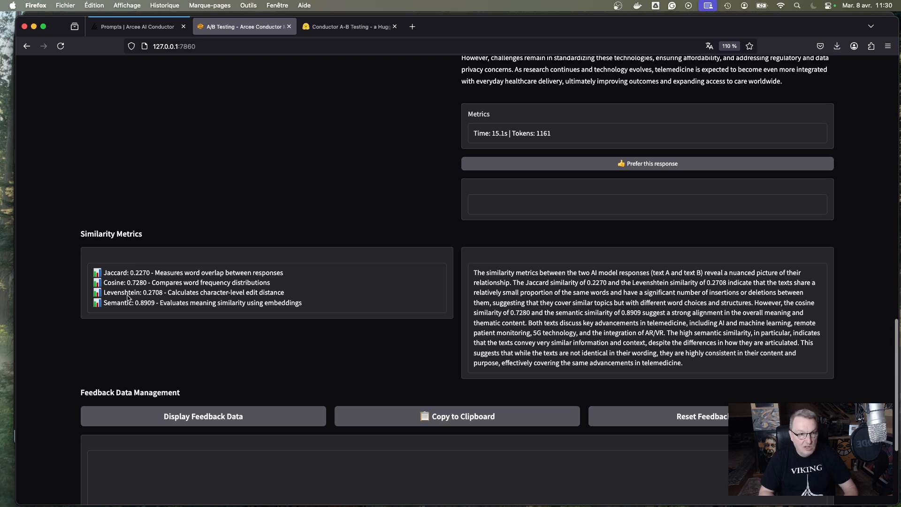
pyautogui.moveTo(133, 308)
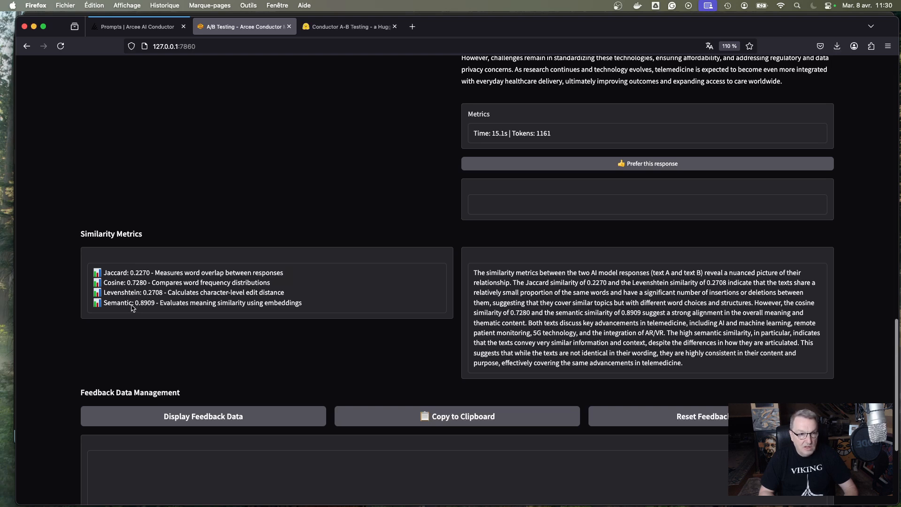
pyautogui.moveTo(139, 308)
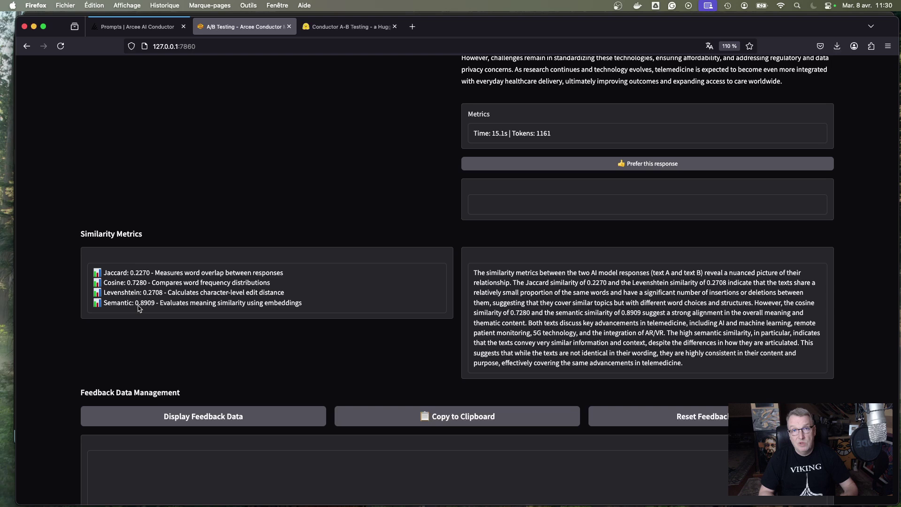
pyautogui.moveTo(216, 318)
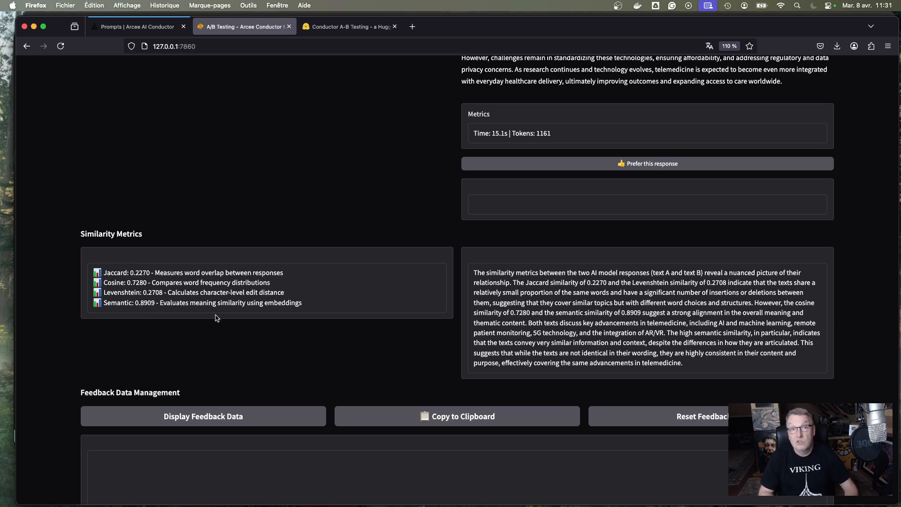
pyautogui.moveTo(683, 333)
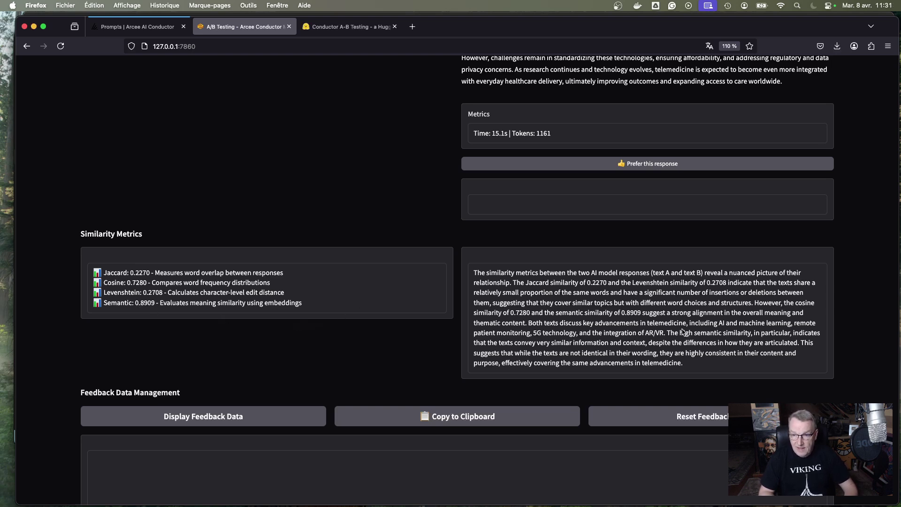
pyautogui.moveTo(710, 325)
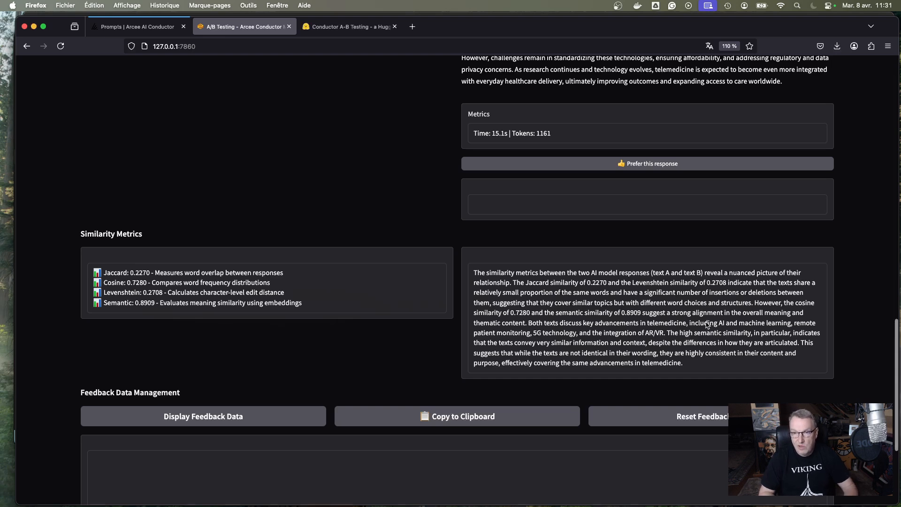
pyautogui.scroll(-3)
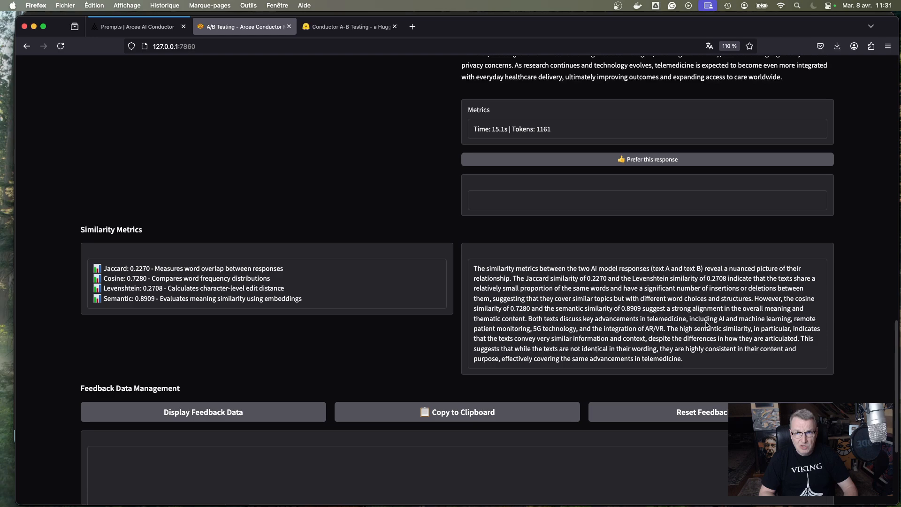
# Step: Display the saved feedback JSON for the blitz versus o3-mini run and read through it
pyautogui.click(648, 159)
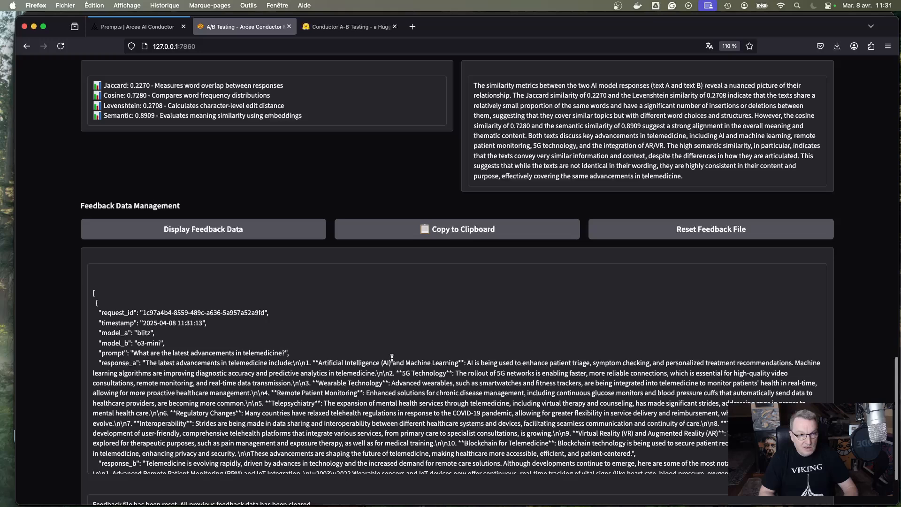
pyautogui.scroll(-3)
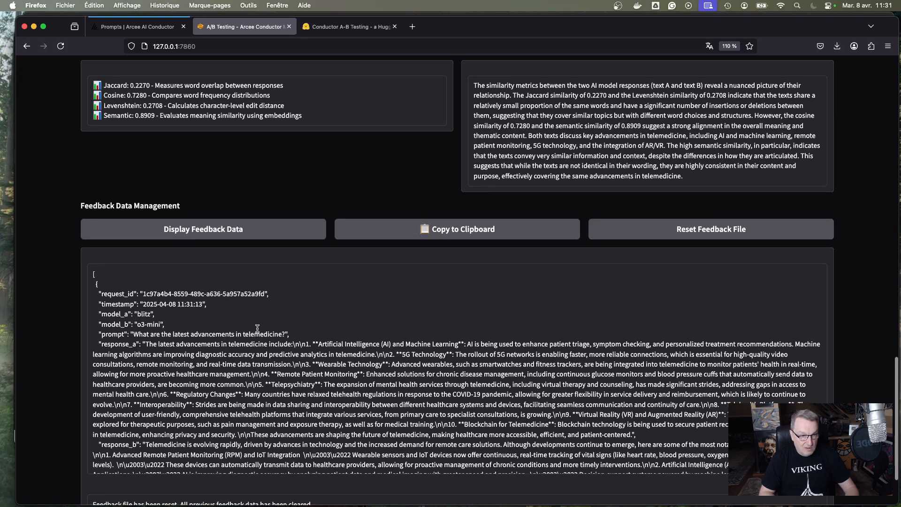
pyautogui.scroll(-3)
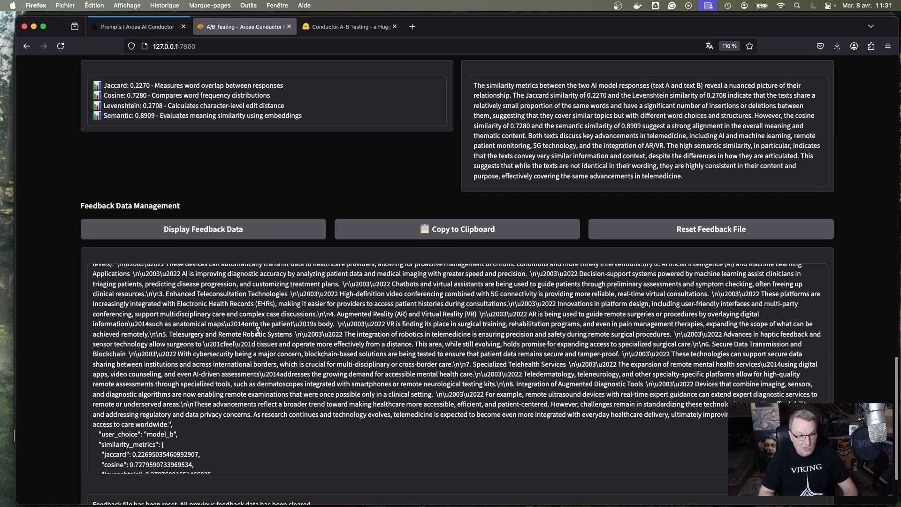
pyautogui.scroll(-3)
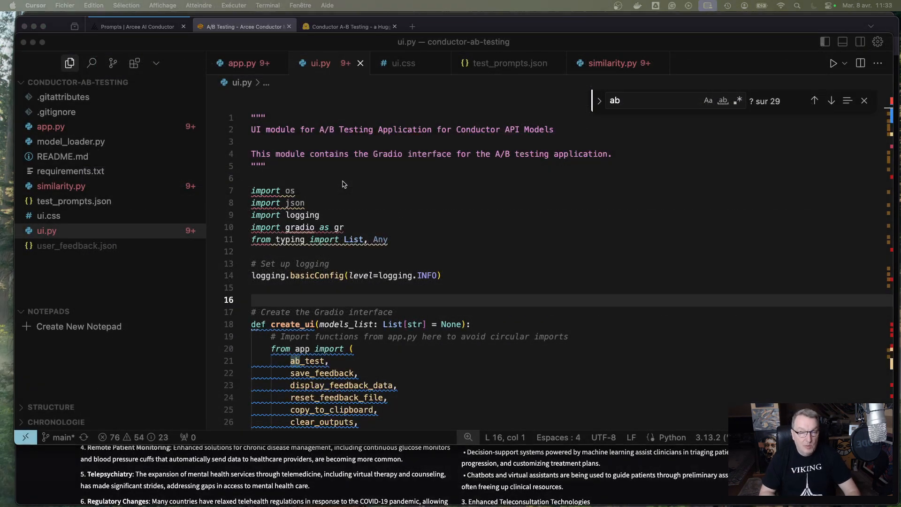
pyautogui.moveTo(381, 188)
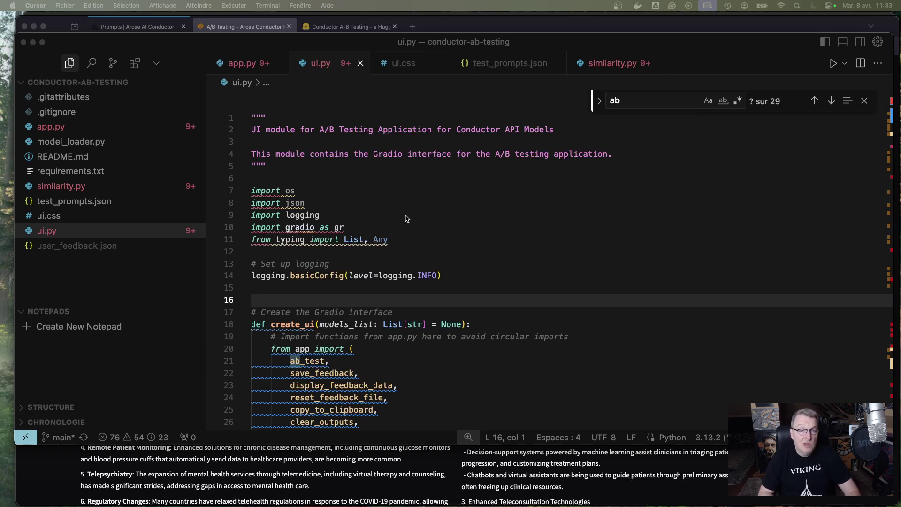
pyautogui.moveTo(406, 231)
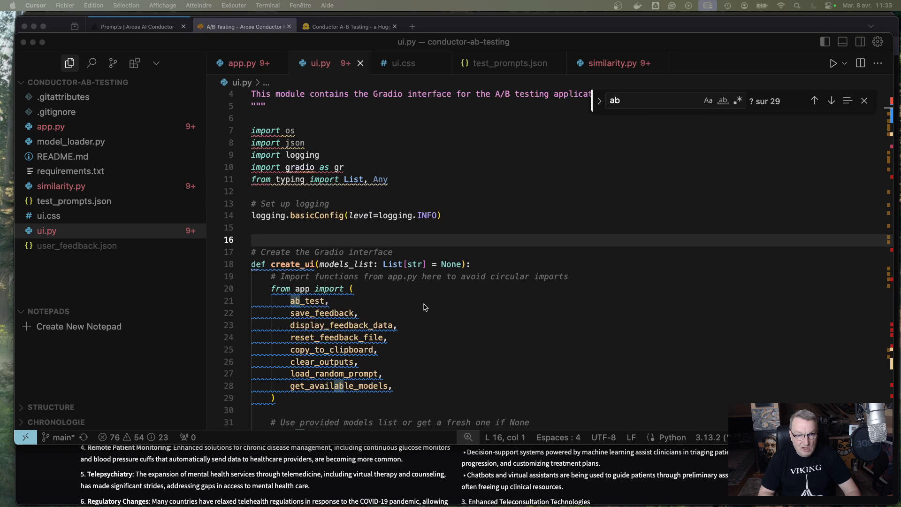
# Step: Read through ui.py's create_ui Gradio layout with model dropdowns, query box and feedback buttons
pyautogui.scroll(-3)
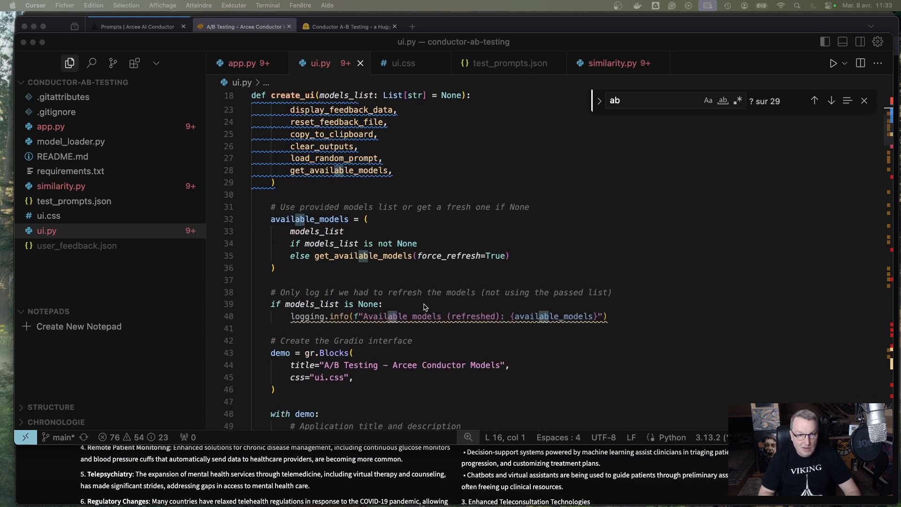
pyautogui.scroll(-3)
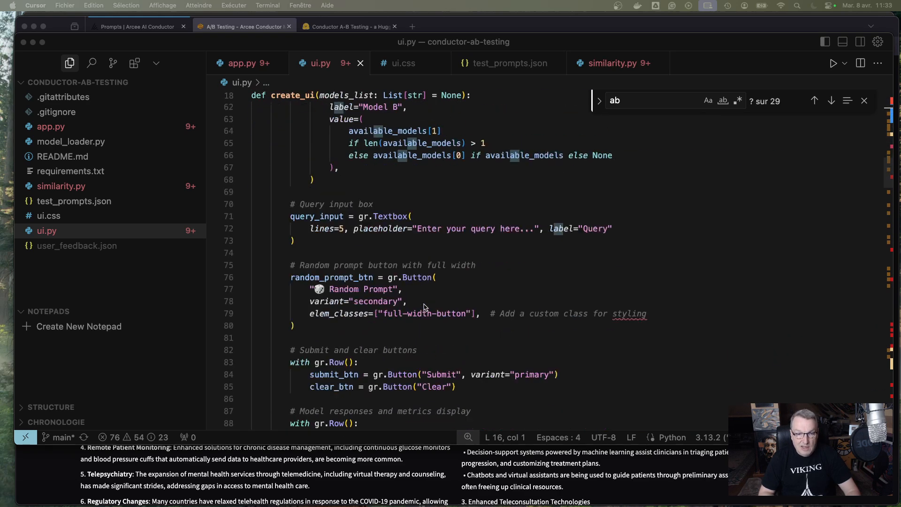
pyautogui.scroll(-3)
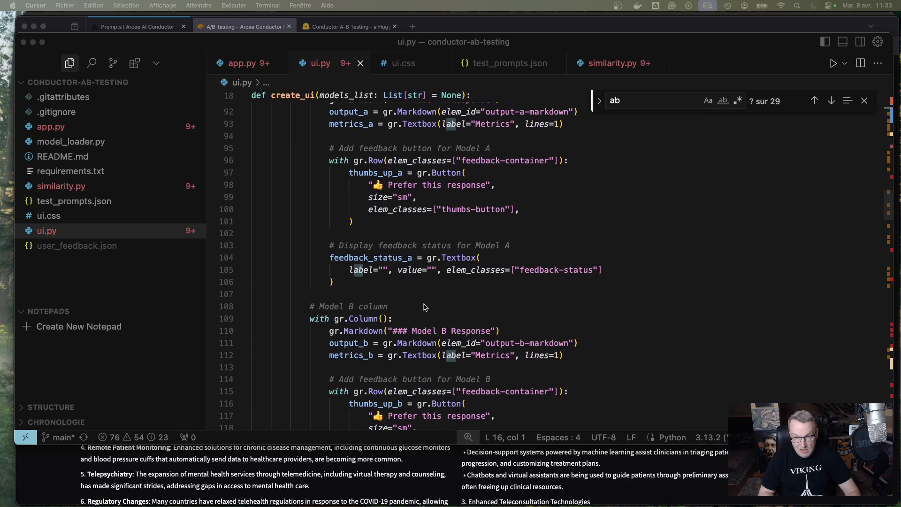
pyautogui.scroll(-3)
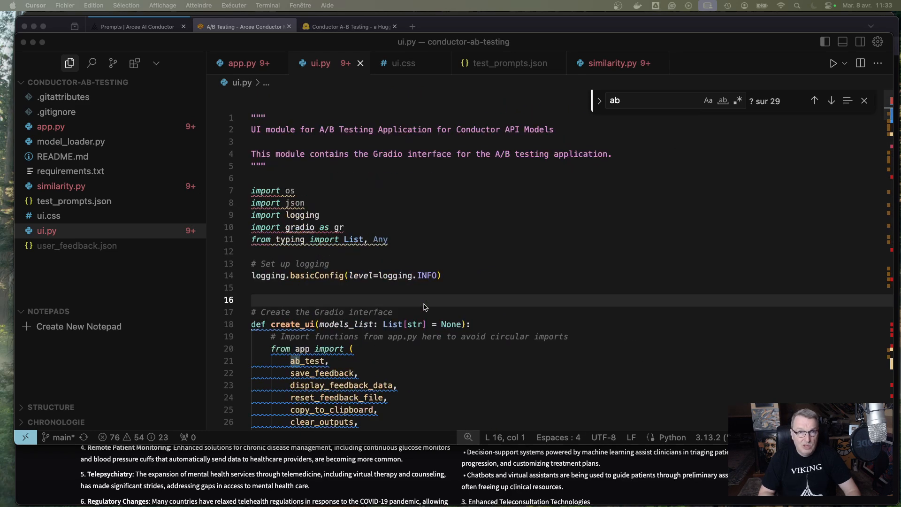
# Step: Review ui.css styles for similarity metrics, metrics summary and feedback containers
pyautogui.click(404, 63)
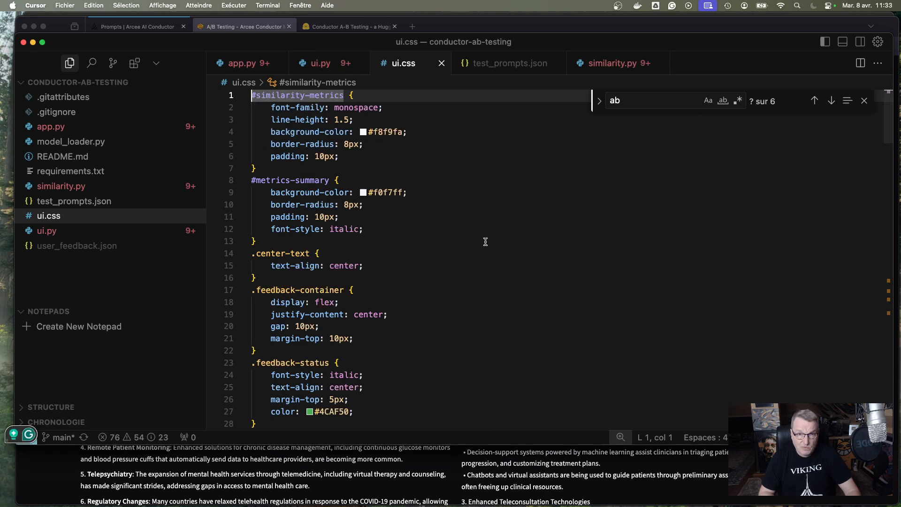
pyautogui.scroll(-3)
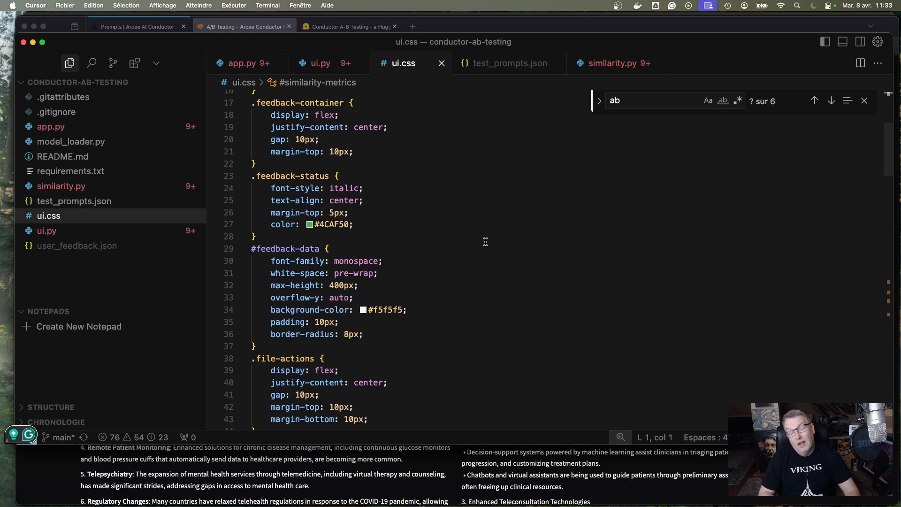
pyautogui.scroll(-3)
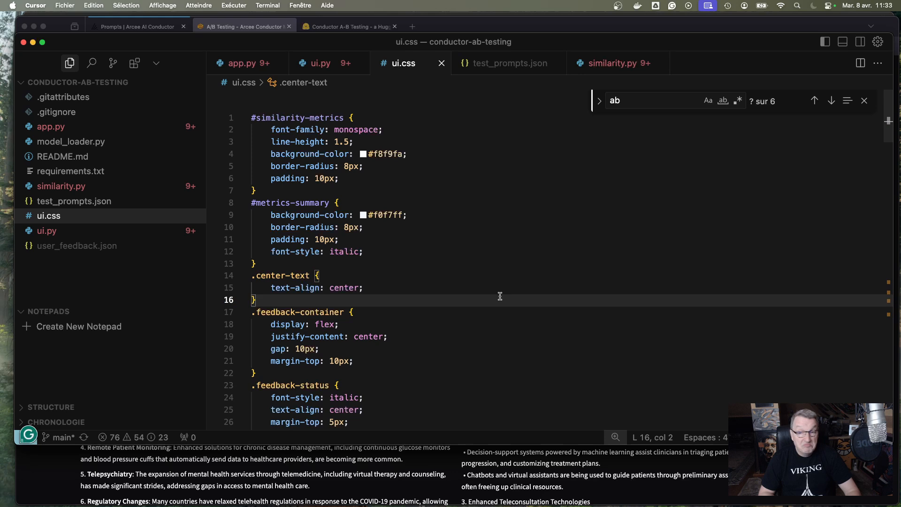
pyautogui.moveTo(526, 208)
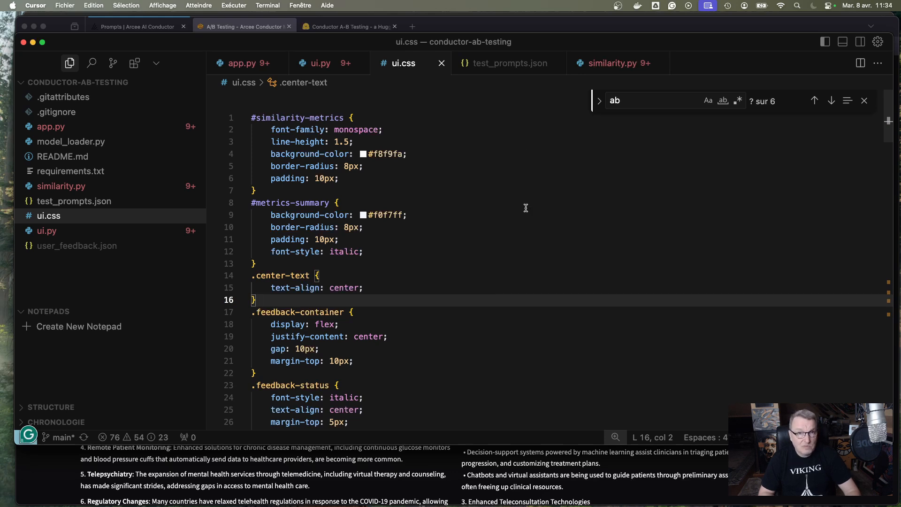
pyautogui.moveTo(526, 206)
pyautogui.write('_test')
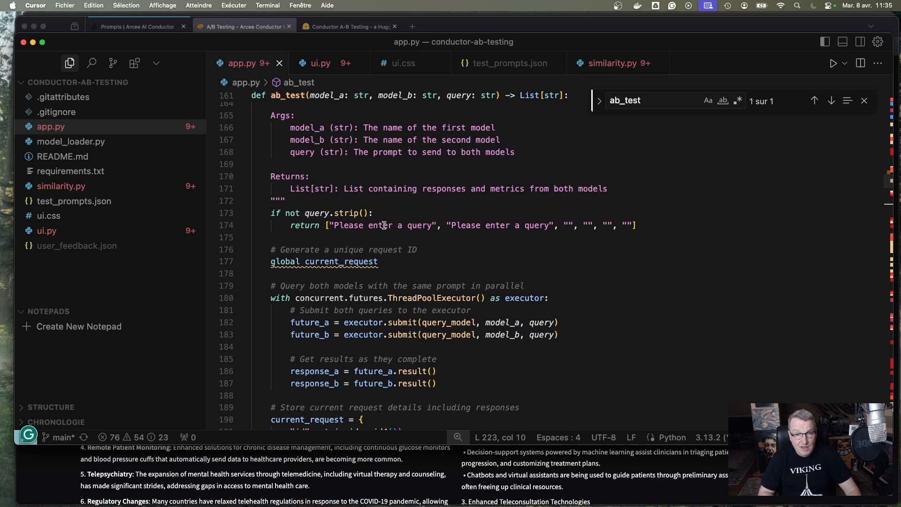
# Step: Scroll through app.py's ab_test function where both models are queried in parallel
pyautogui.scroll(-3)
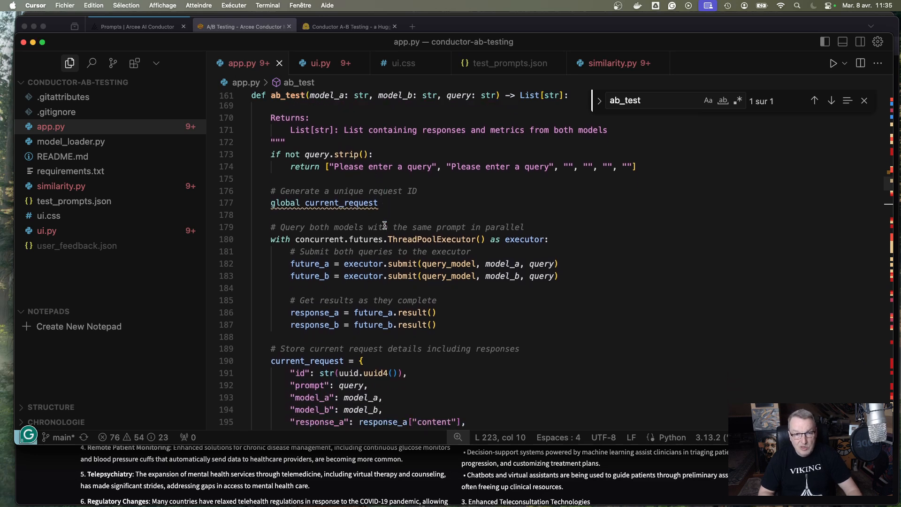
pyautogui.scroll(-3)
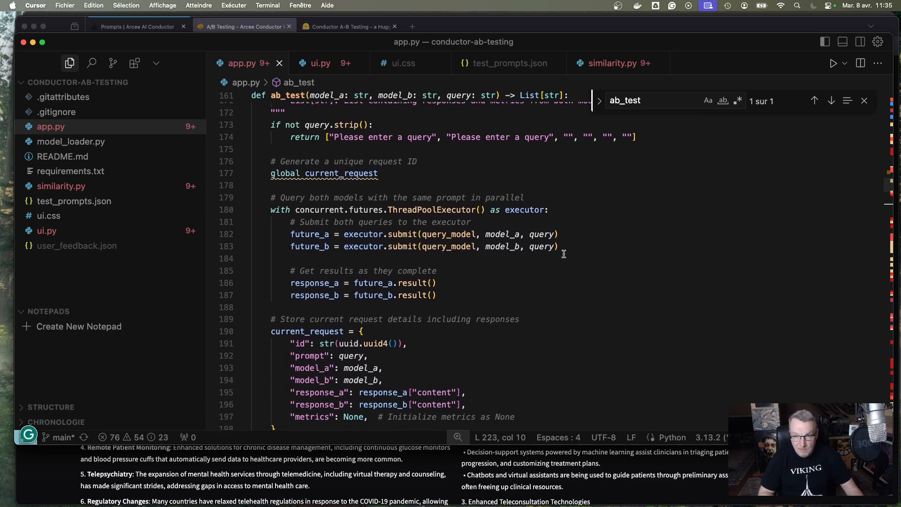
pyautogui.scroll(-3)
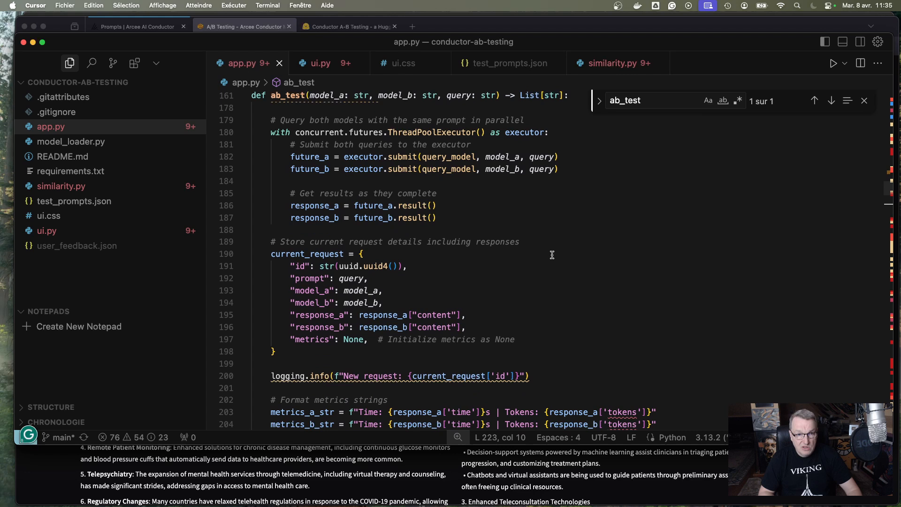
pyautogui.scroll(-3)
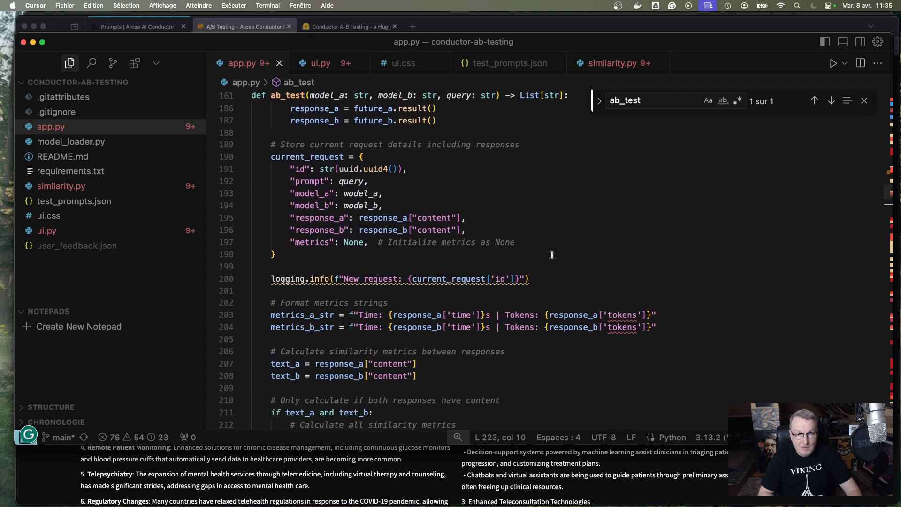
pyautogui.scroll(-3)
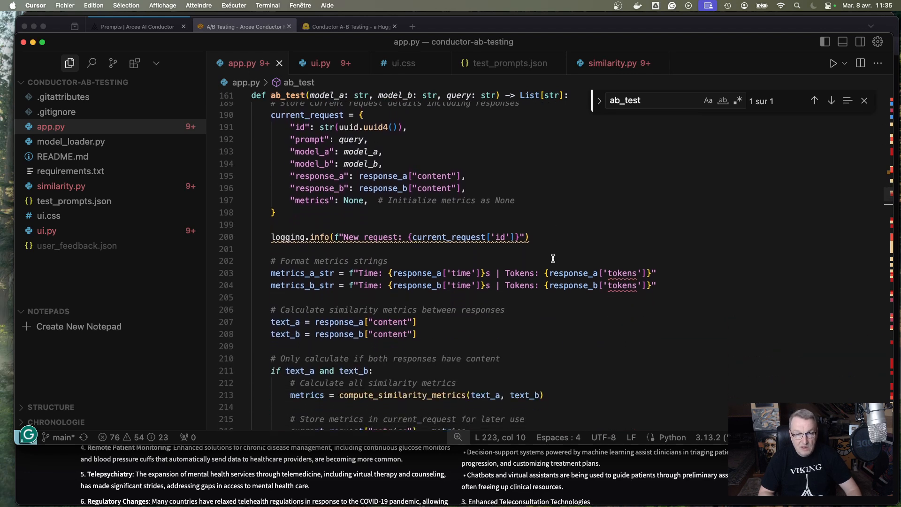
pyautogui.moveTo(644, 274)
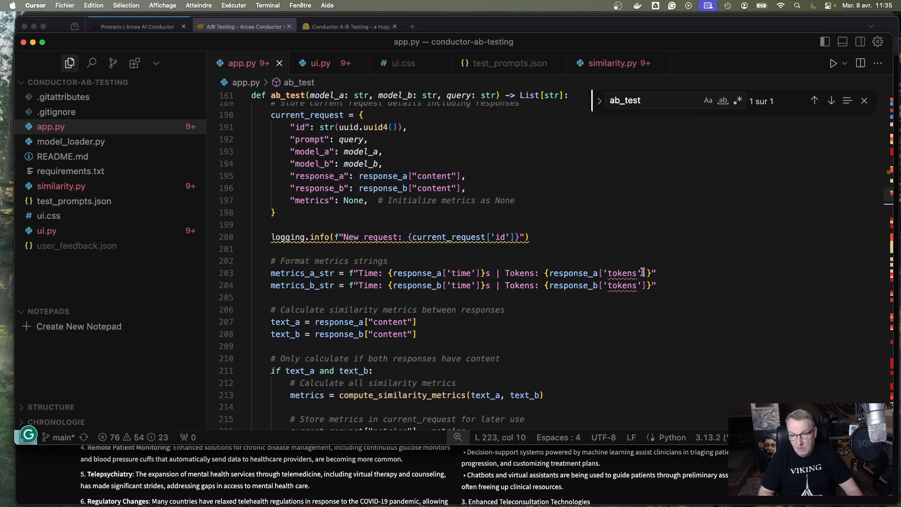
# Step: Continue through ab_test to where similarity metrics are computed, formatted and summarised
pyautogui.scroll(-3)
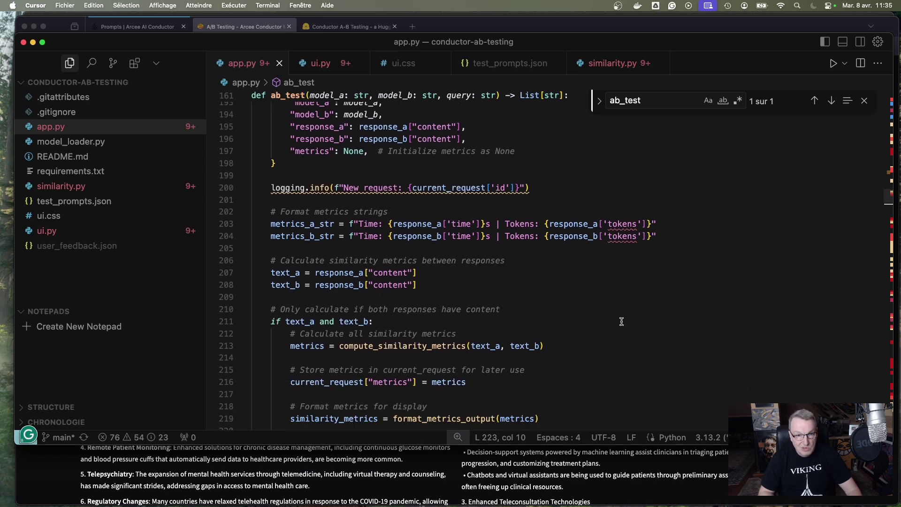
pyautogui.scroll(-3)
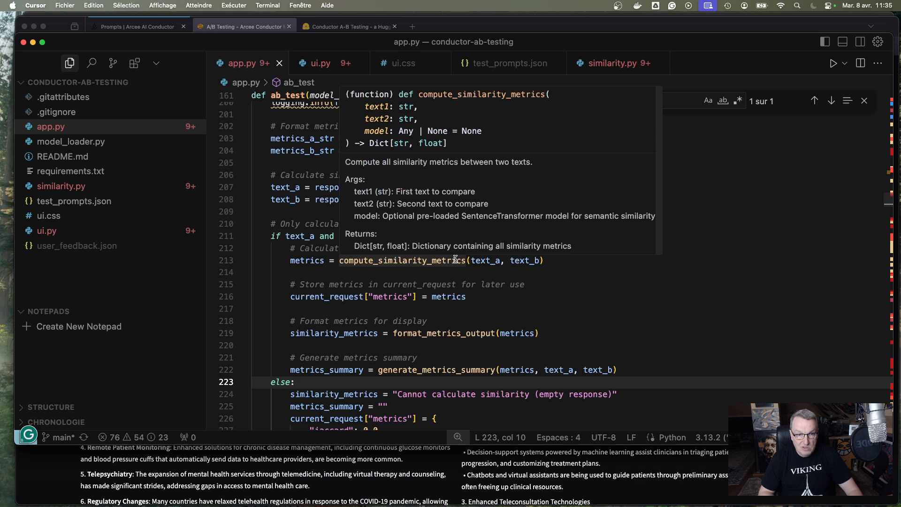
pyautogui.moveTo(567, 336)
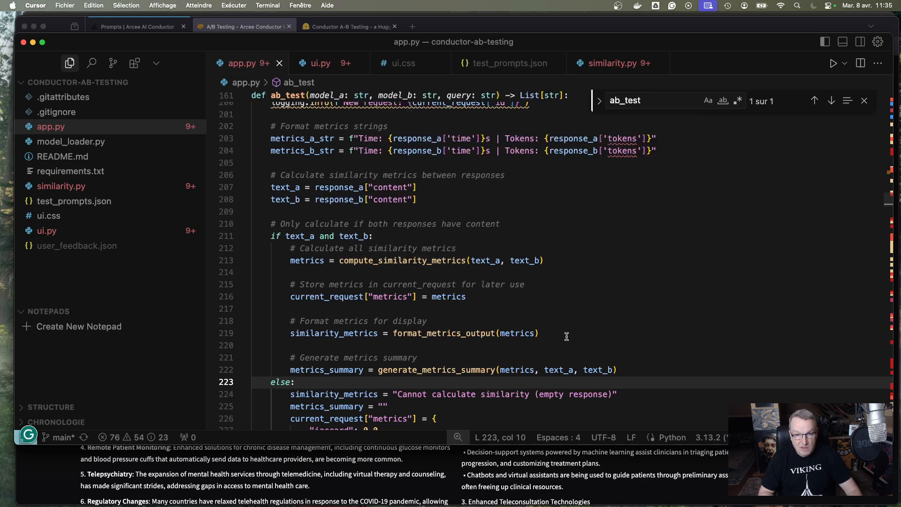
pyautogui.scroll(-3)
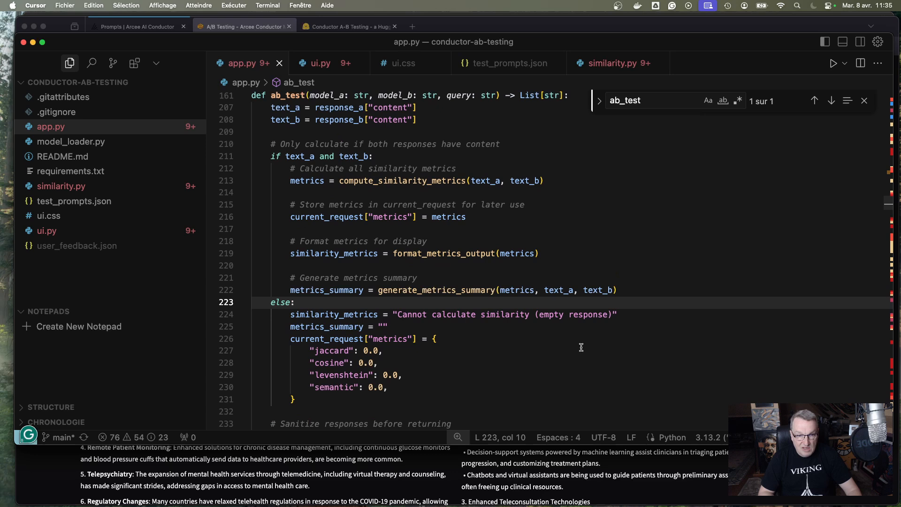
pyautogui.scroll(-3)
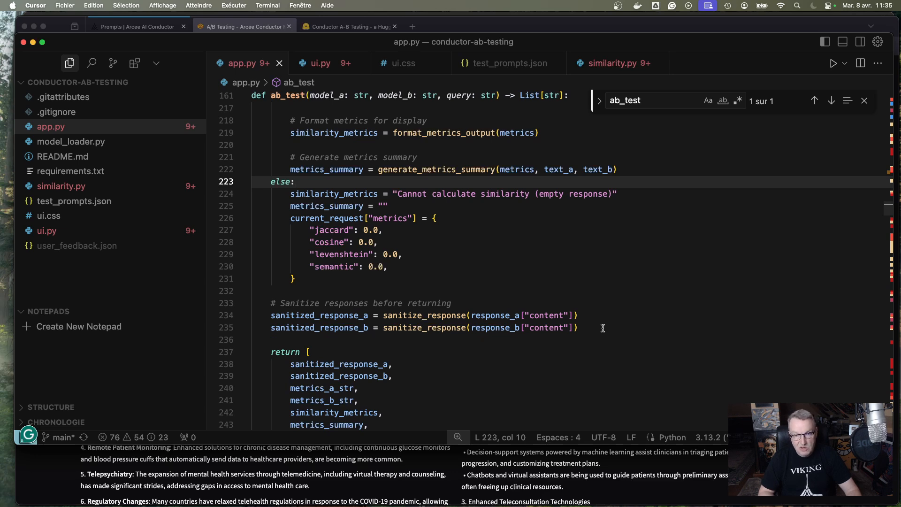
pyautogui.scroll(-3)
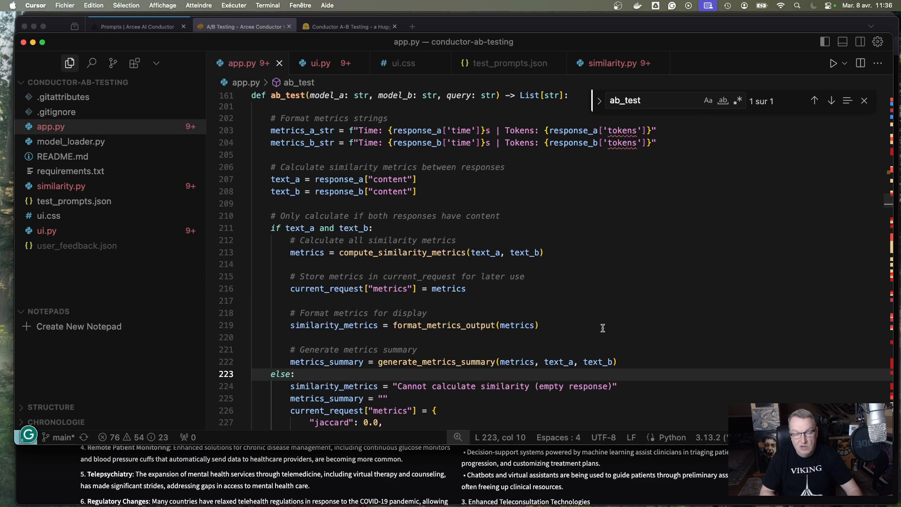
# Step: Scroll past ab_test to the save_feedback and display_feedback_data functions
pyautogui.scroll(-3)
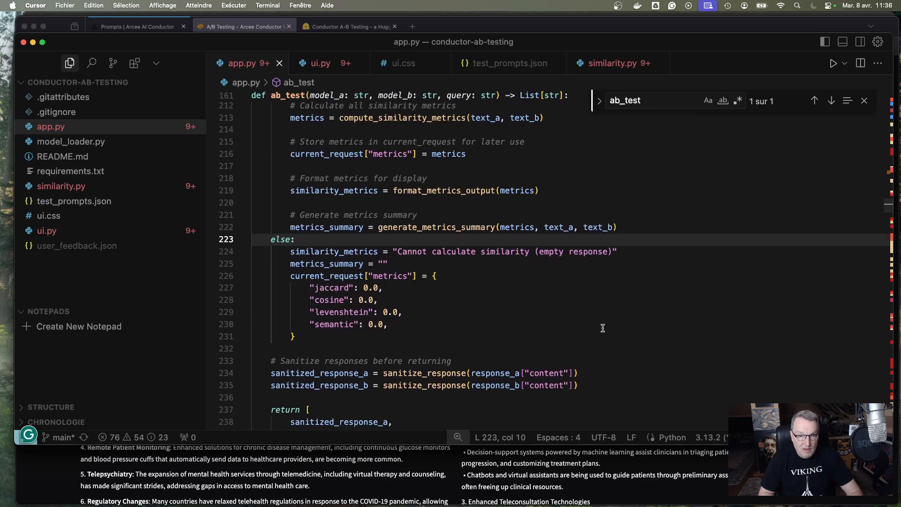
pyautogui.scroll(-3)
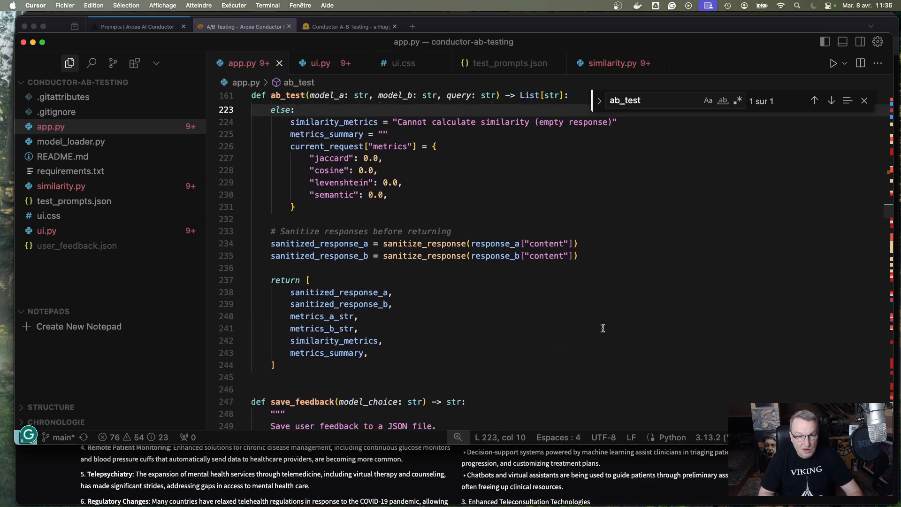
pyautogui.scroll(-3)
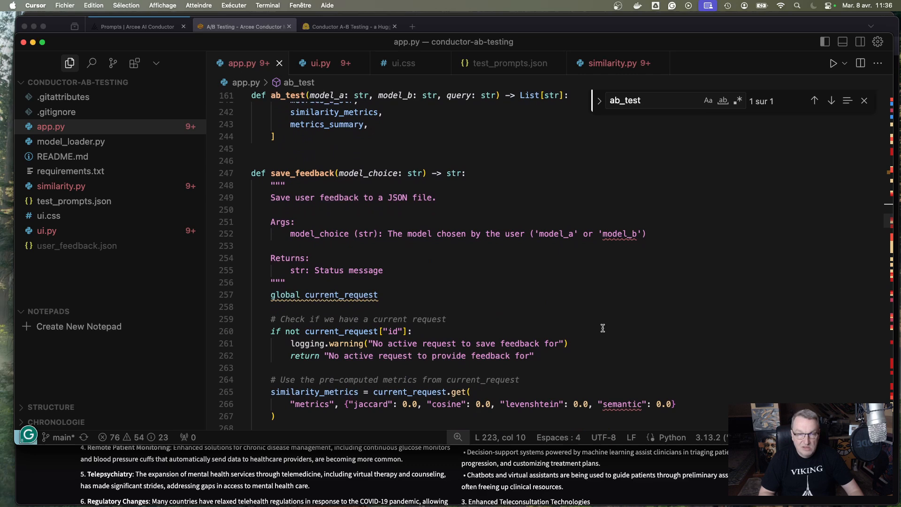
pyautogui.scroll(-3)
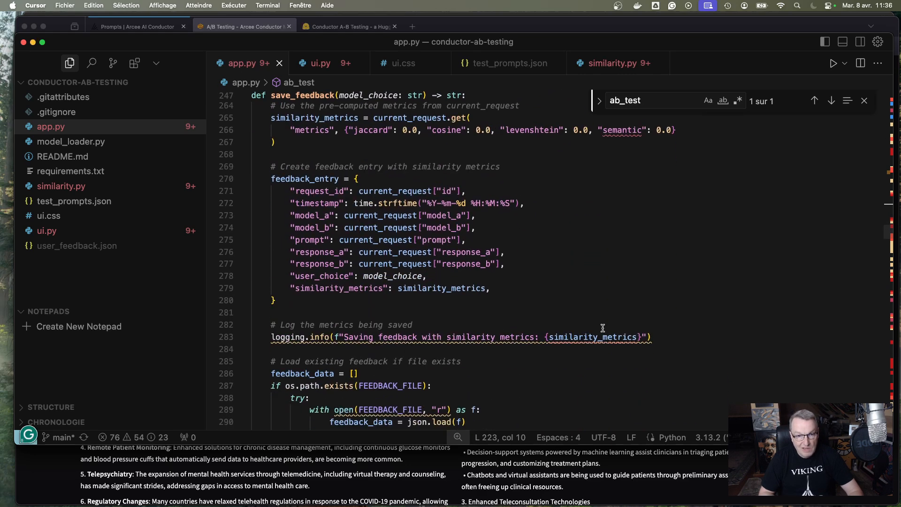
pyautogui.scroll(-3)
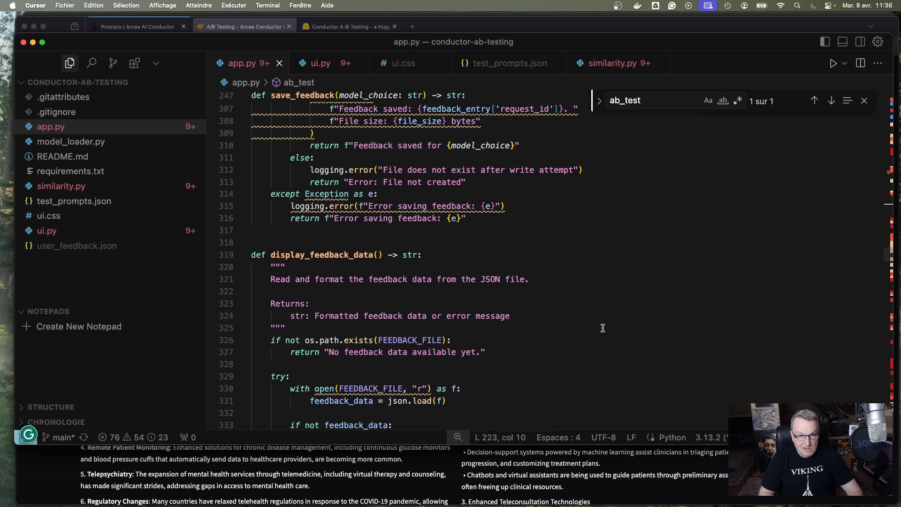
pyautogui.scroll(-3)
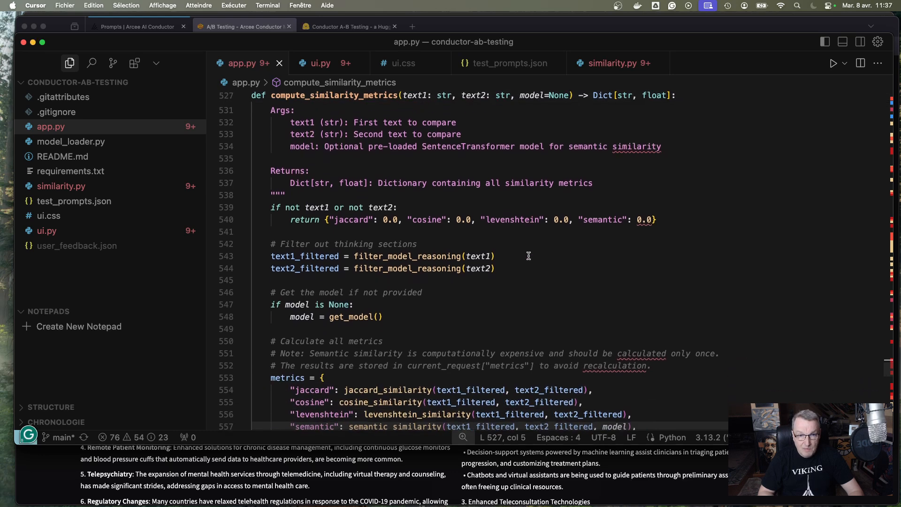
pyautogui.moveTo(518, 257)
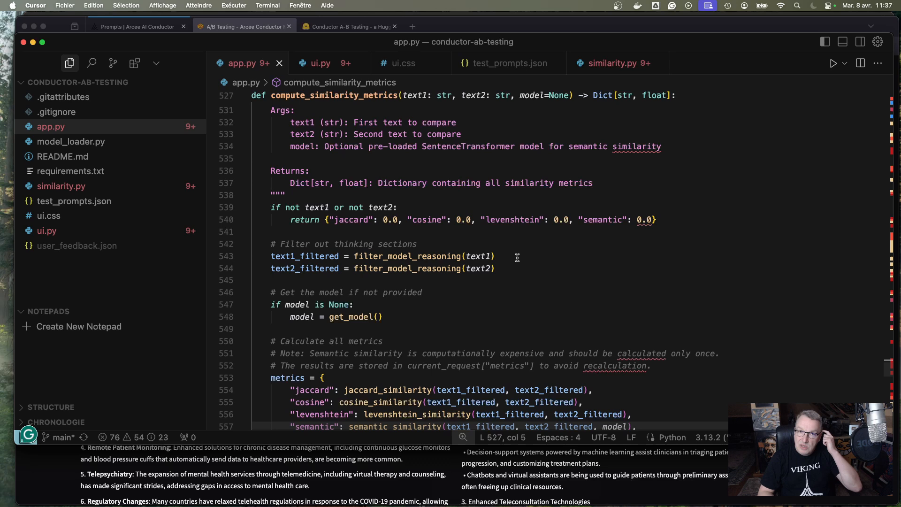
pyautogui.moveTo(520, 259)
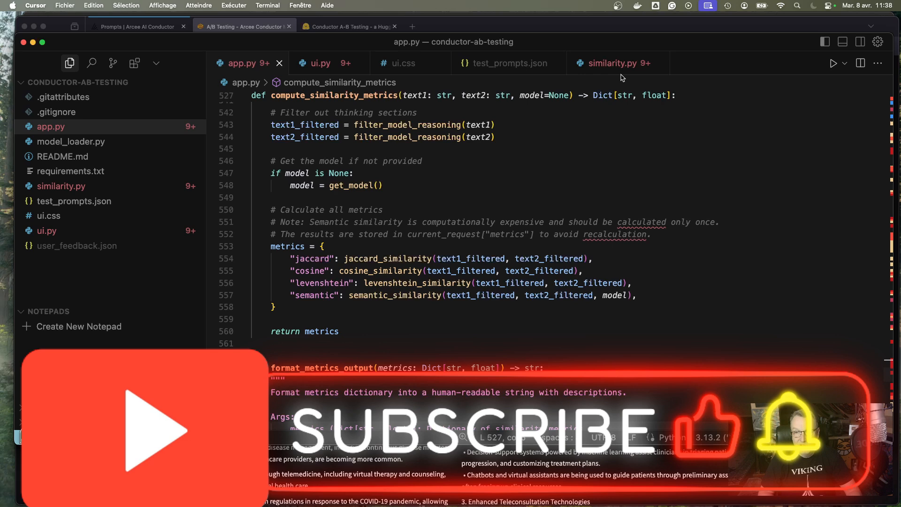
# Step: Read similarity.py's jaccard_similarity and cosine_similarity word-vector functions
pyautogui.click(620, 63)
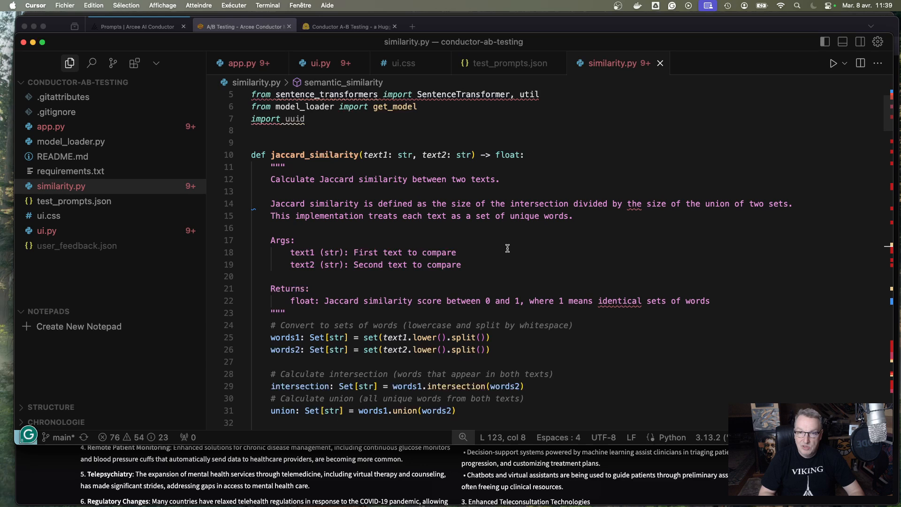
pyautogui.moveTo(507, 238)
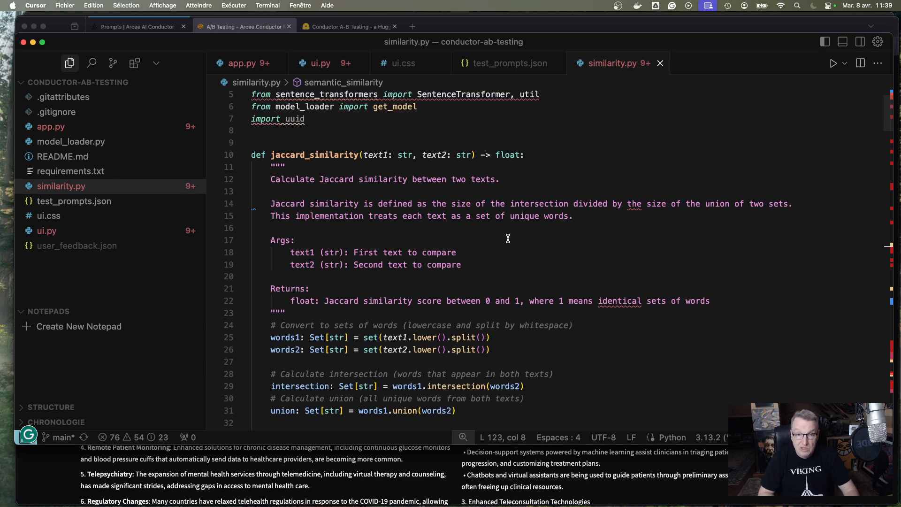
pyautogui.scroll(-3)
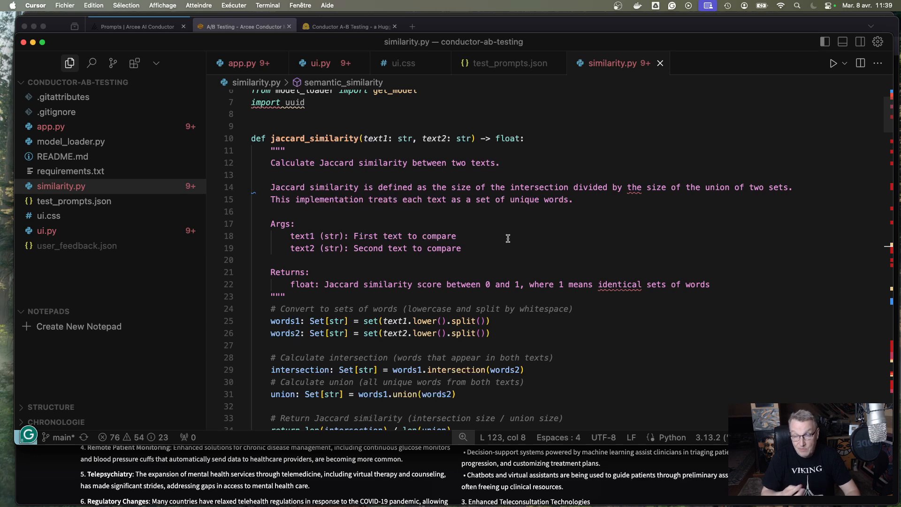
pyautogui.scroll(-3)
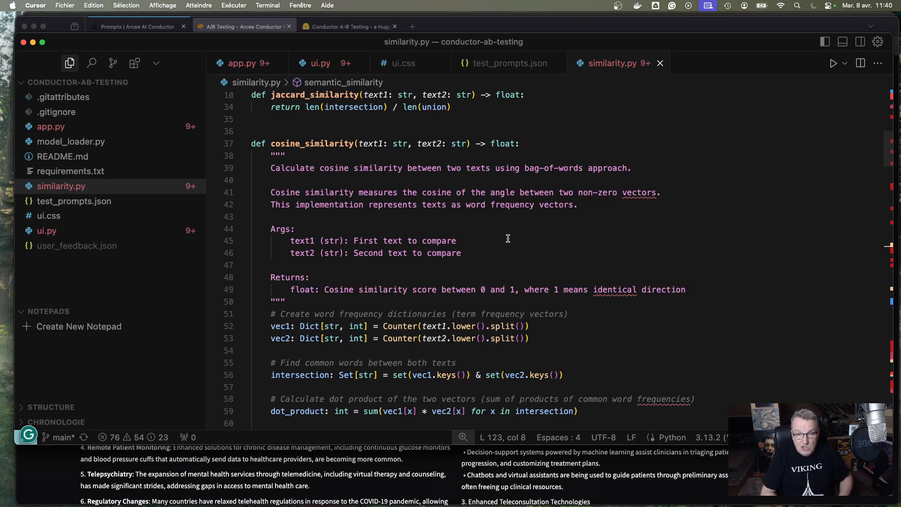
pyautogui.scroll(-3)
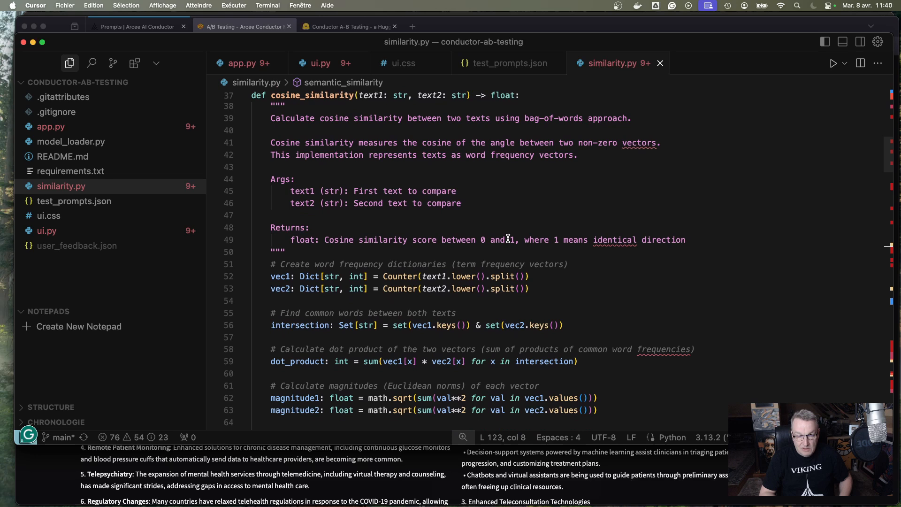
pyautogui.scroll(-3)
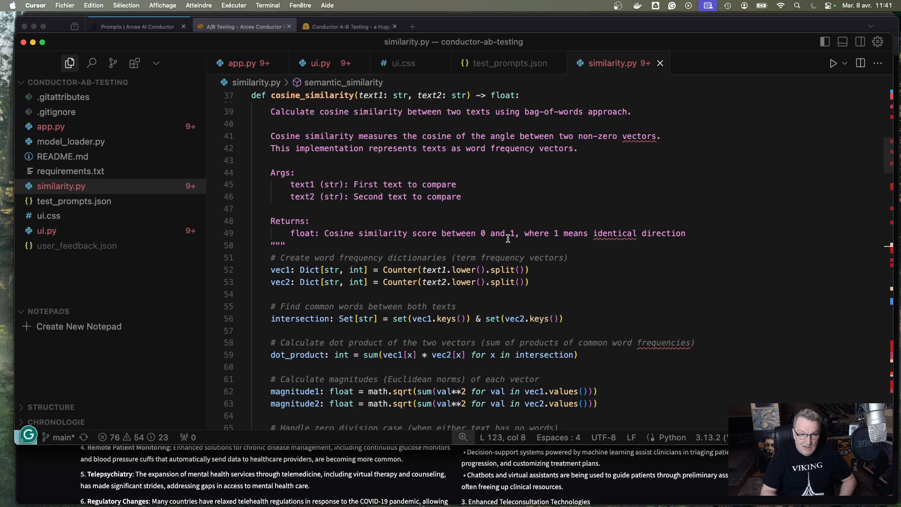
pyautogui.scroll(-3)
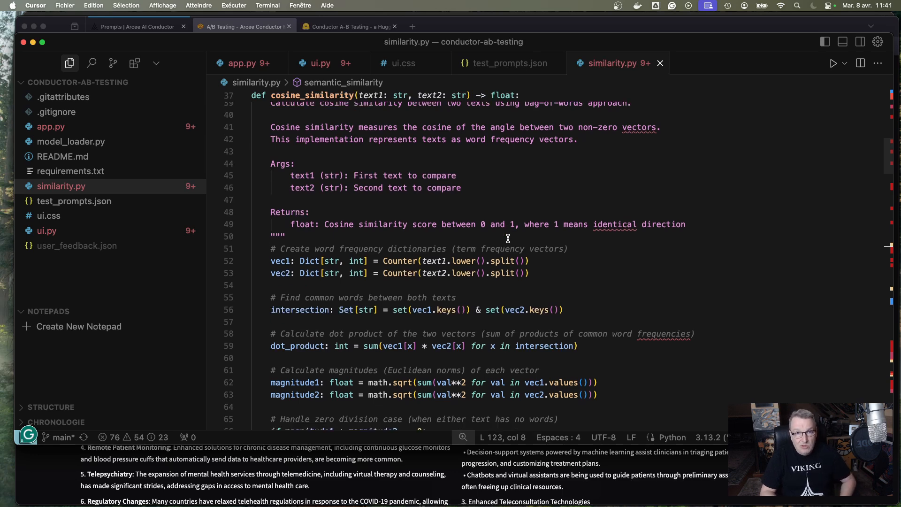
pyautogui.scroll(-3)
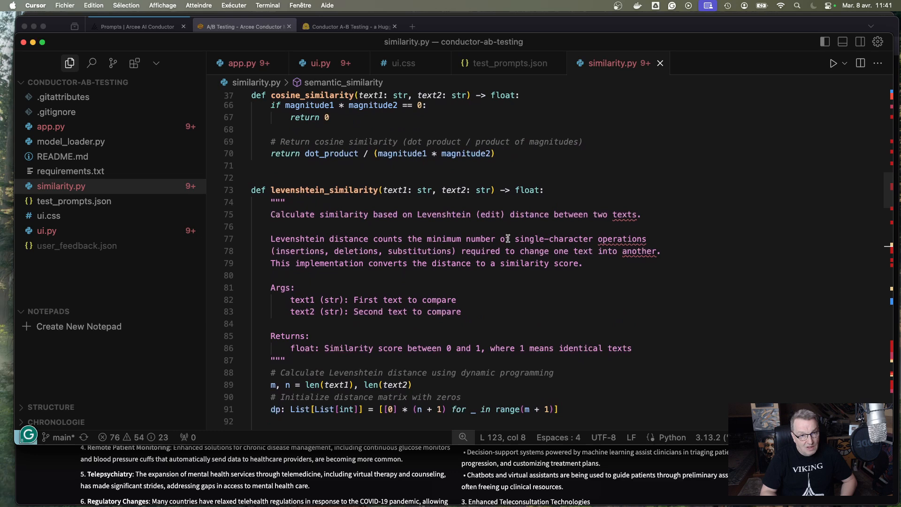
pyautogui.scroll(-3)
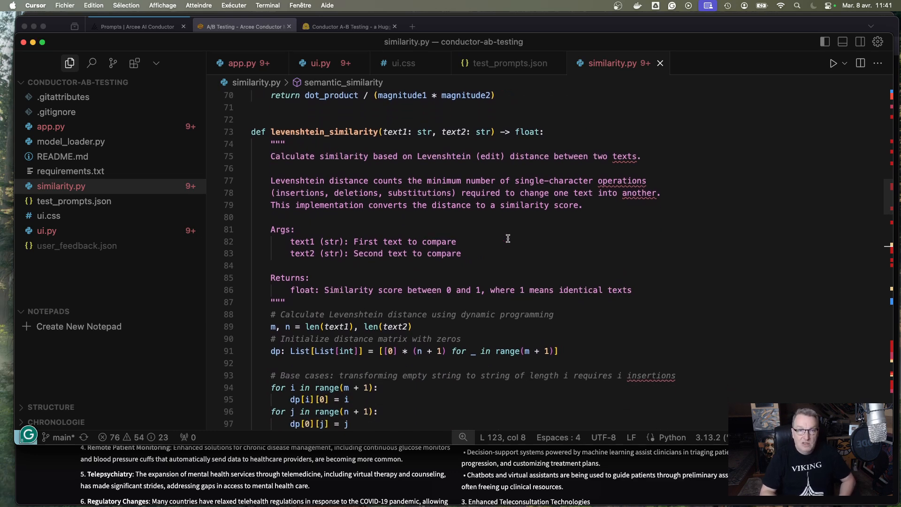
pyautogui.scroll(-3)
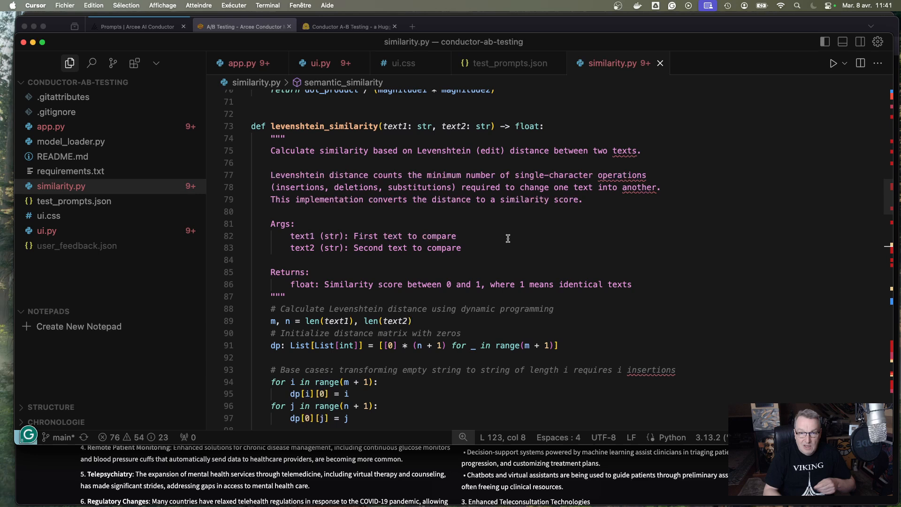
pyautogui.scroll(-3)
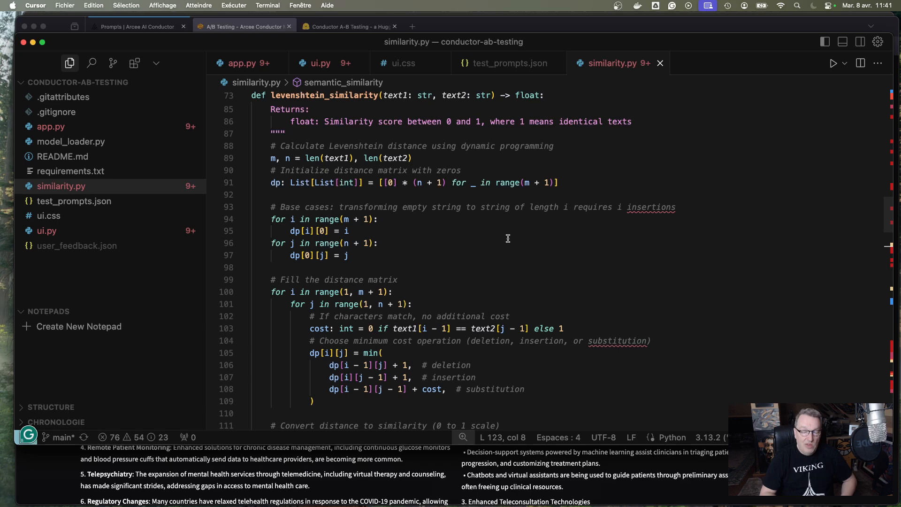
pyautogui.scroll(-3)
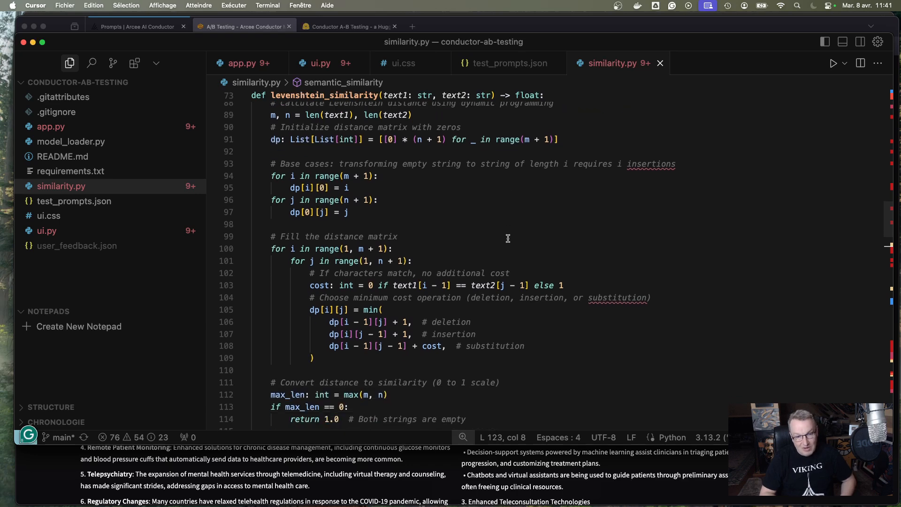
pyautogui.scroll(-3)
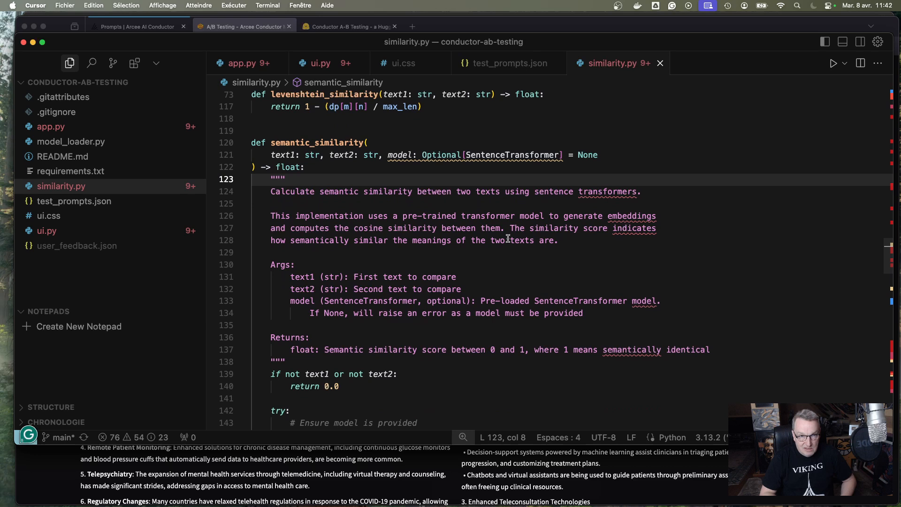
pyautogui.scroll(-3)
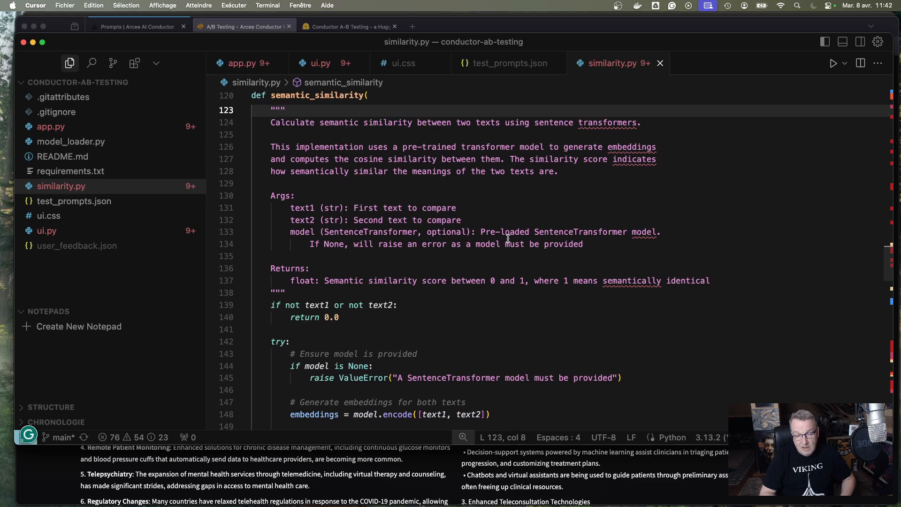
pyautogui.scroll(-3)
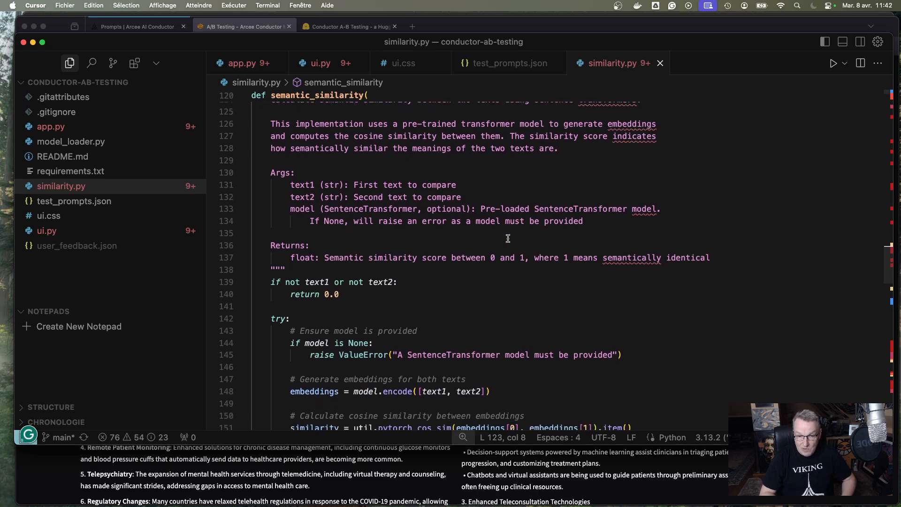
pyautogui.scroll(-3)
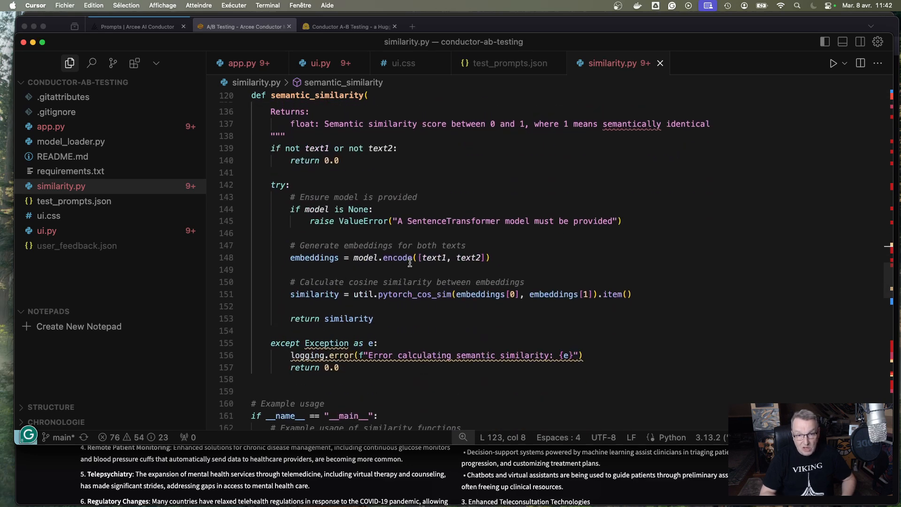
pyautogui.moveTo(445, 293)
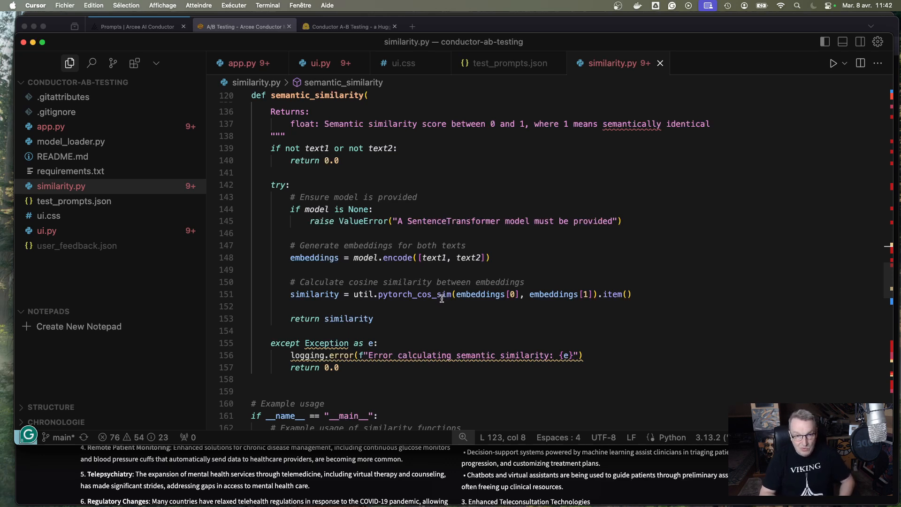
pyautogui.moveTo(453, 310)
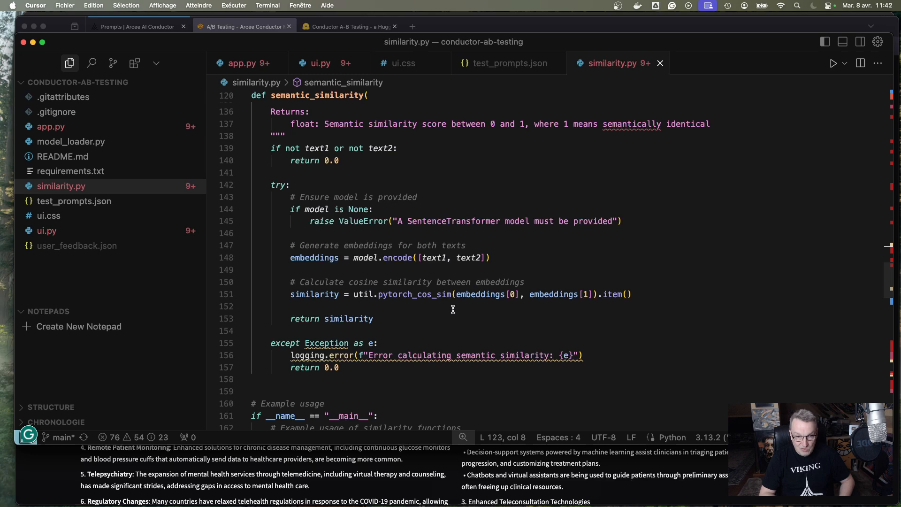
pyautogui.scroll(-3)
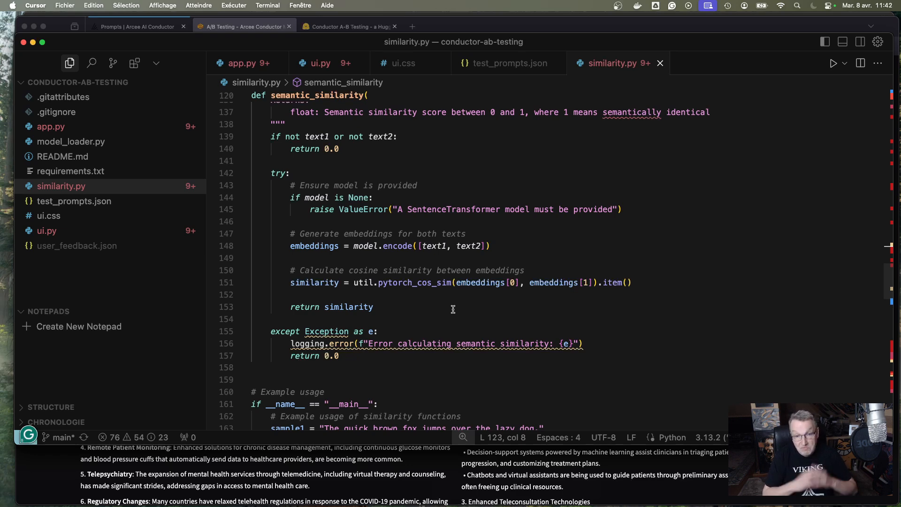
pyautogui.scroll(-3)
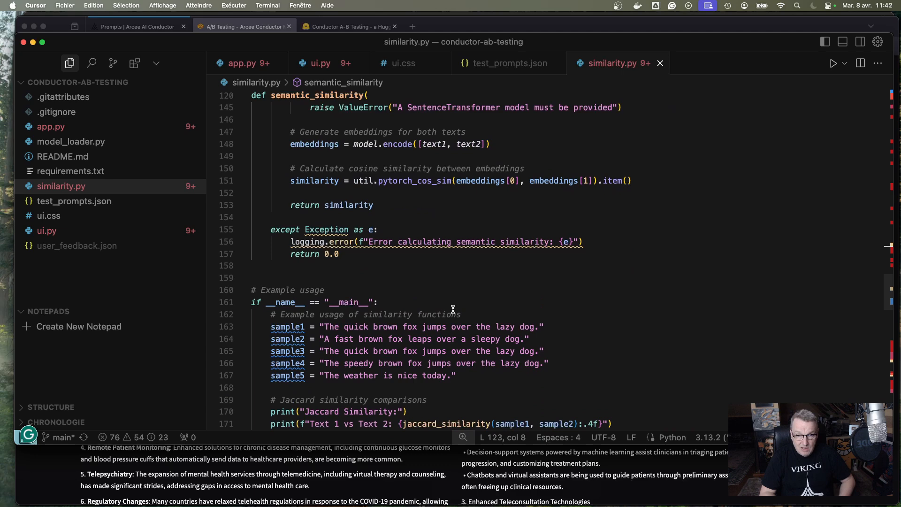
# Step: Review generate_metrics_summary and its virtuoso-large summary prompt, then bring up test_prompts.json
pyautogui.scroll(-3)
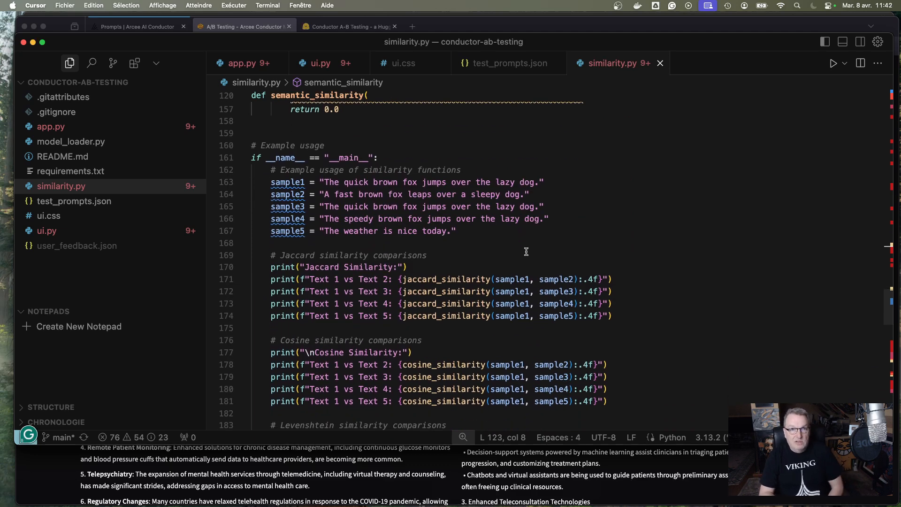
pyautogui.scroll(-3)
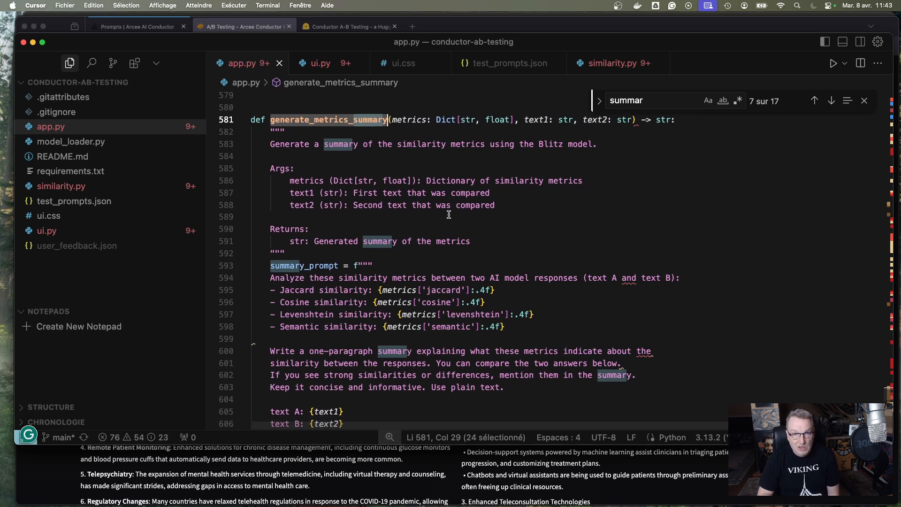
pyautogui.scroll(-3)
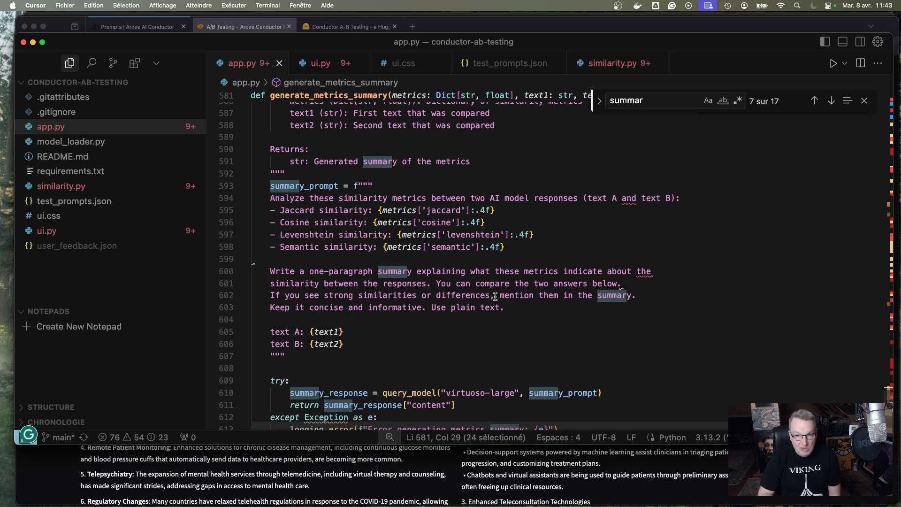
pyautogui.click(524, 307)
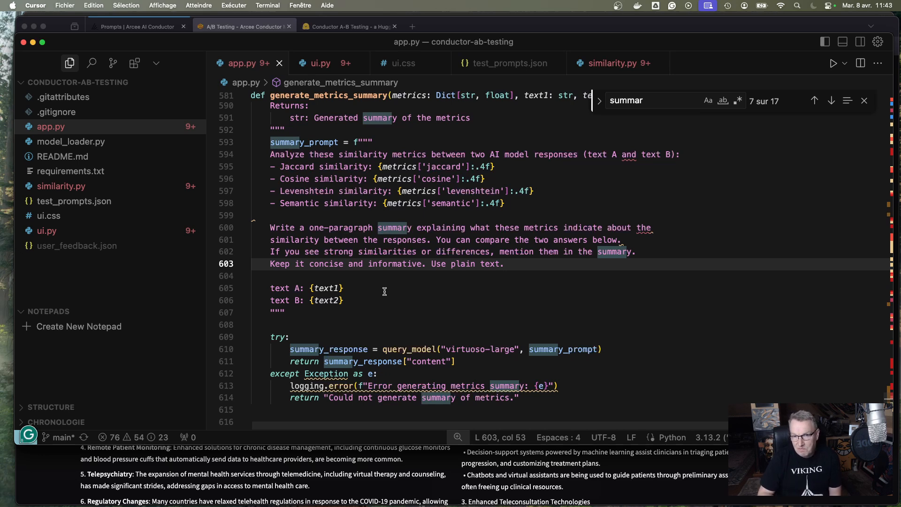
pyautogui.scroll(-3)
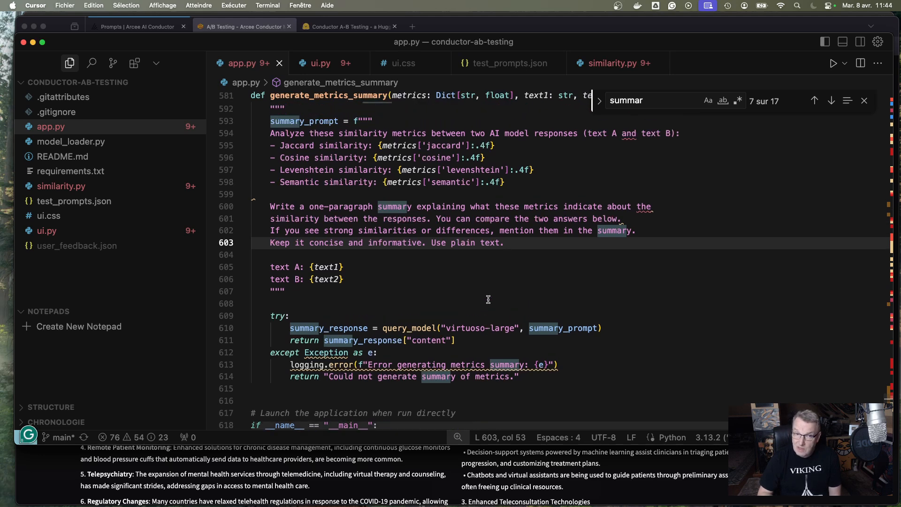
pyautogui.click(511, 63)
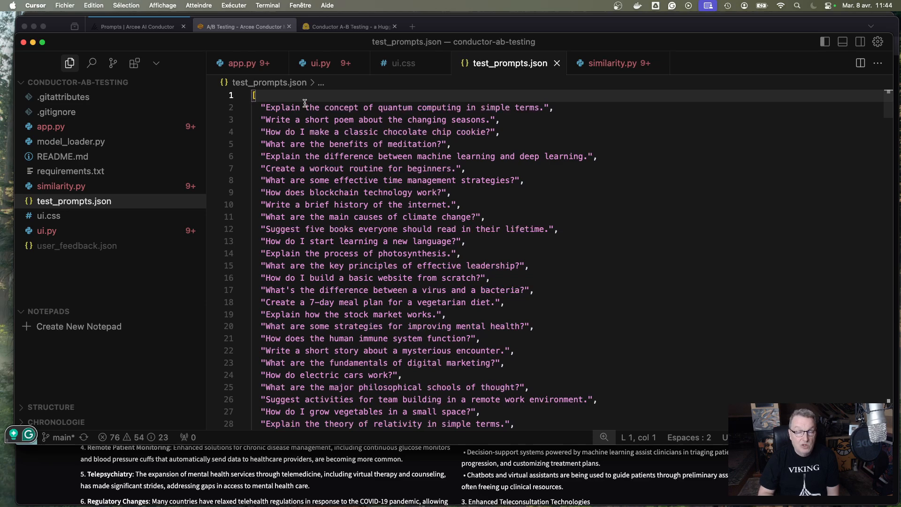
# Step: Scroll through the general and coding test prompts, then return to the running A/B testing app
pyautogui.scroll(-3)
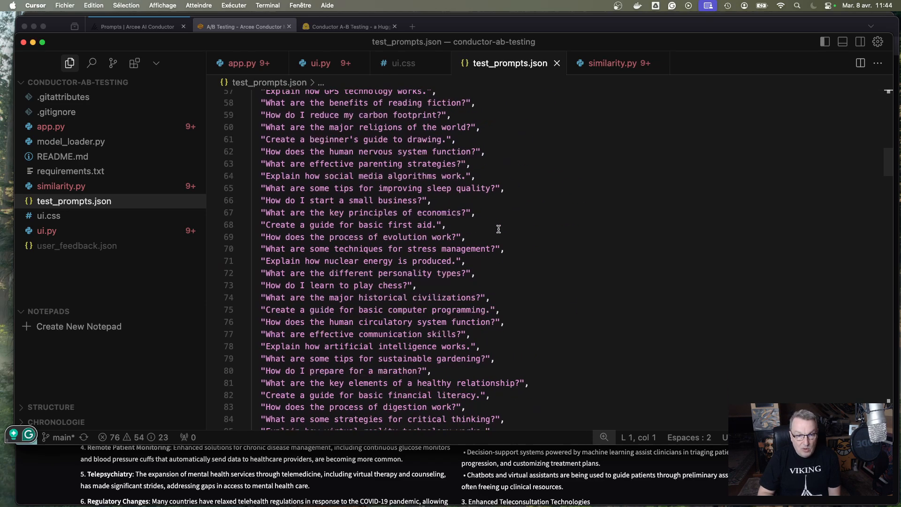
pyautogui.scroll(-3)
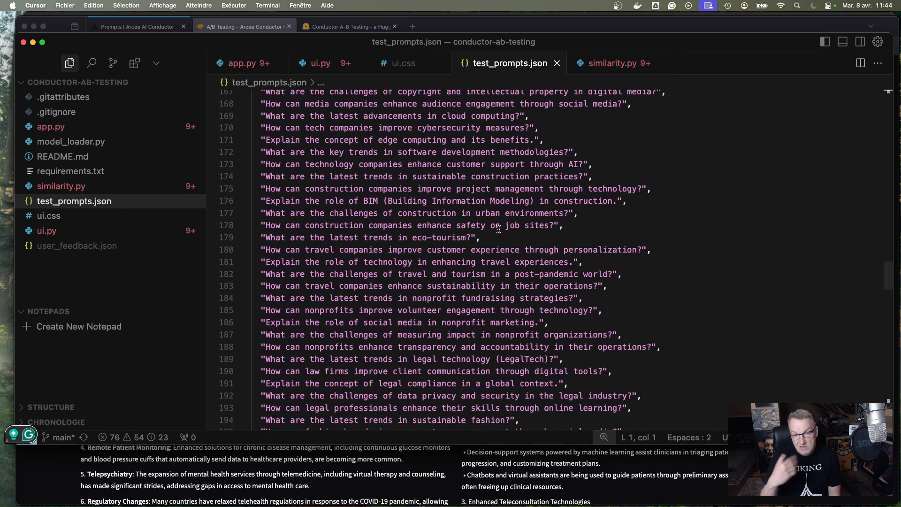
pyautogui.scroll(-3)
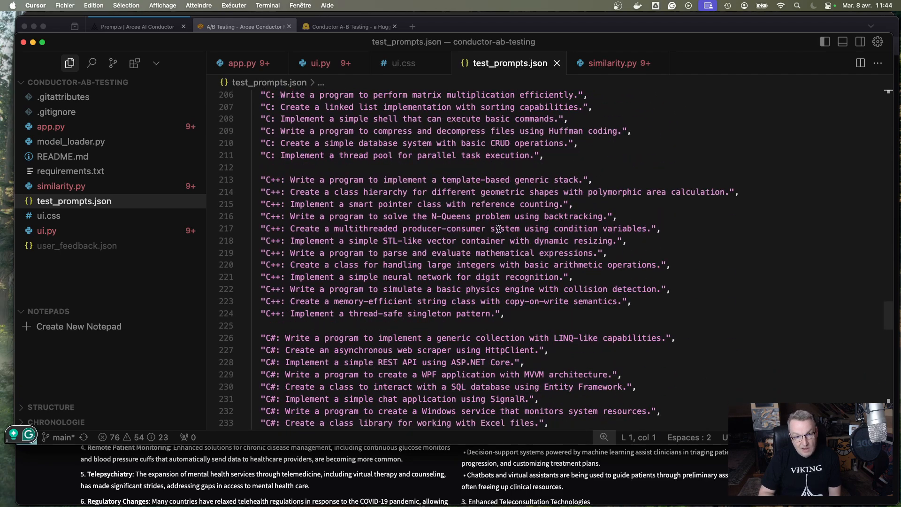
pyautogui.scroll(-3)
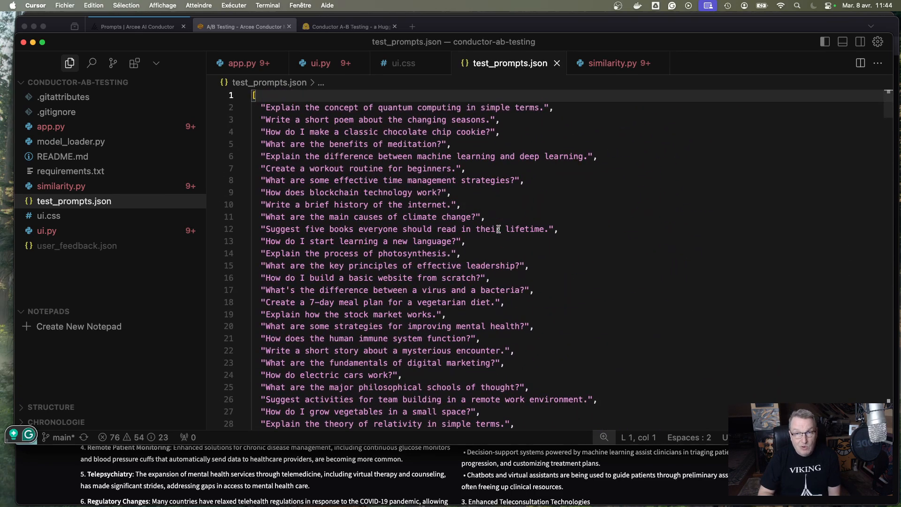
pyautogui.click(243, 26)
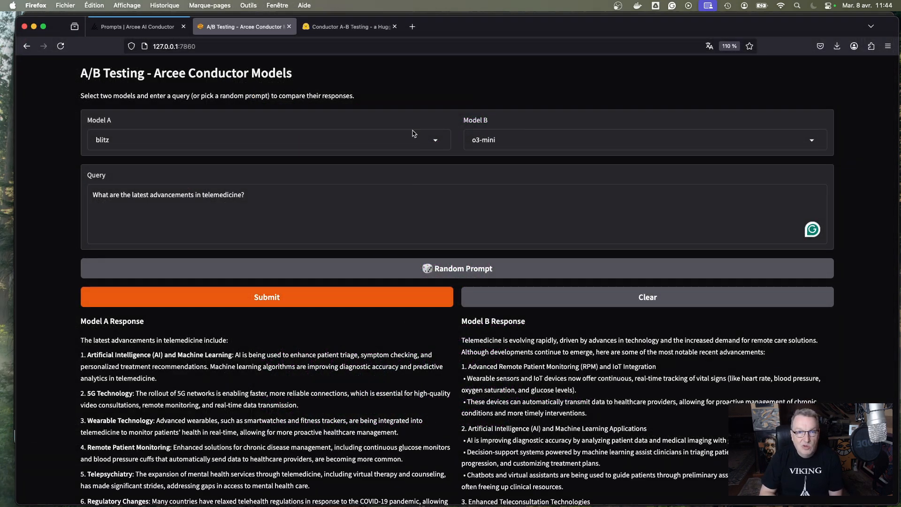
# Step: Set Model B to virtuoso-large against blitz
pyautogui.click(263, 139)
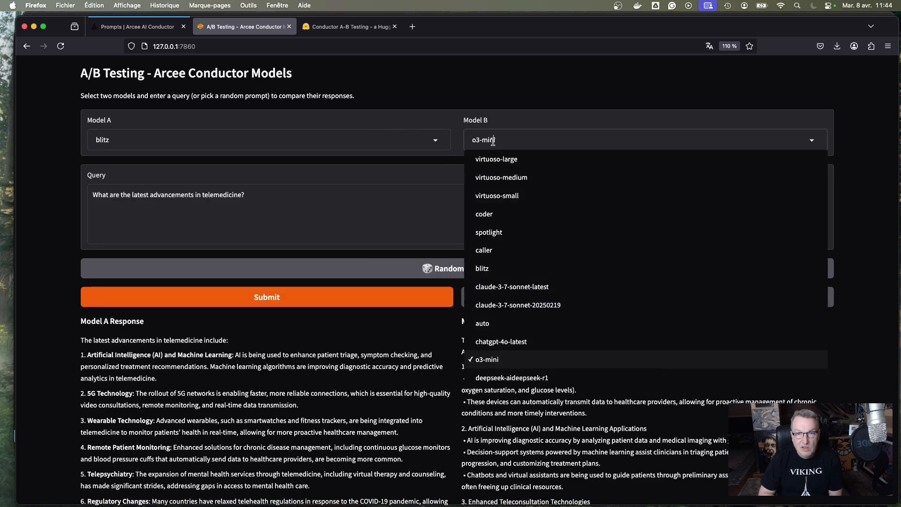
pyautogui.click(496, 159)
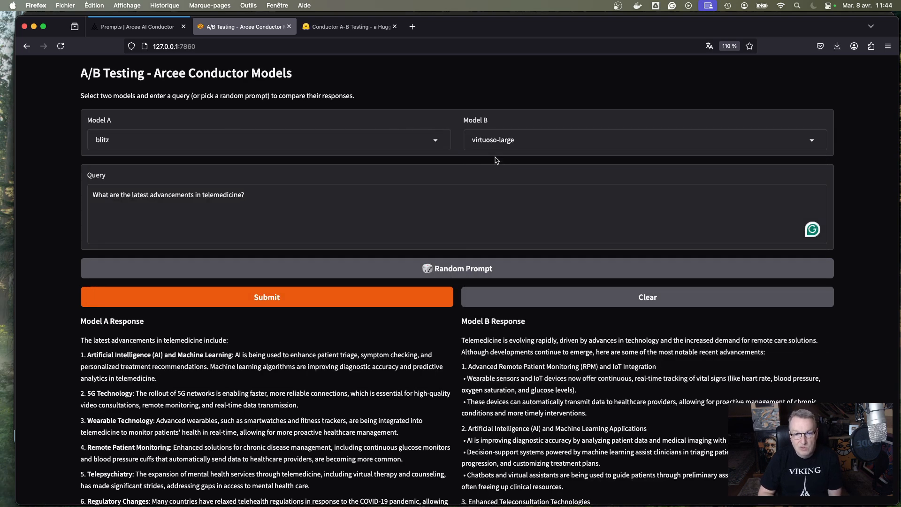
# Step: Draw random test prompts until the query holds the AI insurance risk-assessment question
pyautogui.click(464, 268)
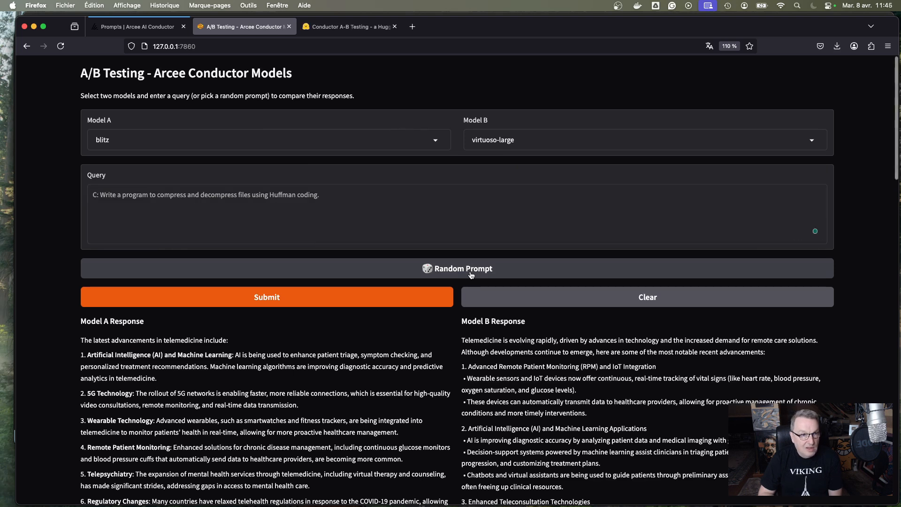
pyautogui.click(462, 269)
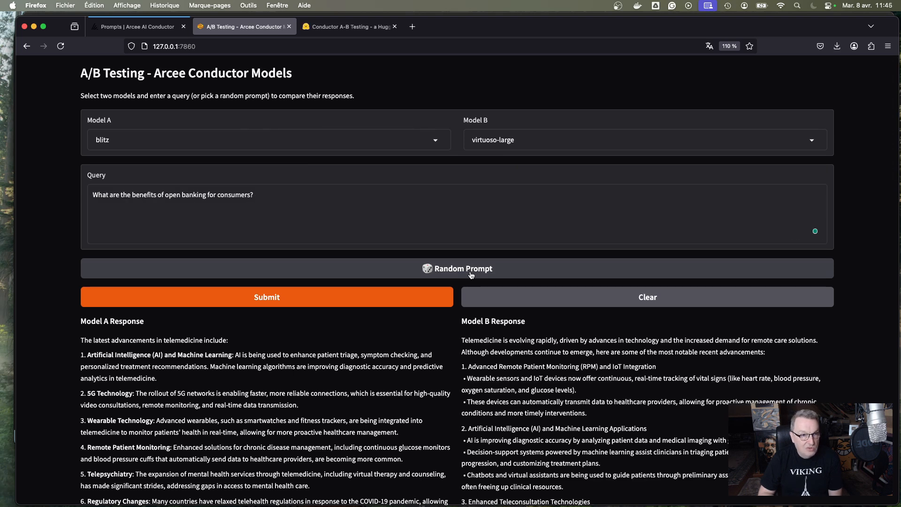
pyautogui.click(462, 271)
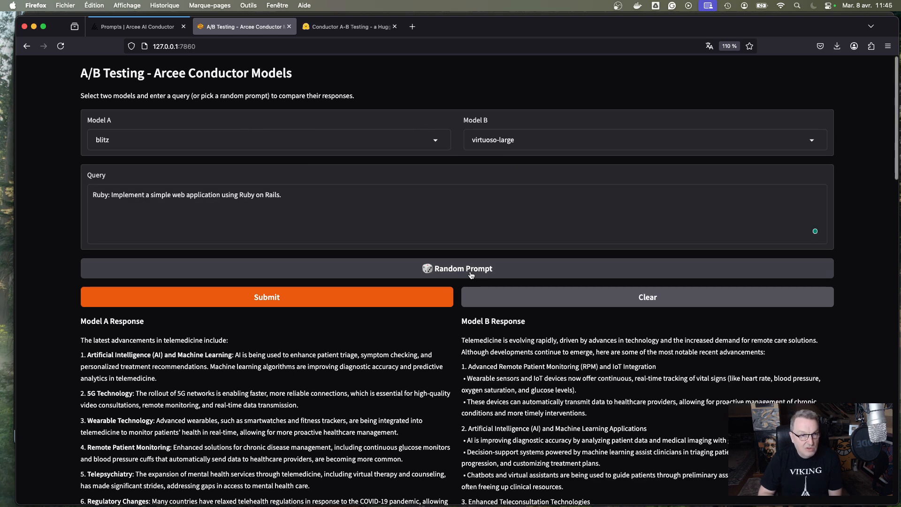
pyautogui.click(462, 268)
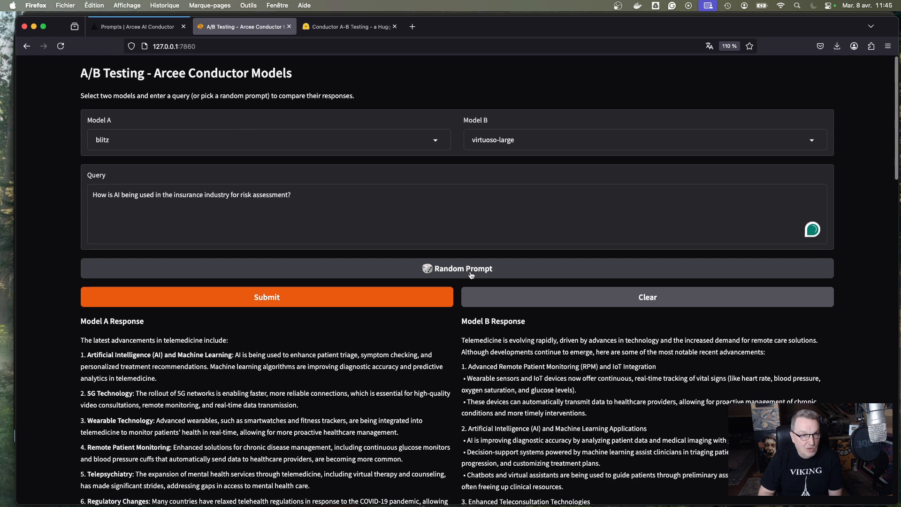
pyautogui.moveTo(229, 314)
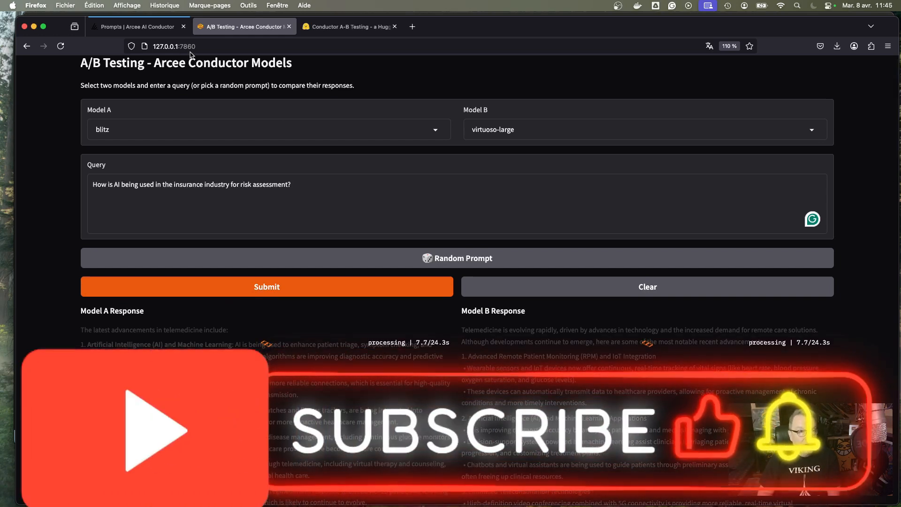
pyautogui.moveTo(210, 98)
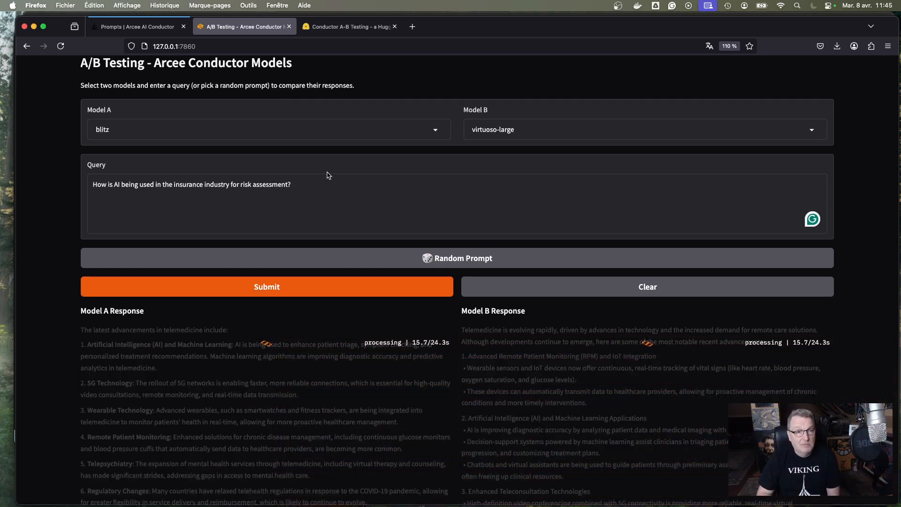
# Step: Scroll past both insurance answers and Metrics boxes to the Similarity Metrics summary
pyautogui.scroll(-3)
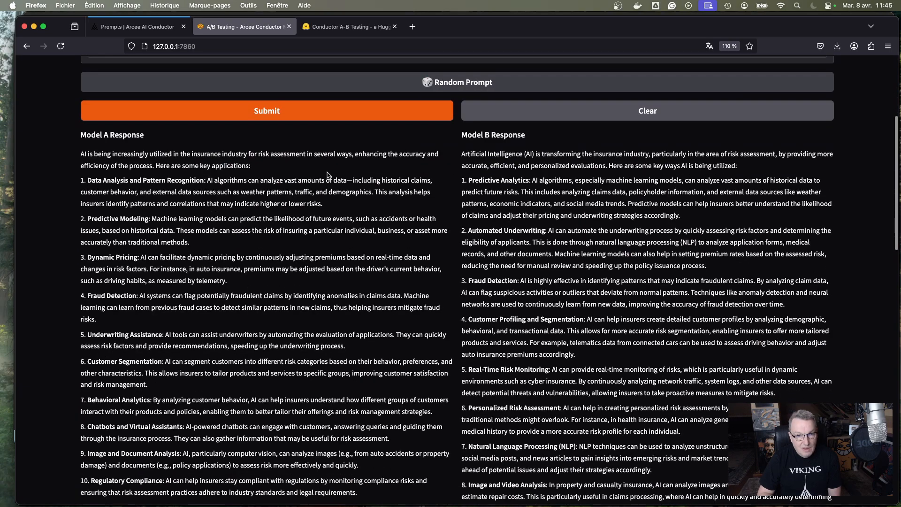
pyautogui.scroll(-3)
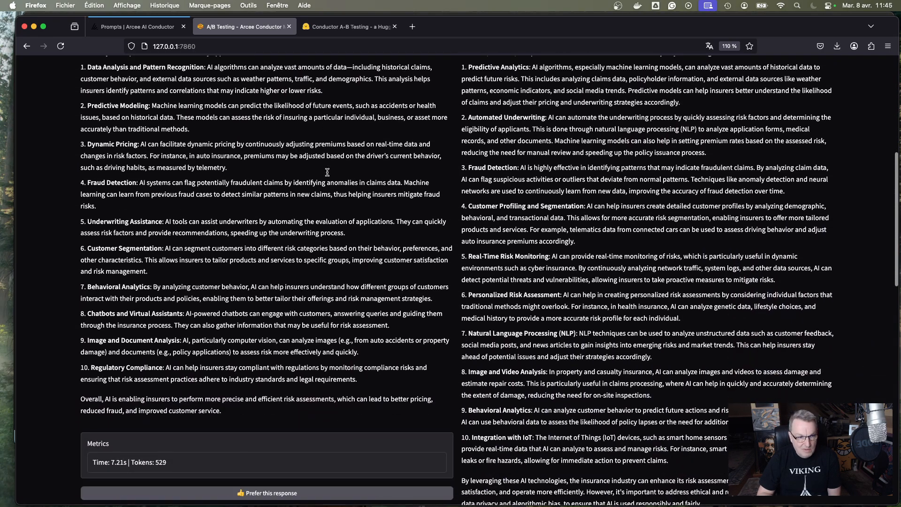
pyautogui.scroll(-3)
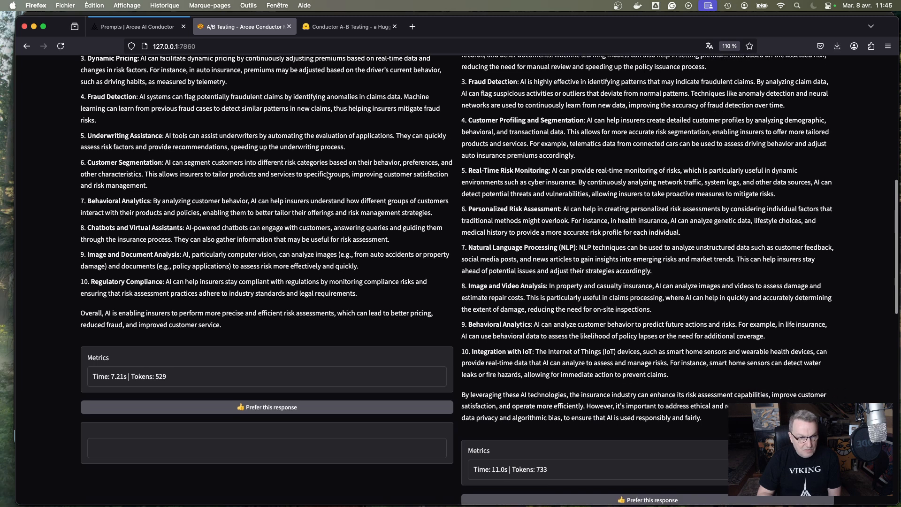
pyautogui.scroll(-3)
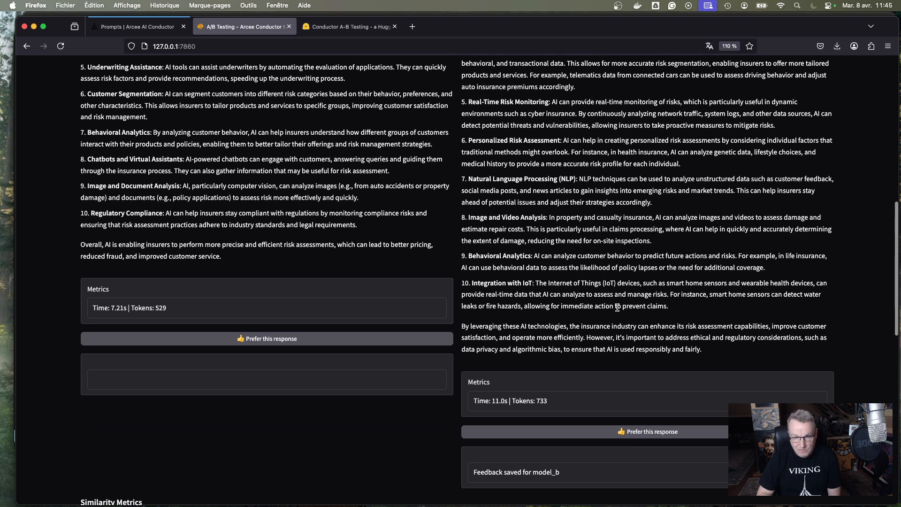
pyautogui.scroll(-3)
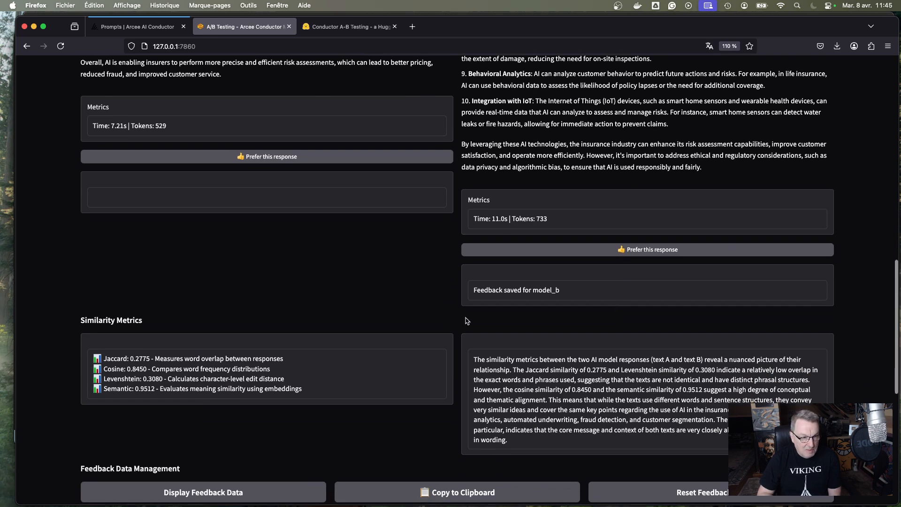
pyautogui.scroll(-3)
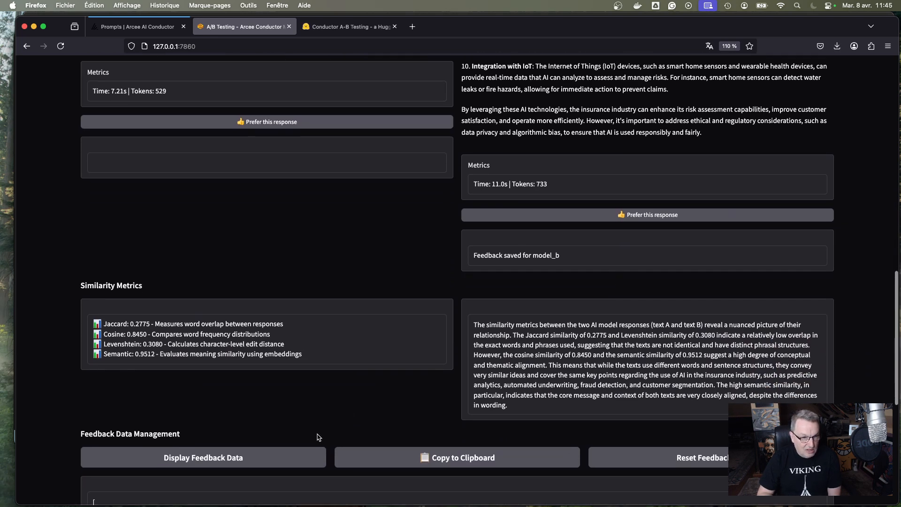
pyautogui.moveTo(245, 388)
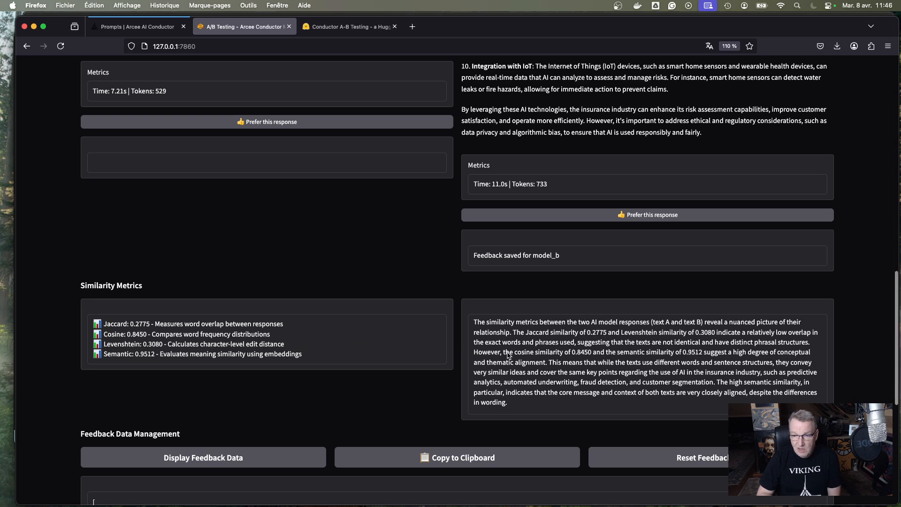
pyautogui.moveTo(543, 409)
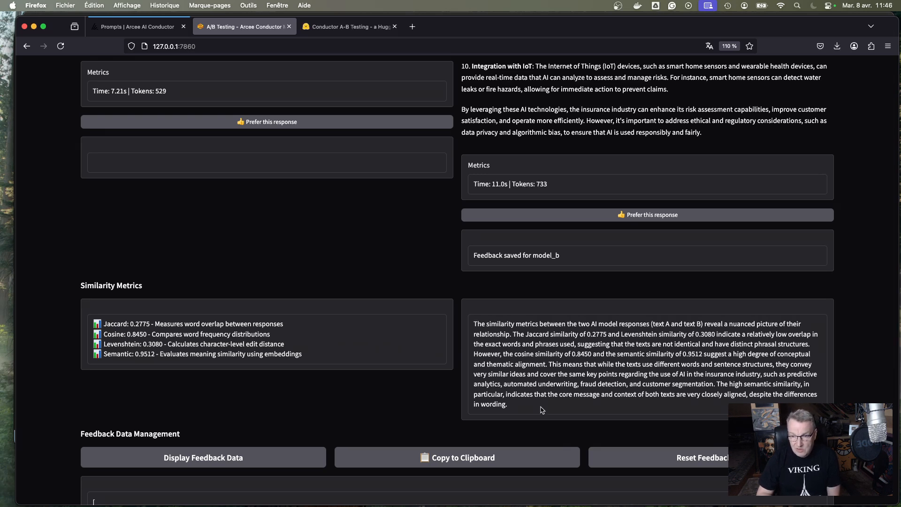
pyautogui.moveTo(674, 337)
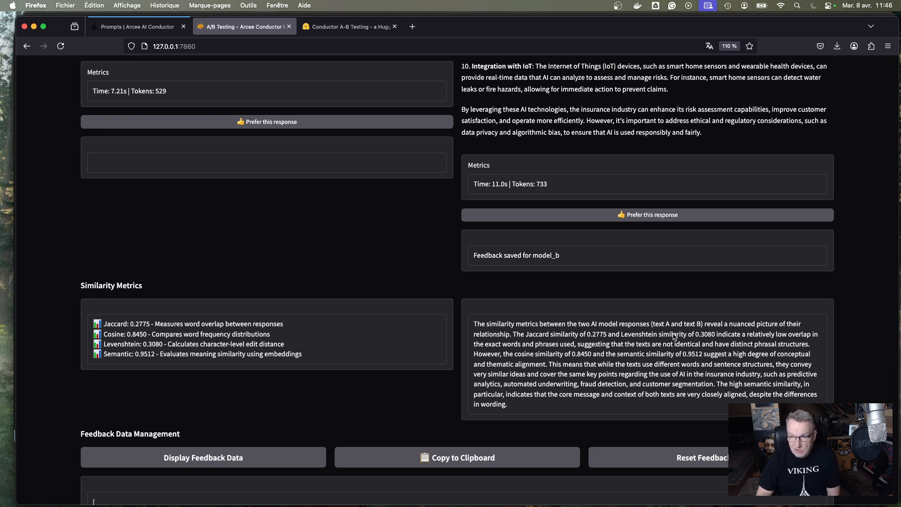
pyautogui.moveTo(576, 347)
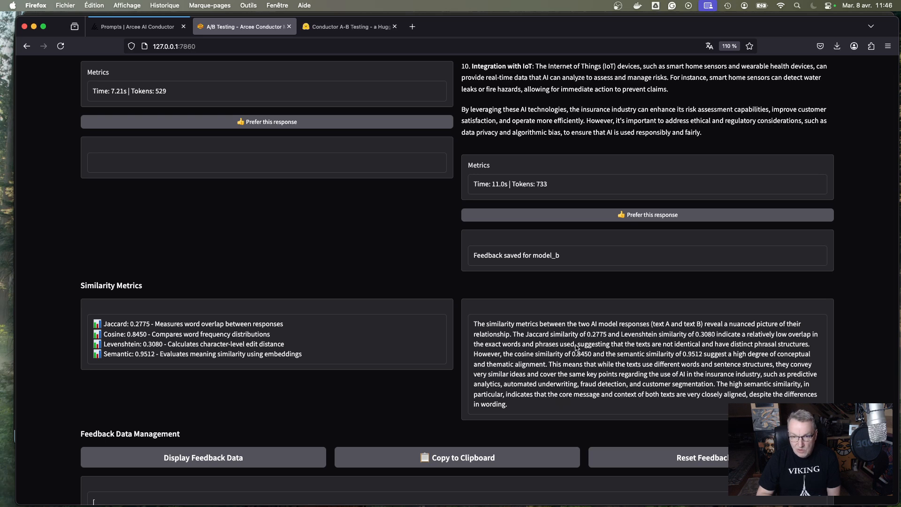
pyautogui.moveTo(620, 338)
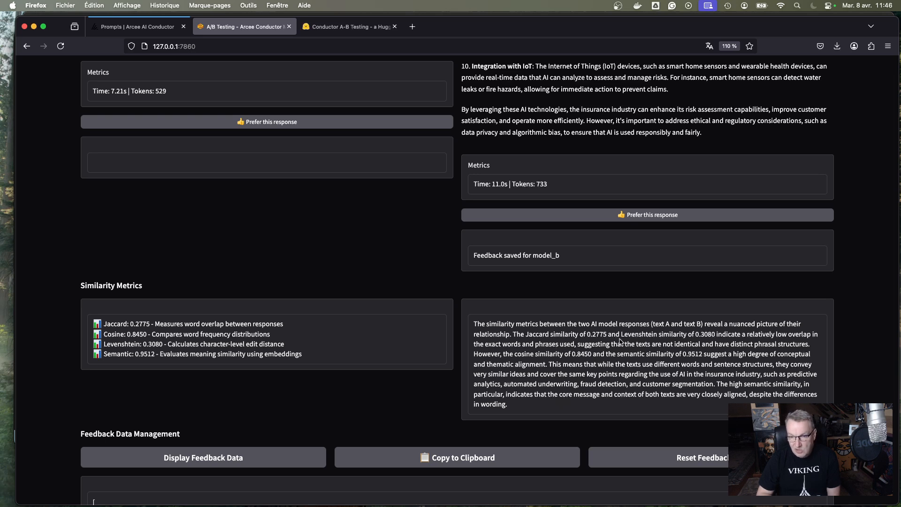
pyautogui.moveTo(701, 340)
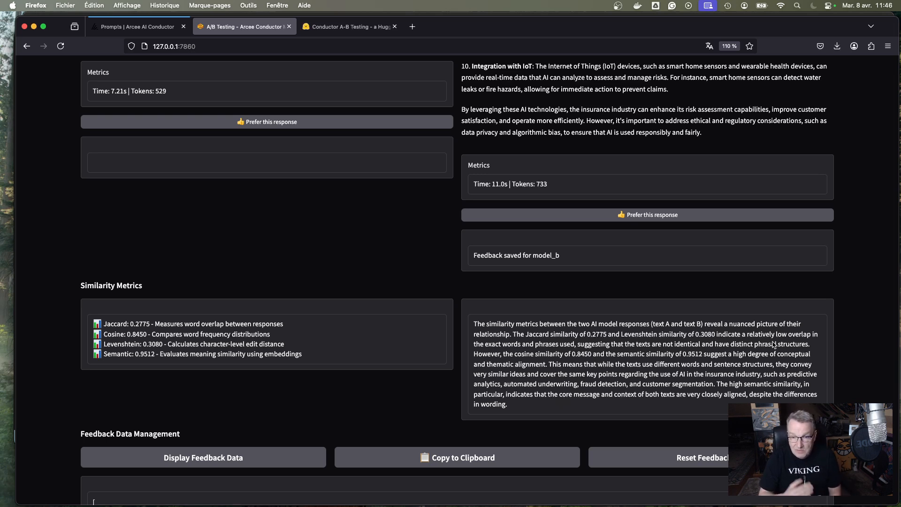
pyautogui.moveTo(714, 378)
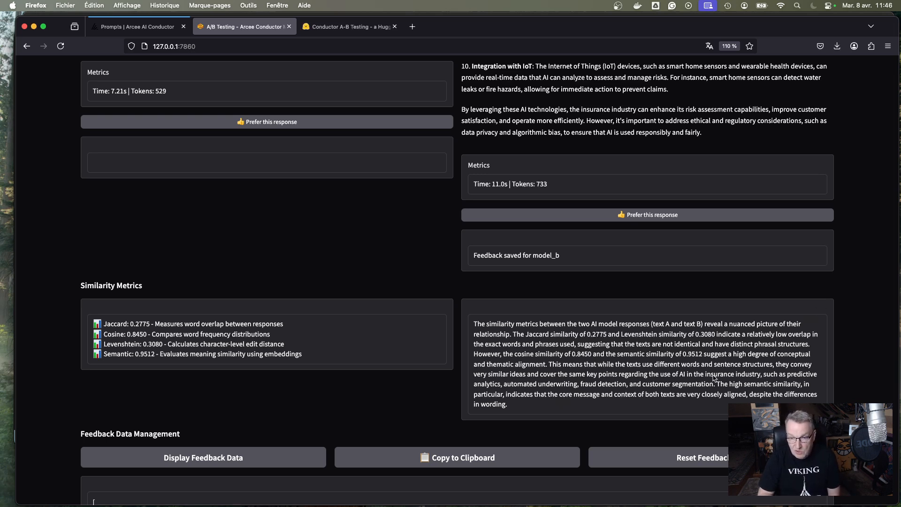
pyautogui.moveTo(572, 358)
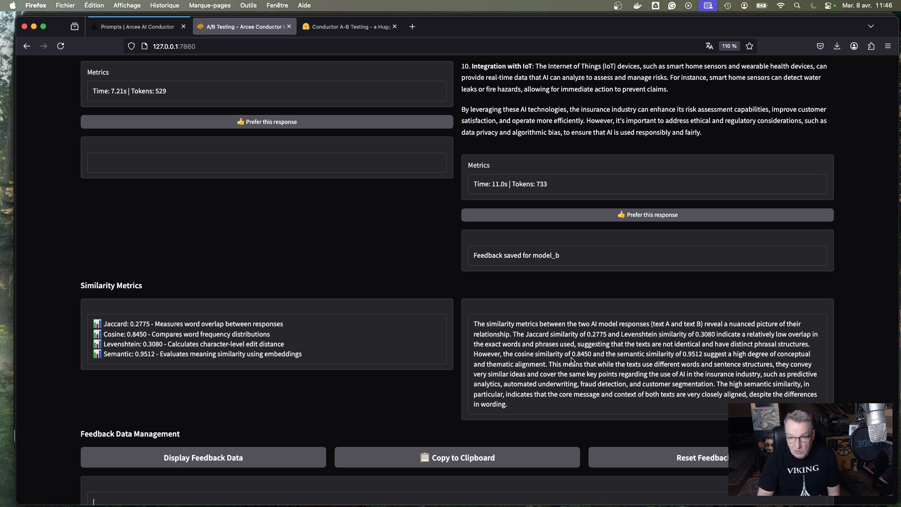
pyautogui.moveTo(582, 362)
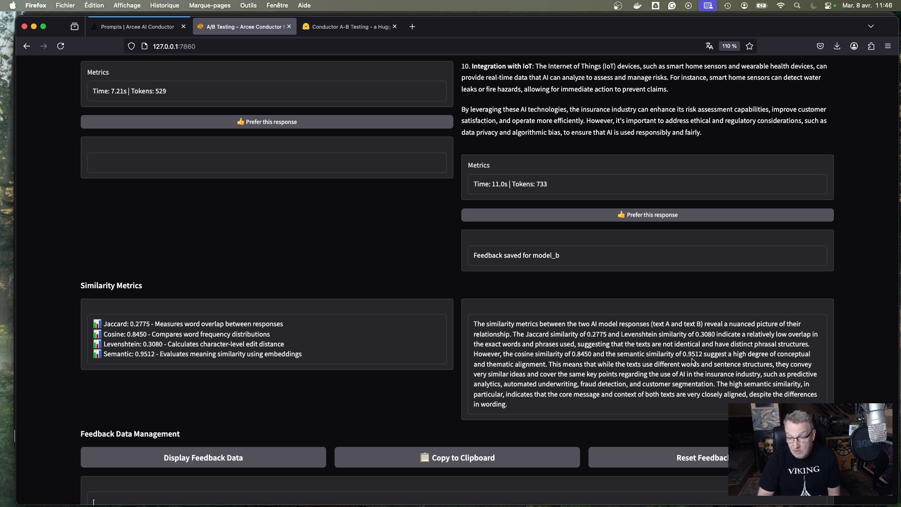
pyautogui.moveTo(731, 368)
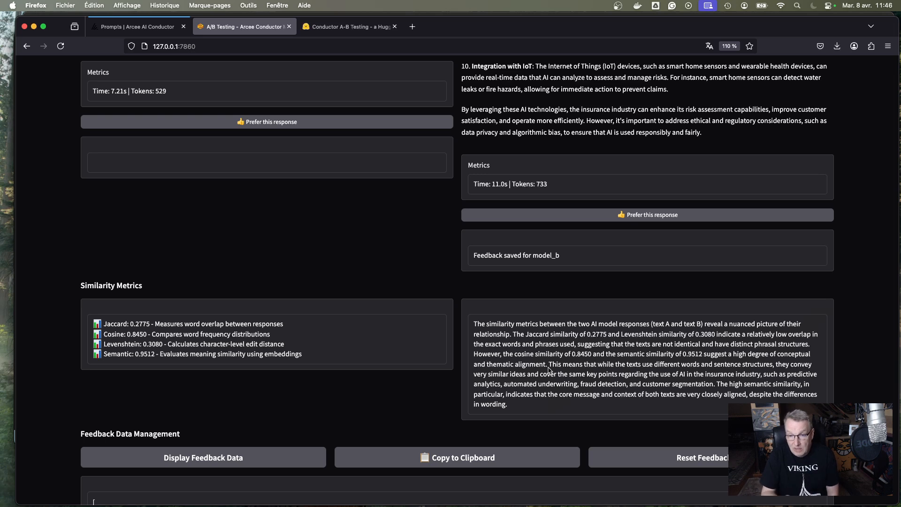
pyautogui.moveTo(585, 360)
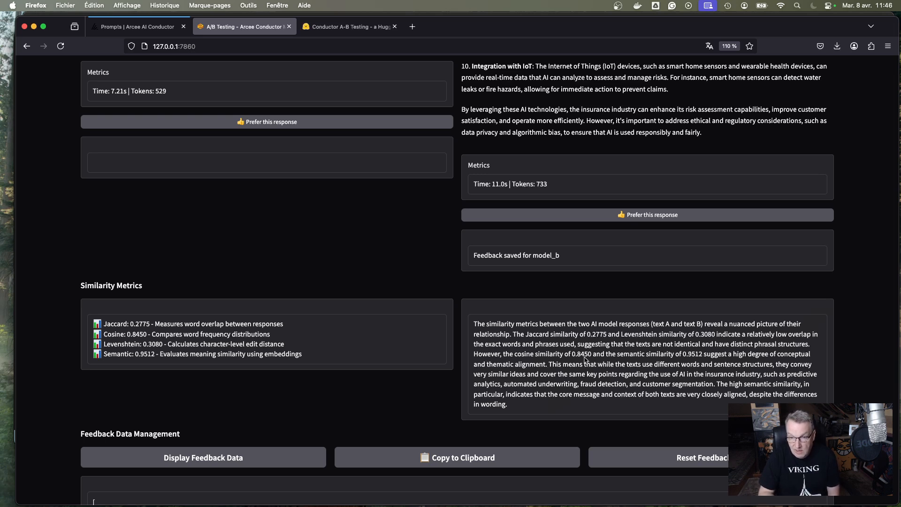
pyautogui.moveTo(725, 370)
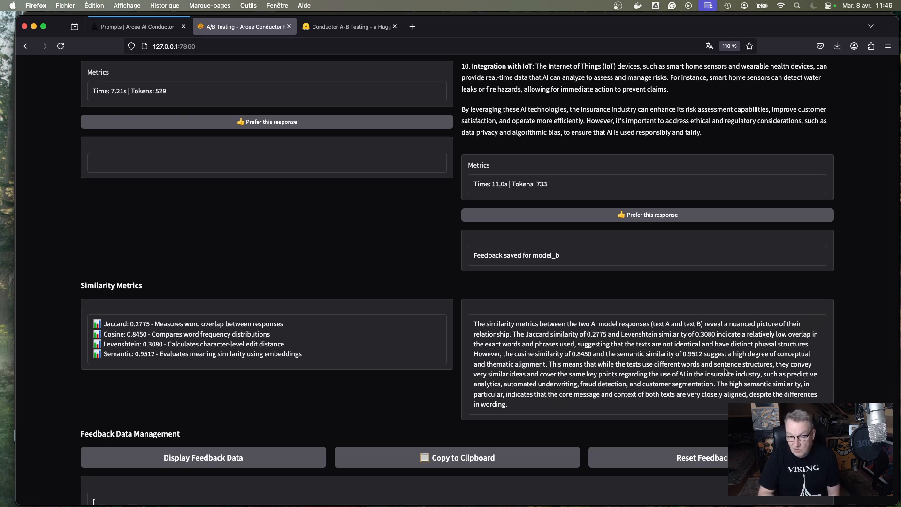
pyautogui.moveTo(547, 392)
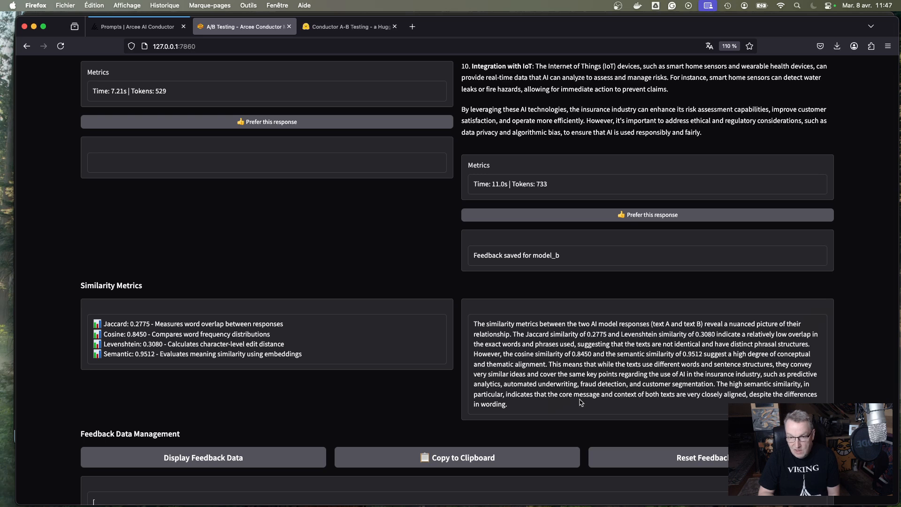
pyautogui.moveTo(649, 399)
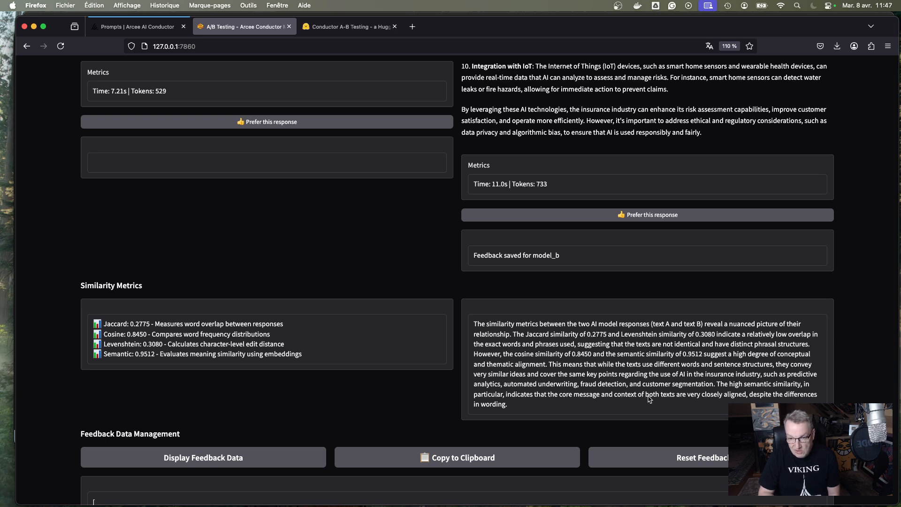
pyautogui.moveTo(740, 403)
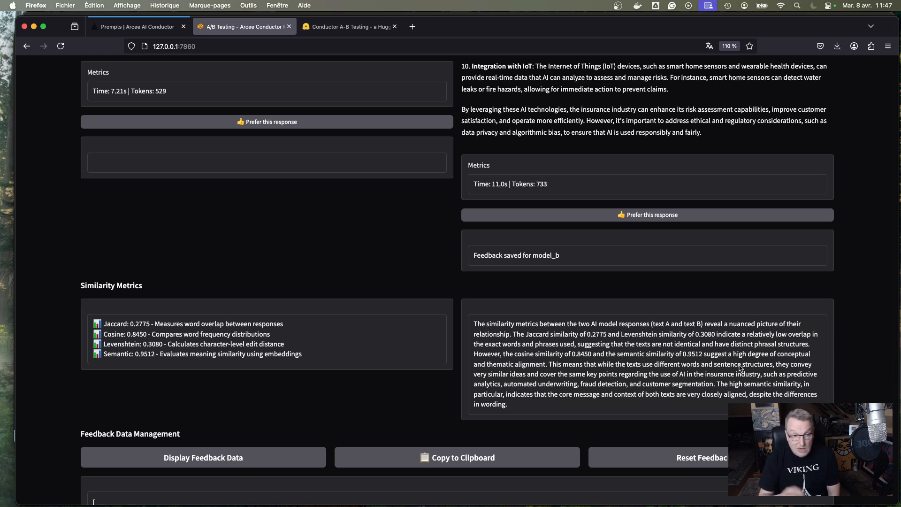
pyautogui.moveTo(670, 356)
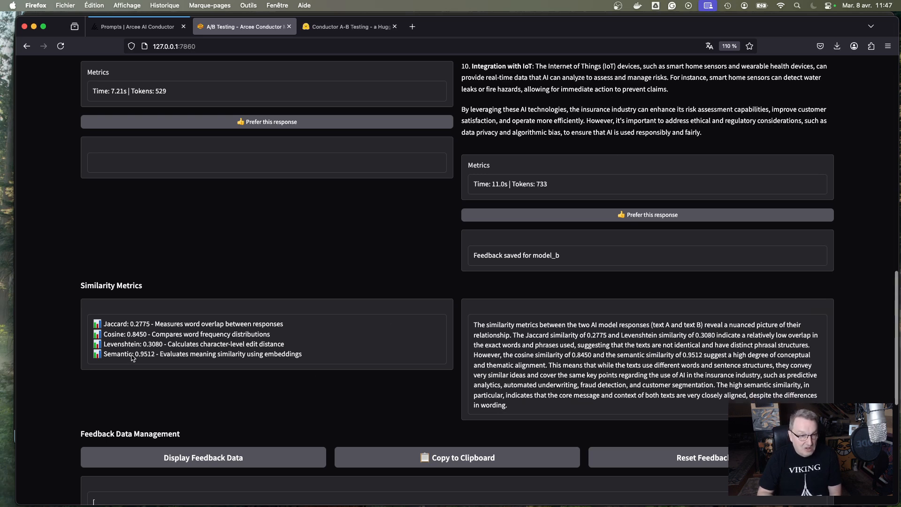
pyautogui.moveTo(571, 395)
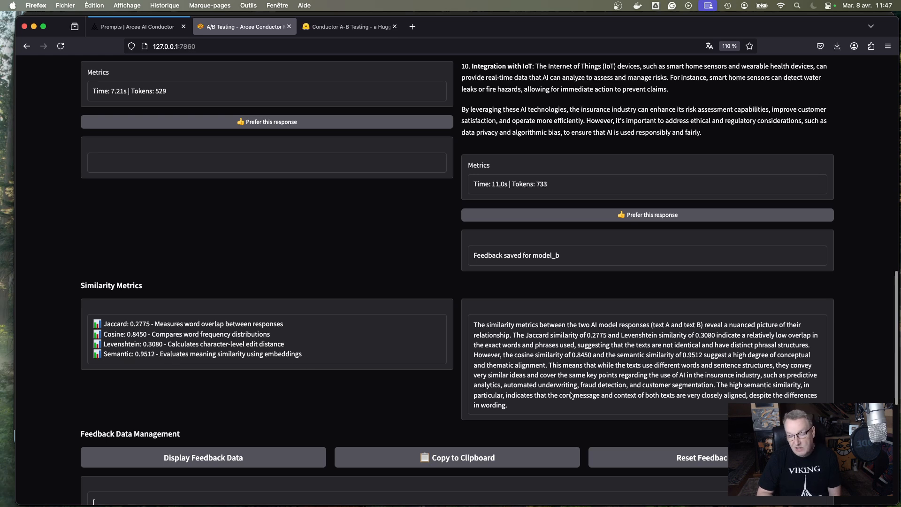
pyautogui.moveTo(580, 393)
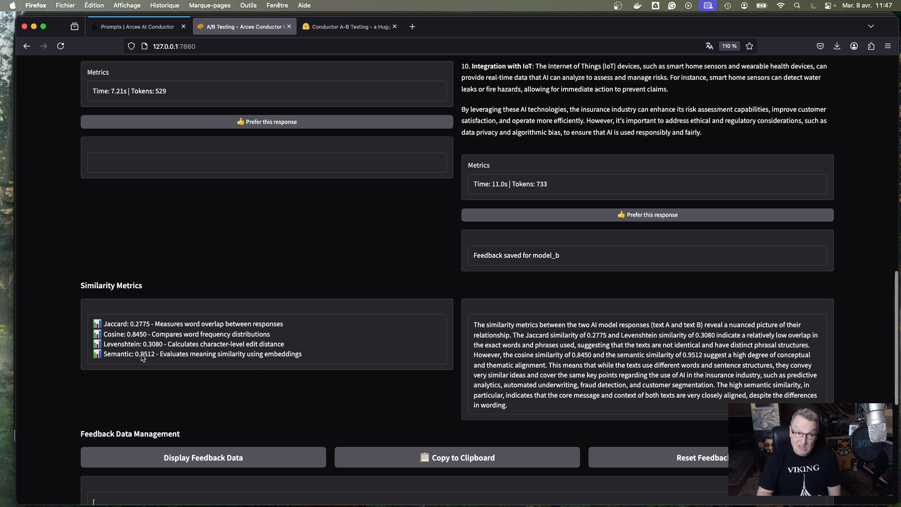
pyautogui.moveTo(152, 359)
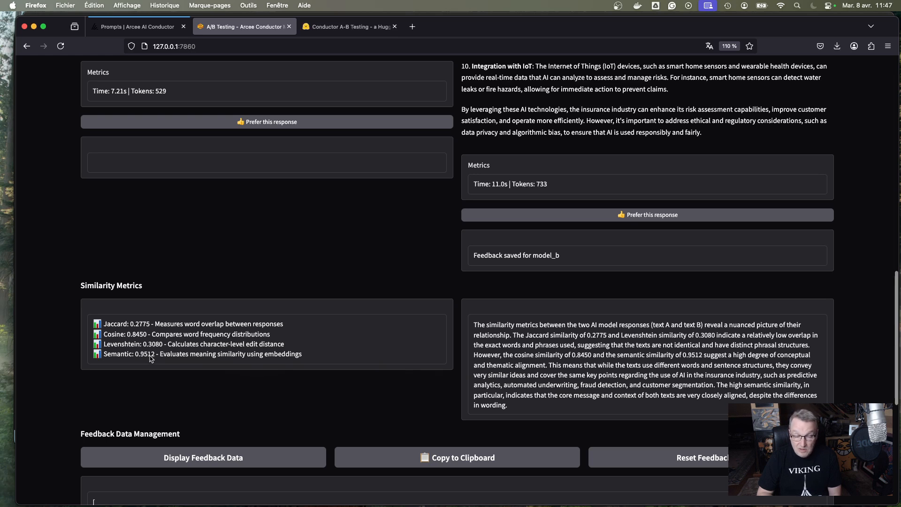
pyautogui.moveTo(327, 377)
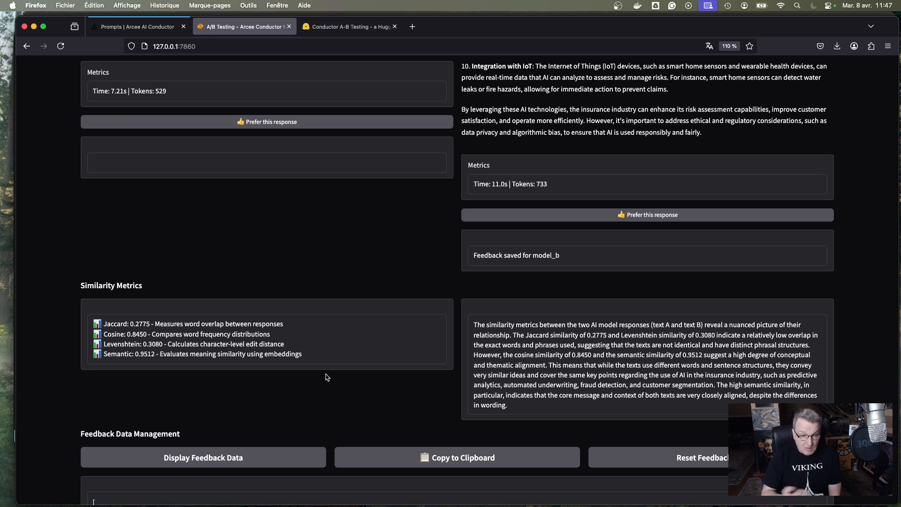
pyautogui.moveTo(147, 358)
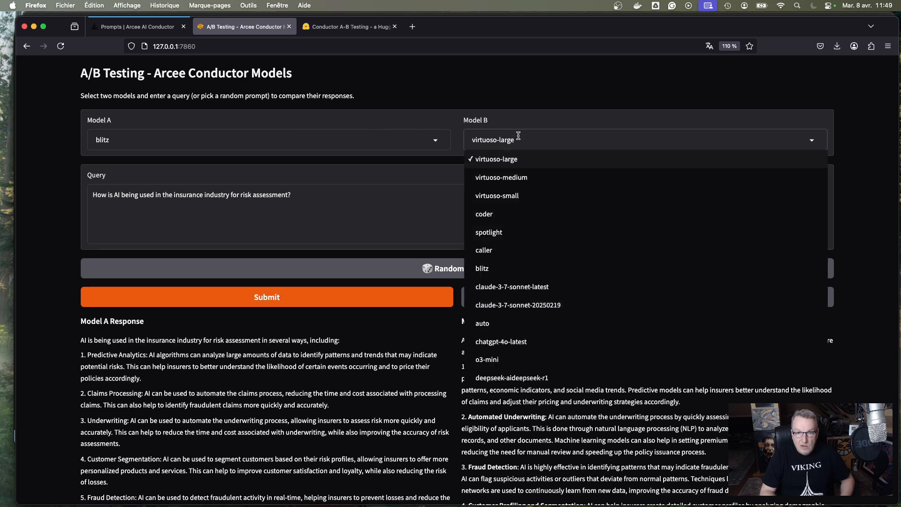
pyautogui.moveTo(507, 289)
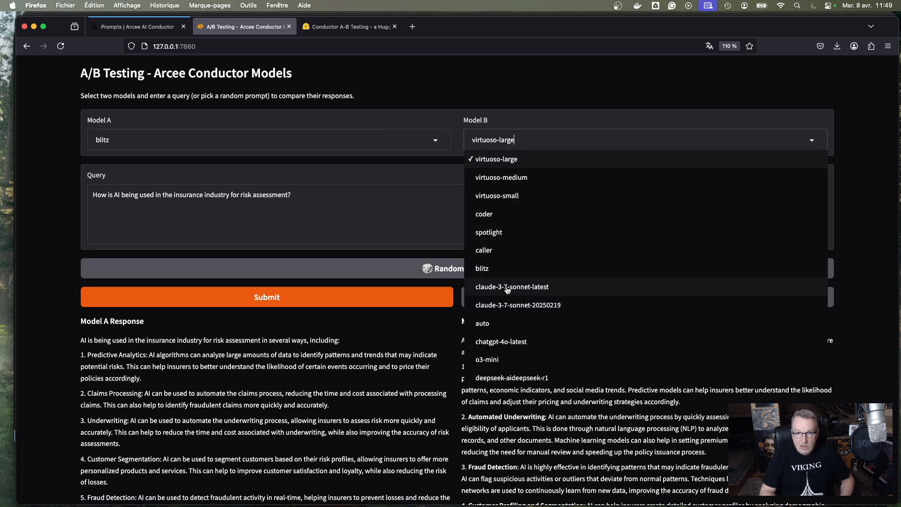
# Step: Set Model B to claude-3-7-sonnet-latest and draw a random retail inventory analytics prompt
pyautogui.click(511, 287)
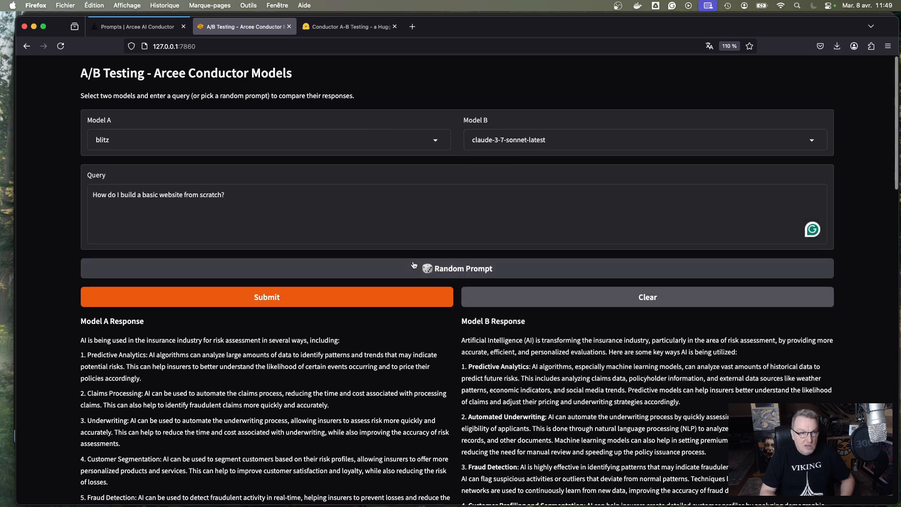
pyautogui.click(460, 268)
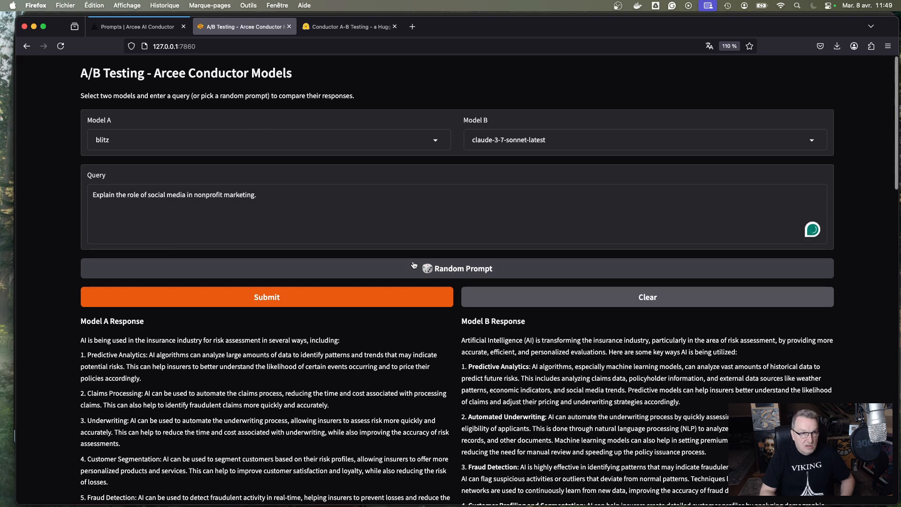
pyautogui.click(462, 269)
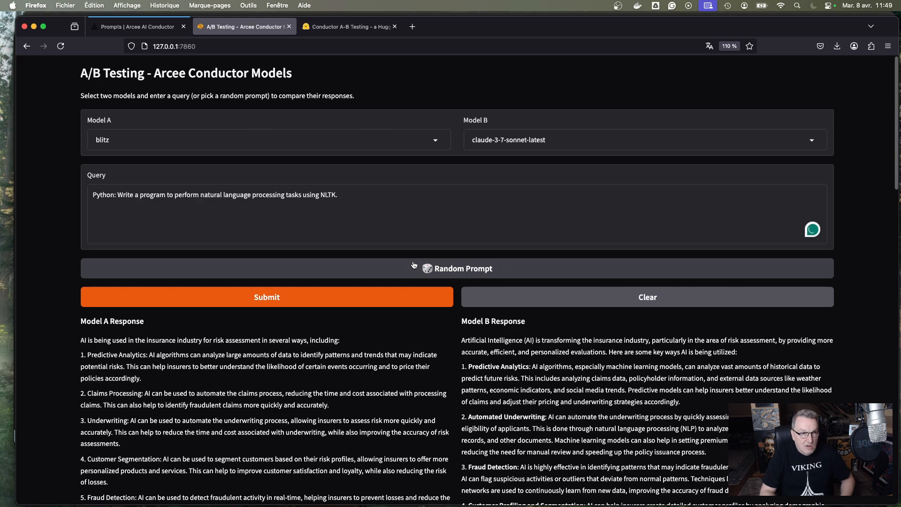
pyautogui.click(458, 269)
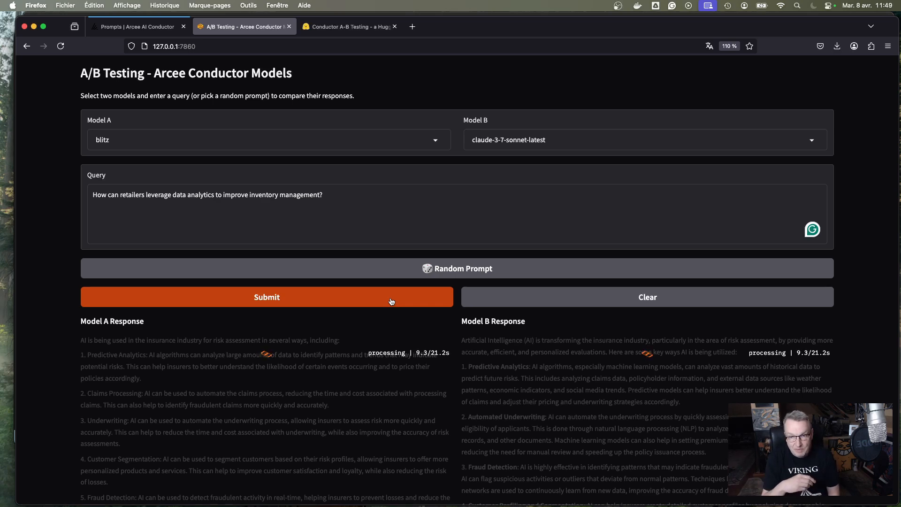
# Step: Submit the retail analytics query and review both responses with their time and token metrics
pyautogui.click(266, 296)
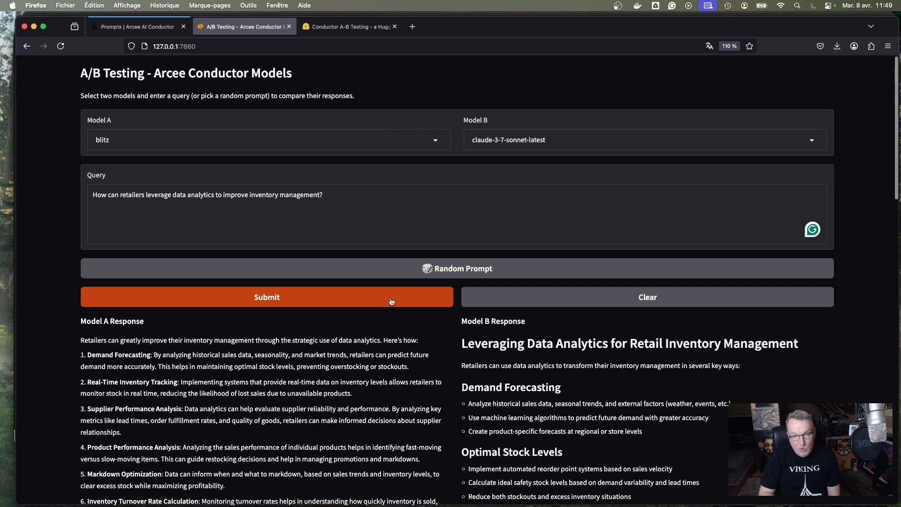
pyautogui.scroll(-3)
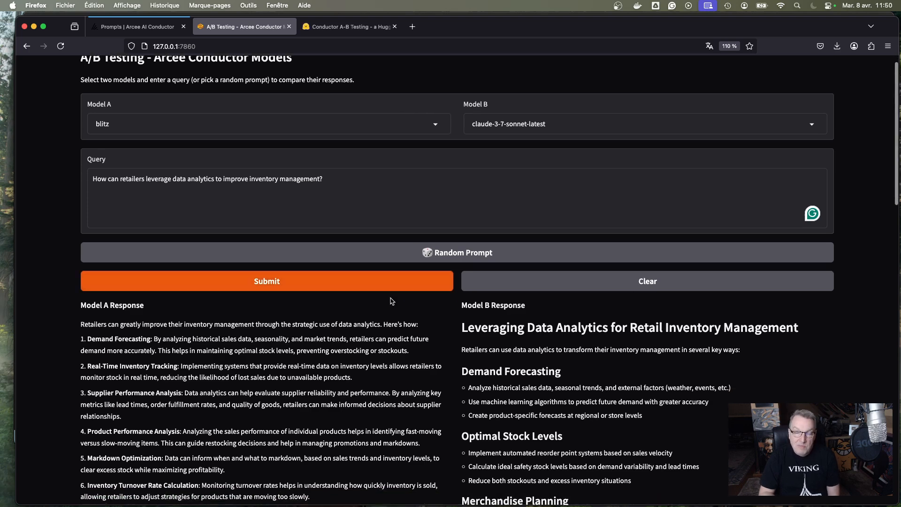
pyautogui.scroll(-3)
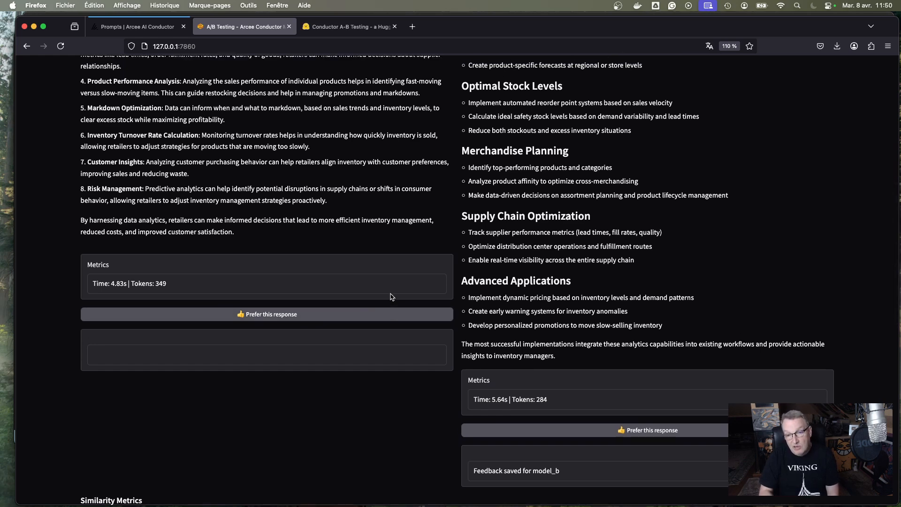
pyautogui.moveTo(407, 370)
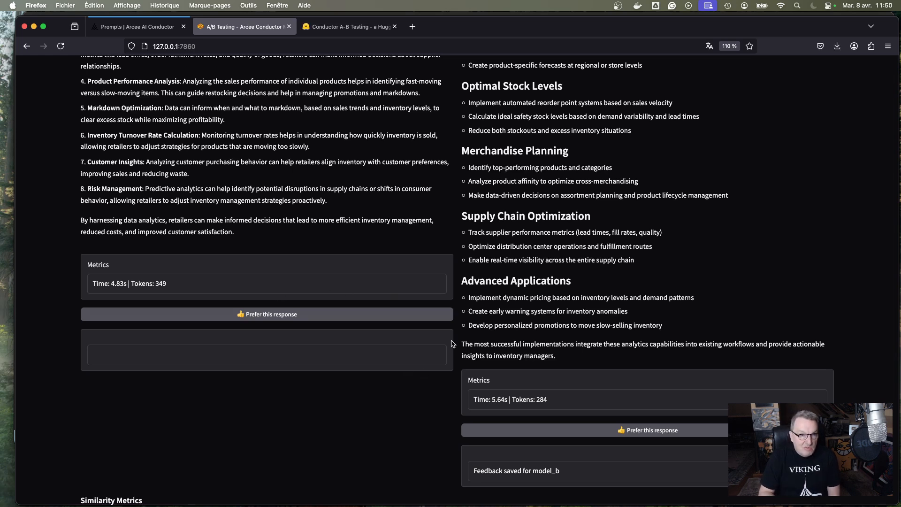
pyautogui.moveTo(398, 365)
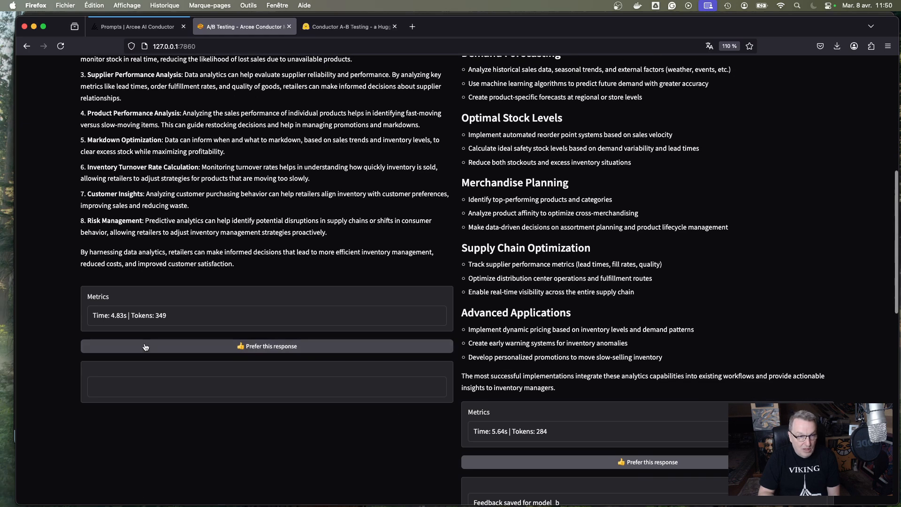
pyautogui.moveTo(205, 385)
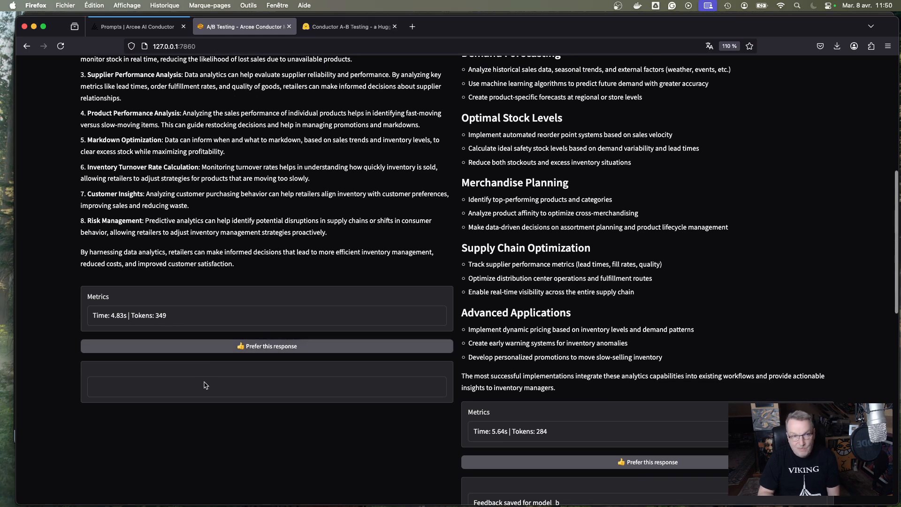
pyautogui.scroll(-3)
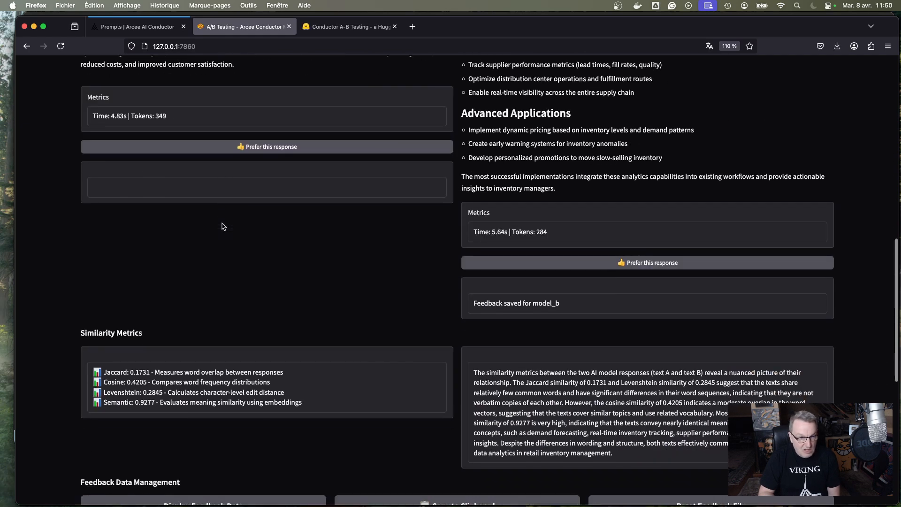
pyautogui.scroll(-3)
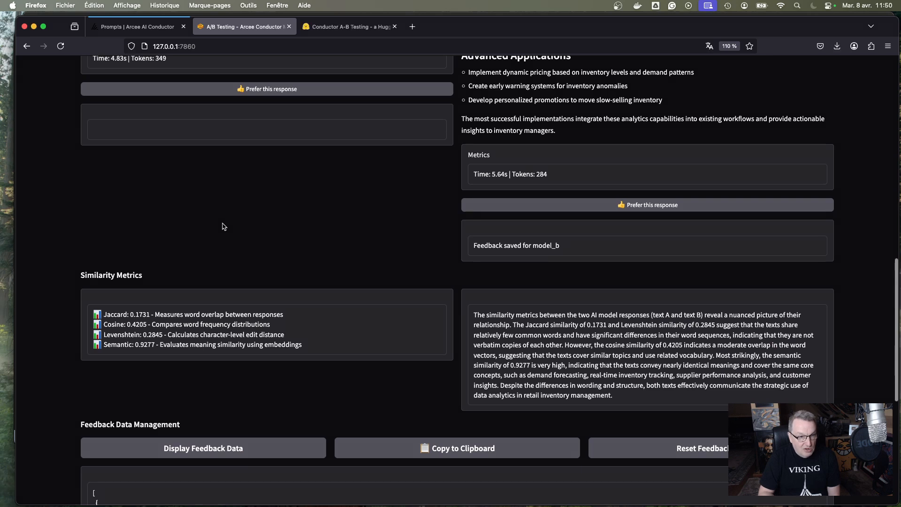
pyautogui.moveTo(248, 223)
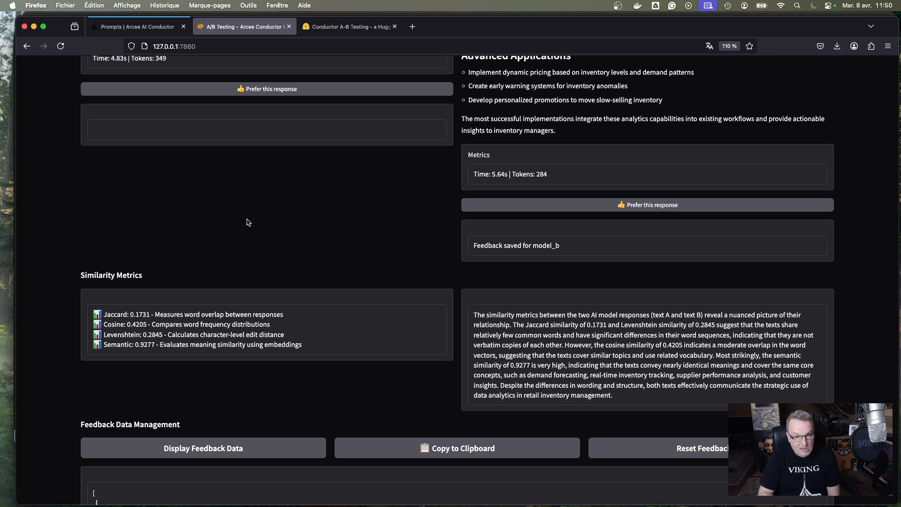
pyautogui.moveTo(141, 353)
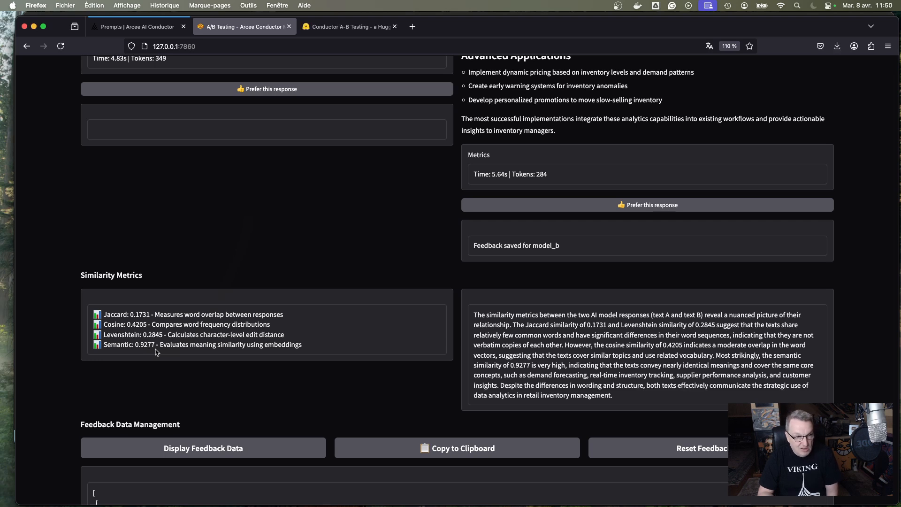
pyautogui.moveTo(167, 352)
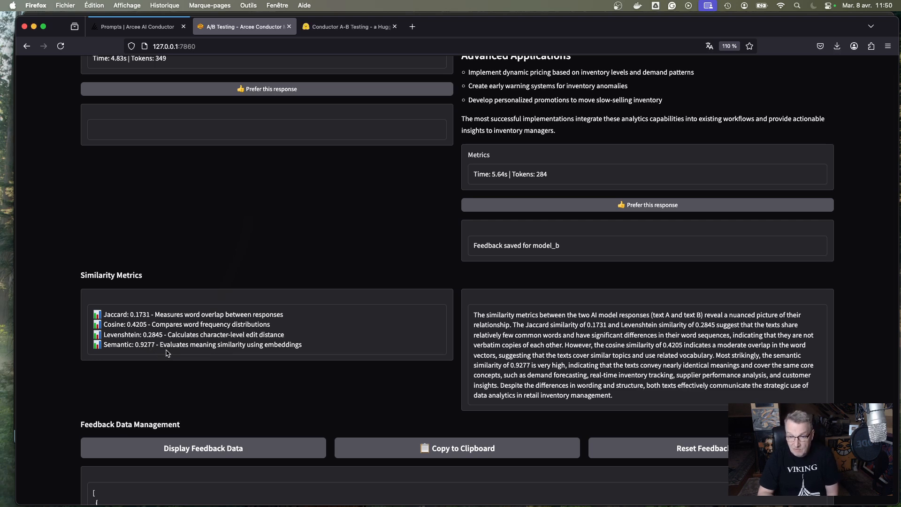
pyautogui.moveTo(207, 321)
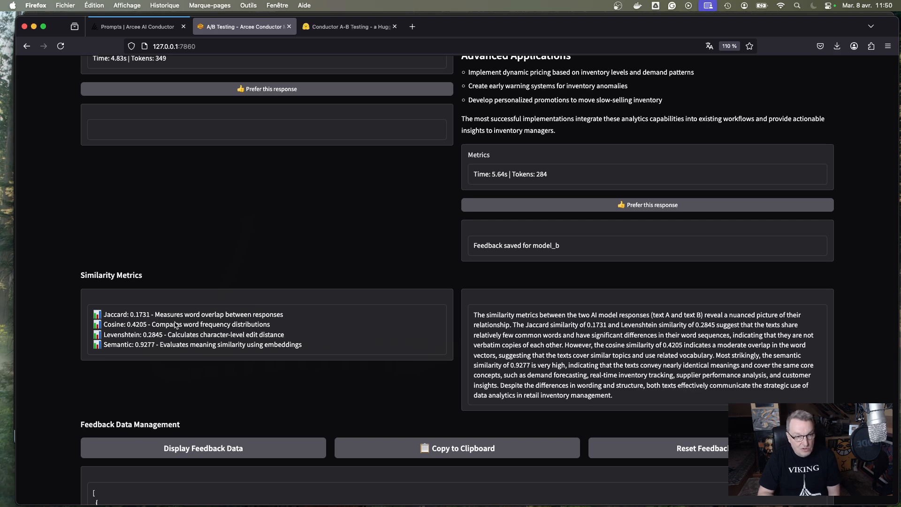
pyautogui.moveTo(174, 353)
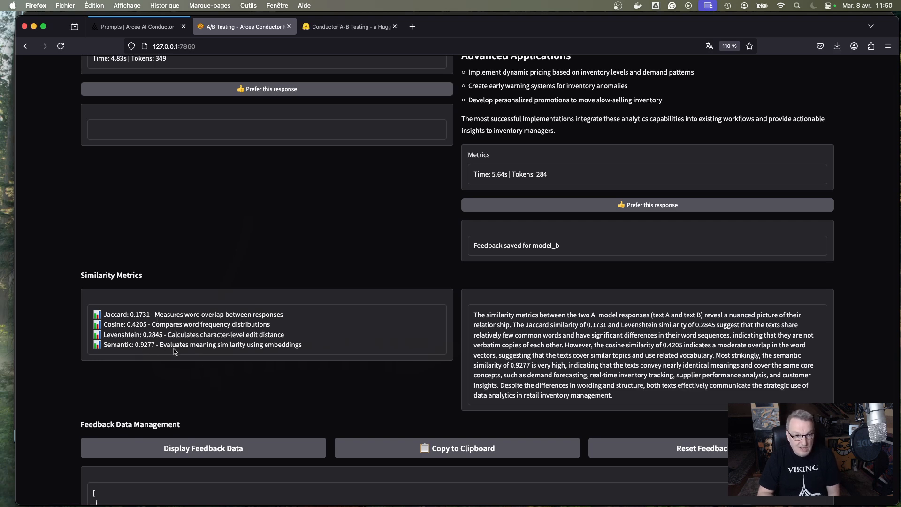
pyautogui.moveTo(390, 347)
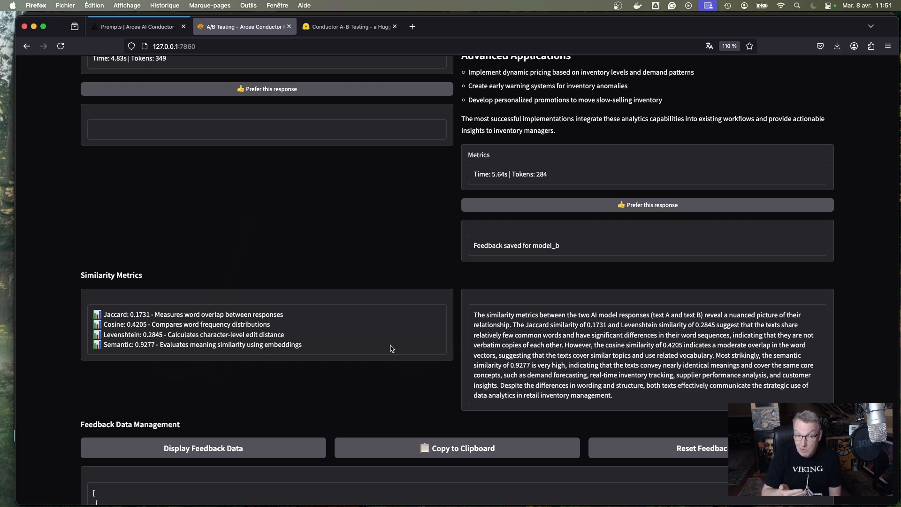
pyautogui.moveTo(403, 375)
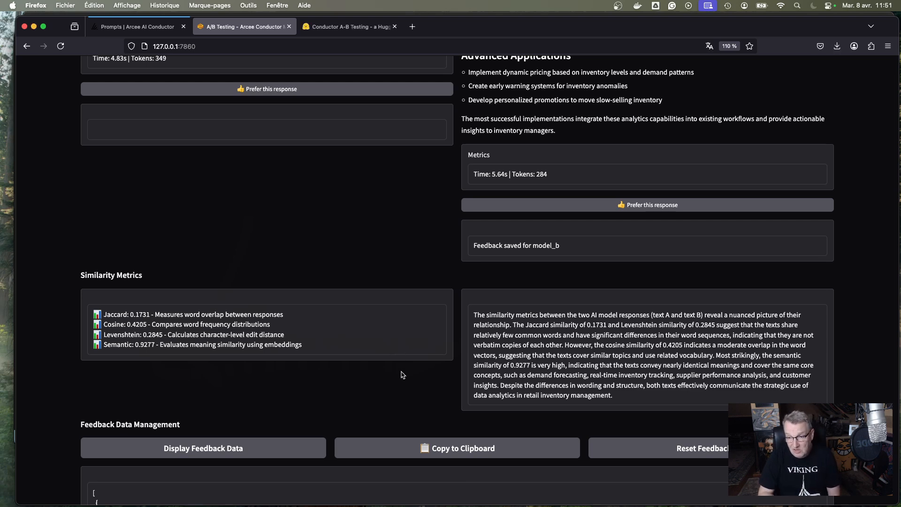
pyautogui.moveTo(402, 401)
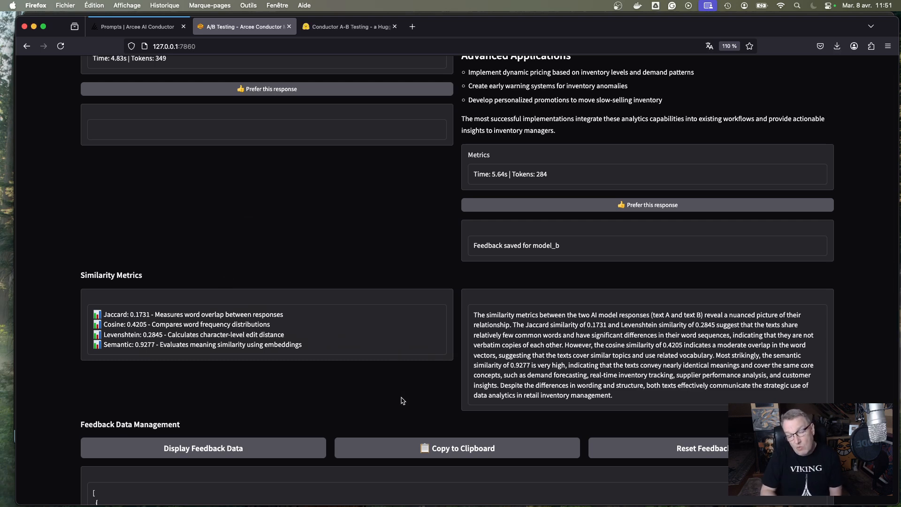
pyautogui.scroll(-3)
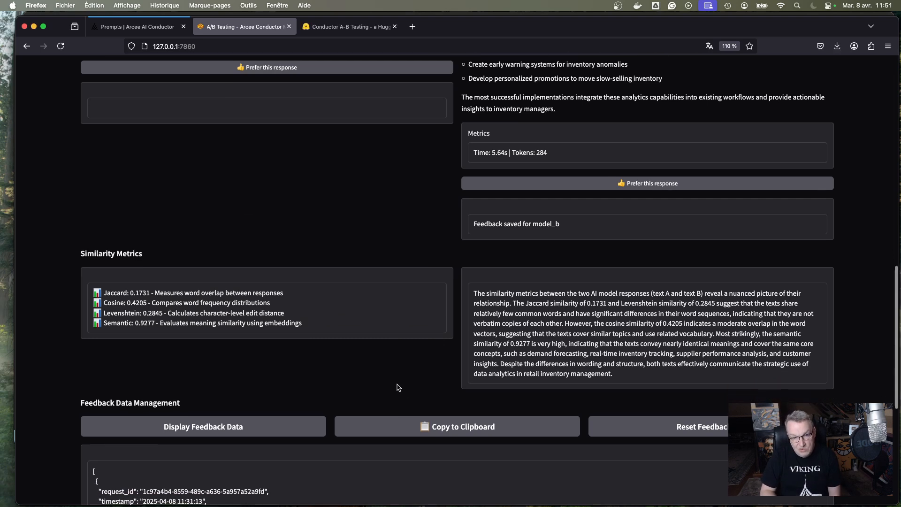
pyautogui.moveTo(396, 385)
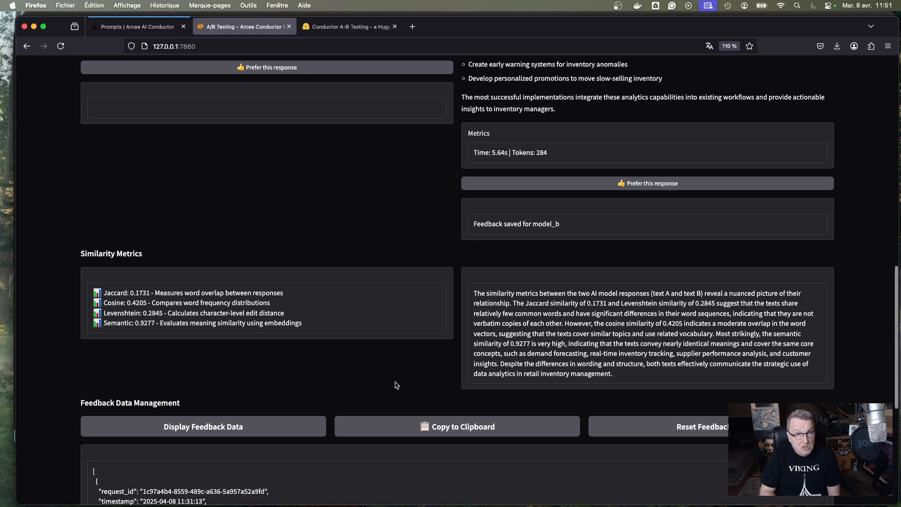
pyautogui.scroll(-3)
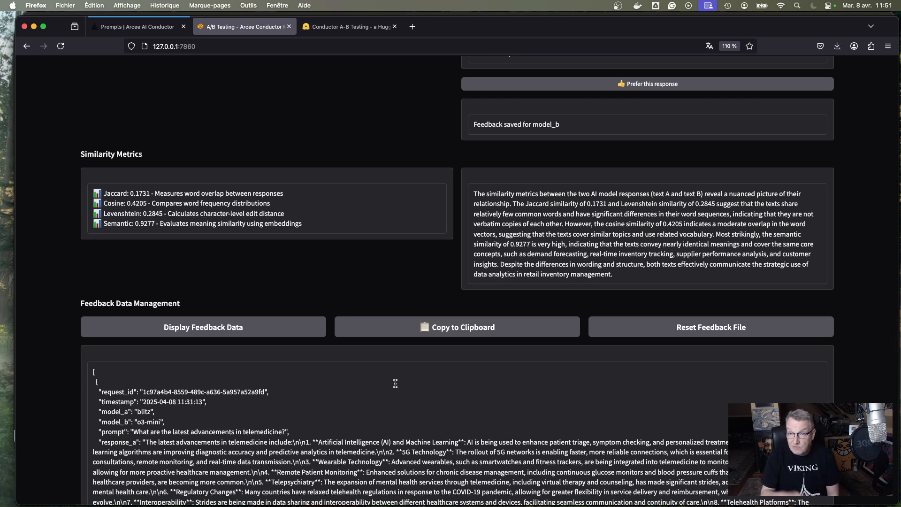
pyautogui.moveTo(507, 116)
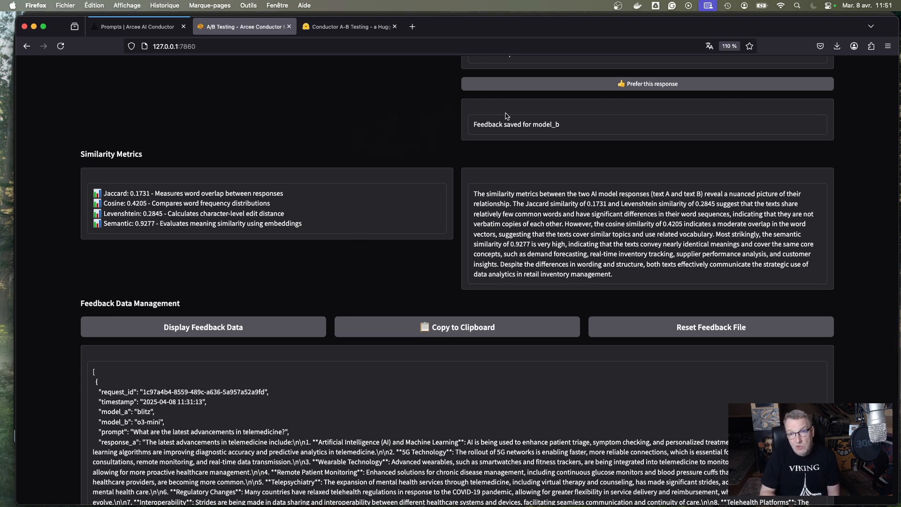
pyautogui.scroll(-3)
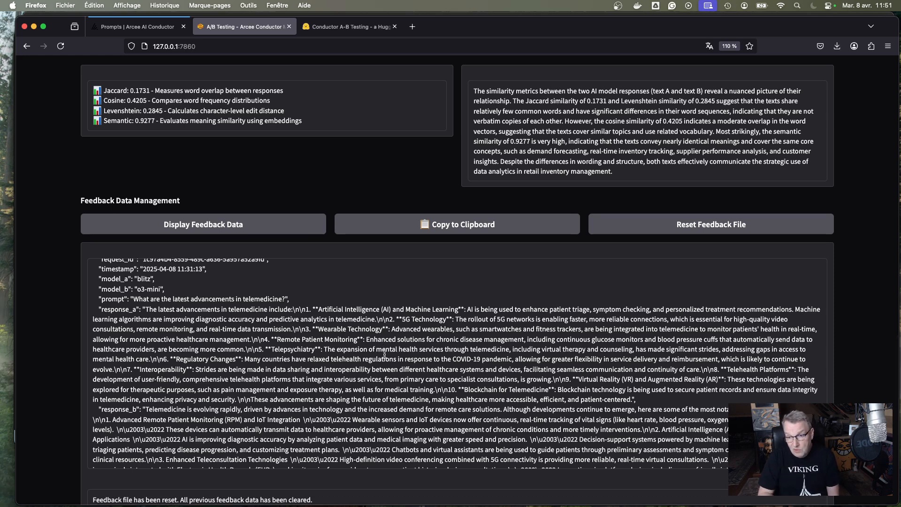
pyautogui.scroll(-3)
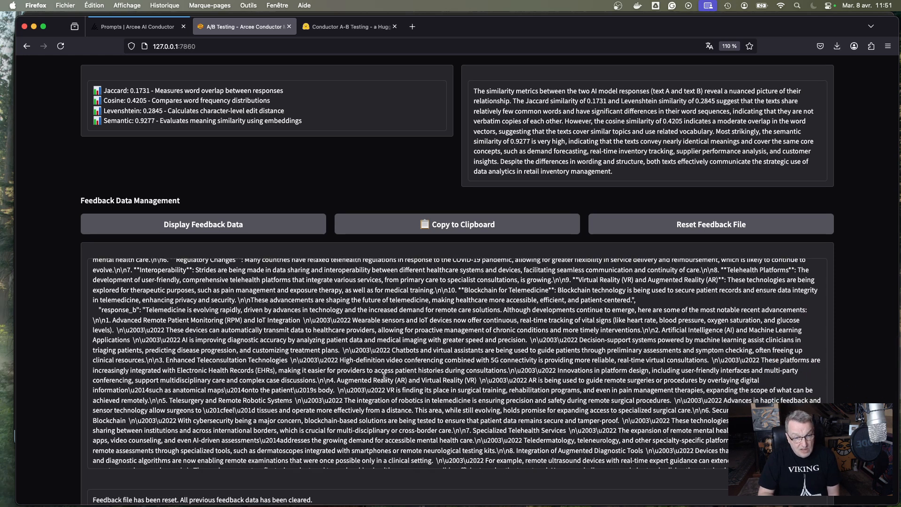
pyautogui.scroll(-3)
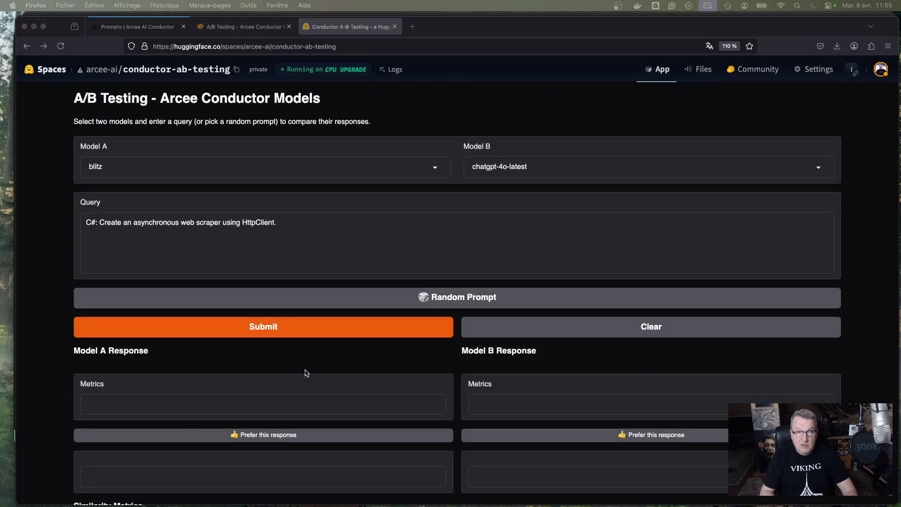
pyautogui.moveTo(309, 364)
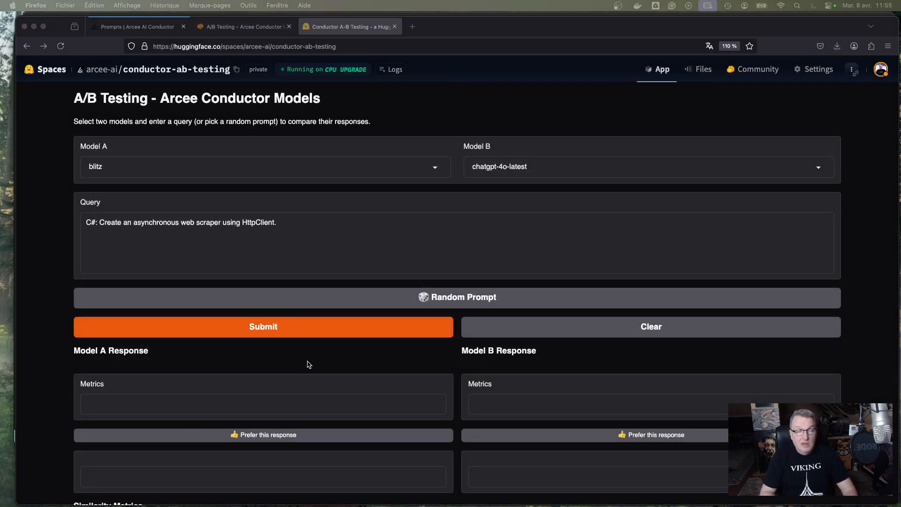
pyautogui.moveTo(321, 237)
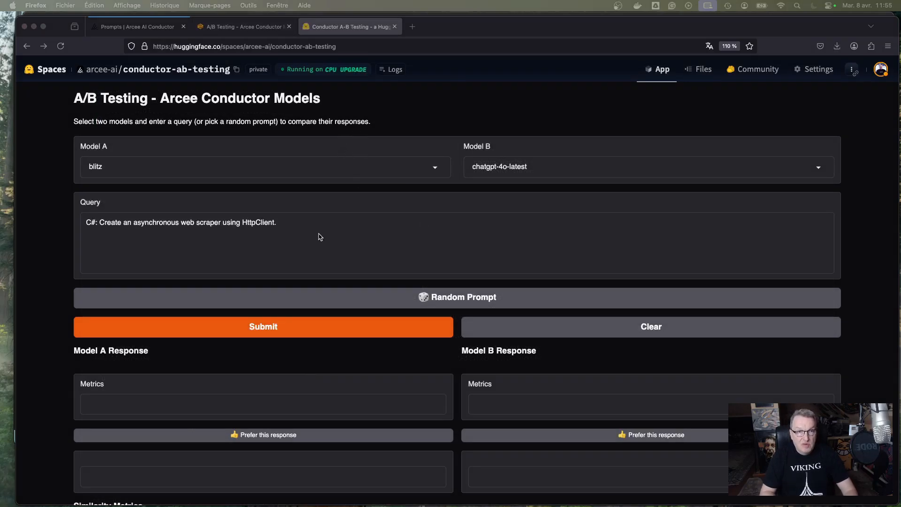
pyautogui.moveTo(308, 208)
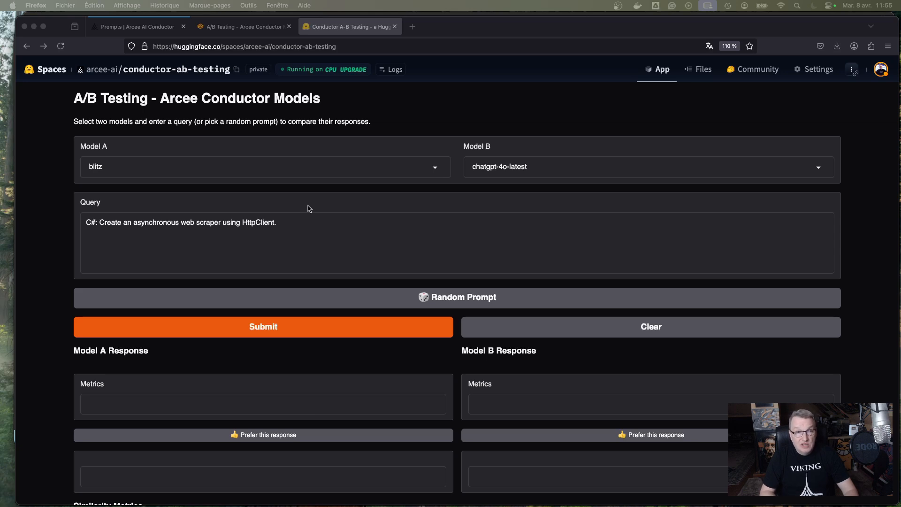
pyautogui.moveTo(357, 210)
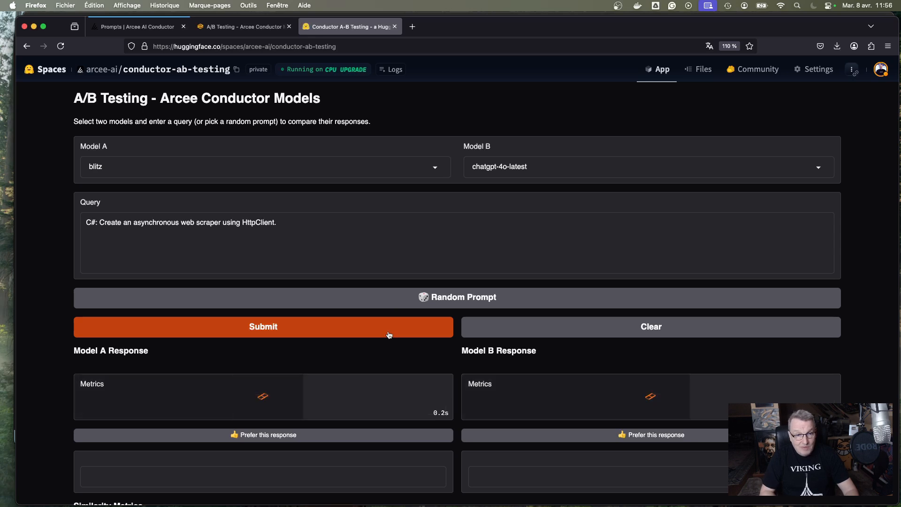
# Step: Submit the C# asynchronous web scraper query to blitz and chatgpt-4o-latest on the Space
pyautogui.click(263, 326)
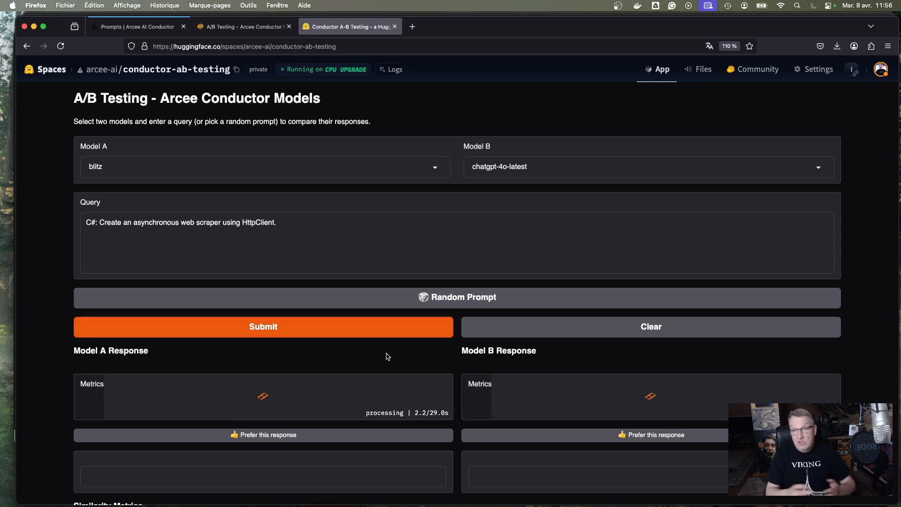